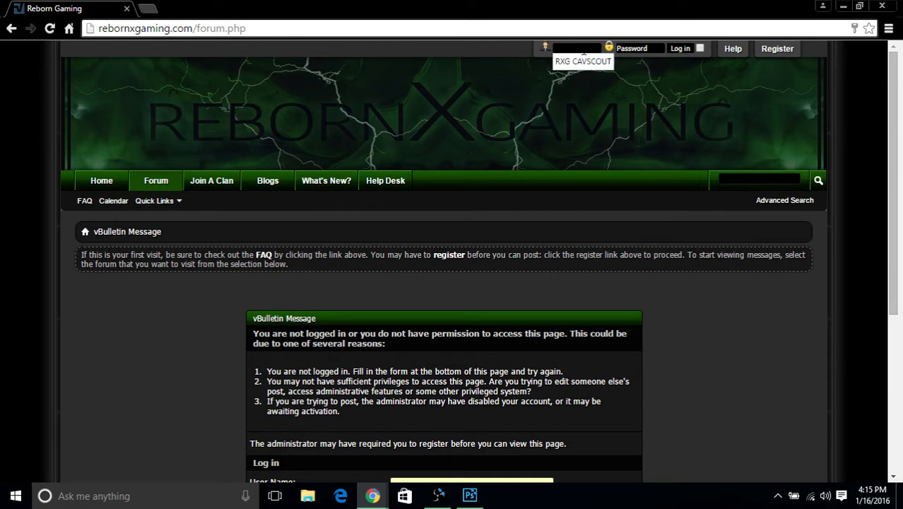
Log in as RX and skip the redirect to reach the forum index
text(RXG CAVSCOU)
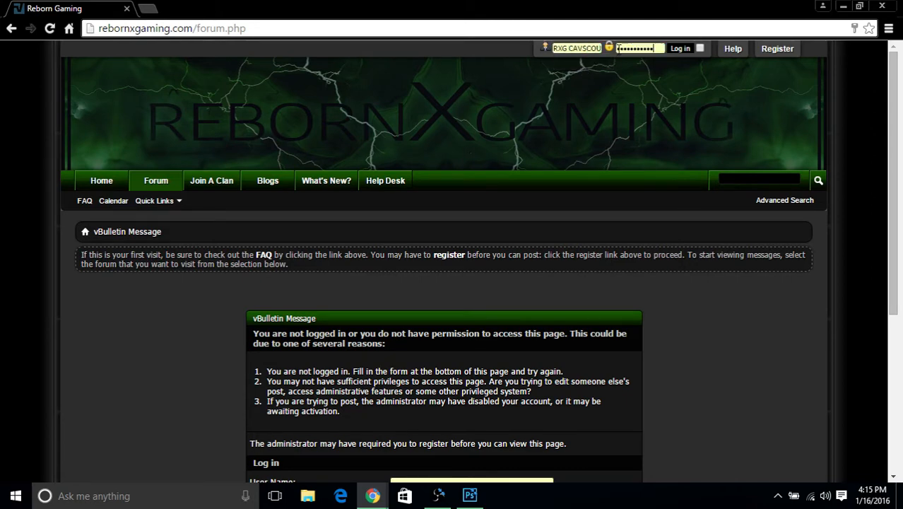
click(680, 48)
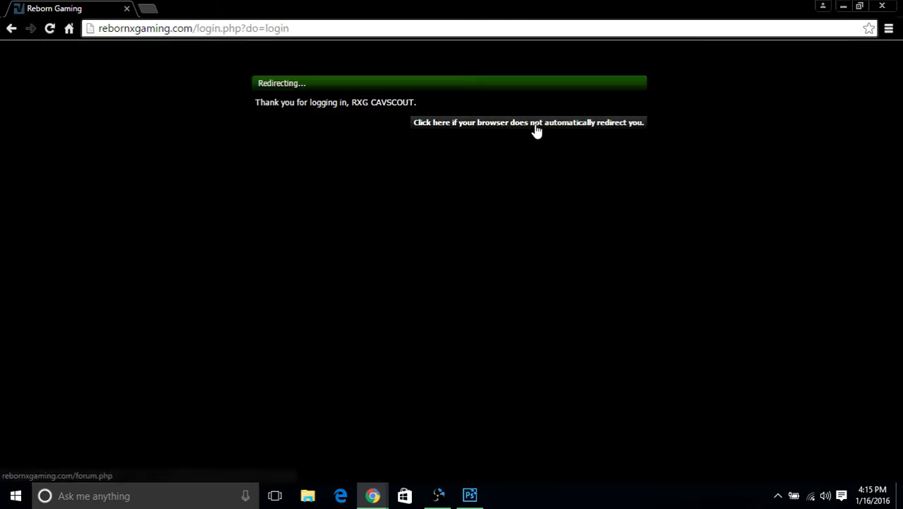
click(528, 122)
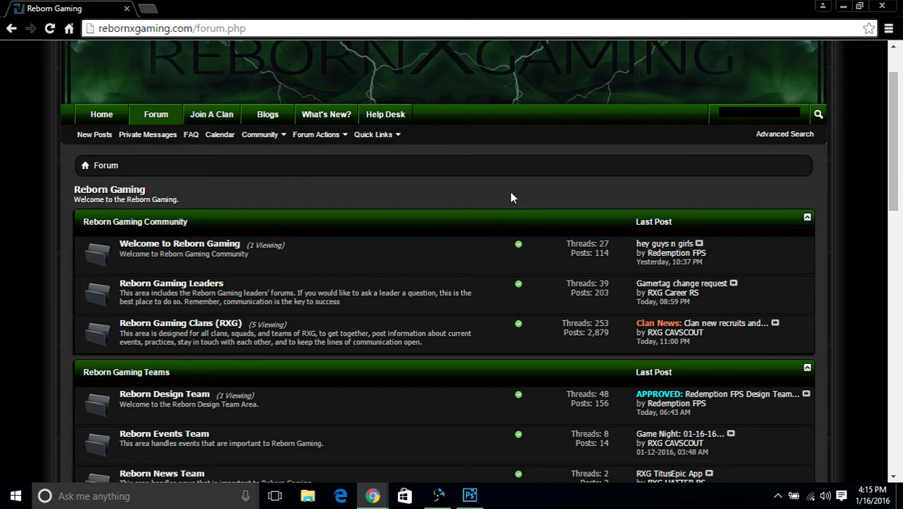
mouse_move(164, 5)
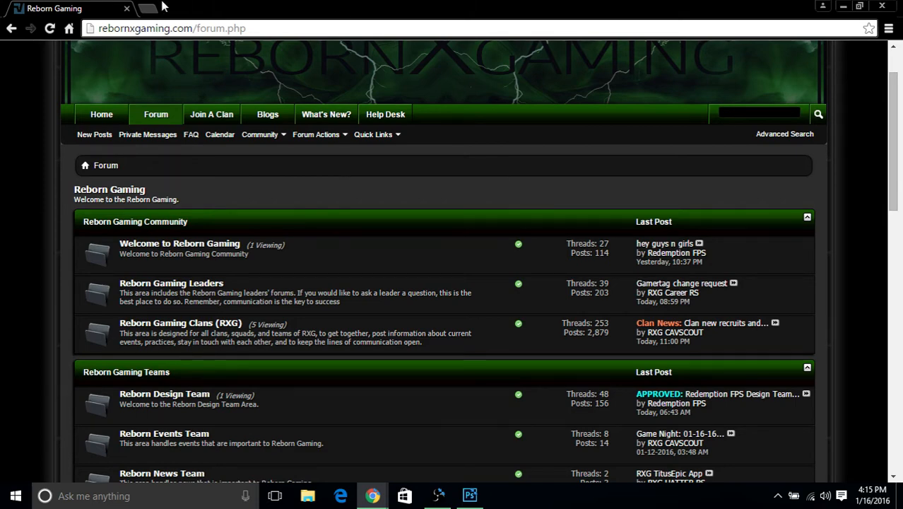
scroll(down, 3)
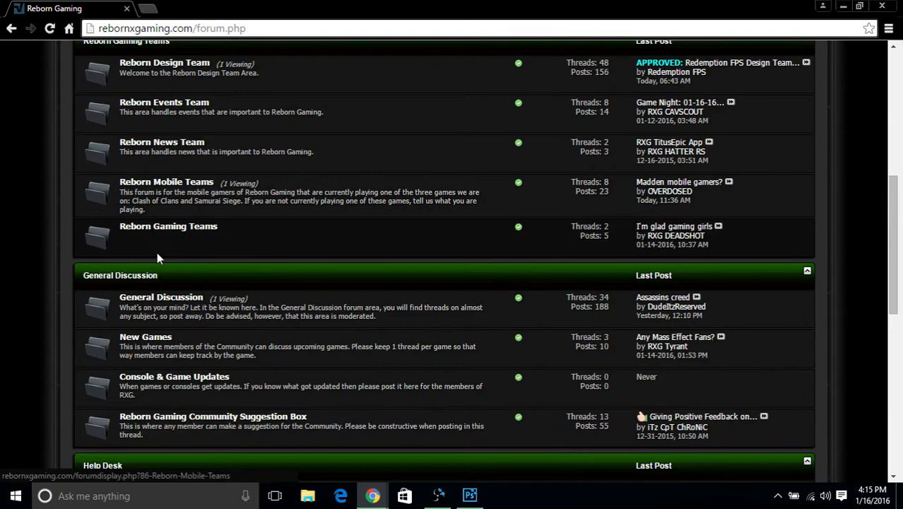
scroll(up, 3)
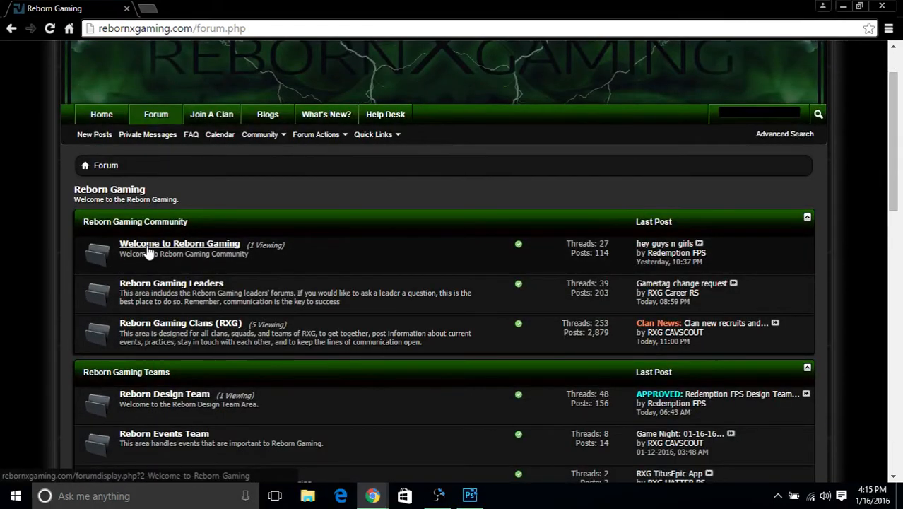
mouse_move(162, 249)
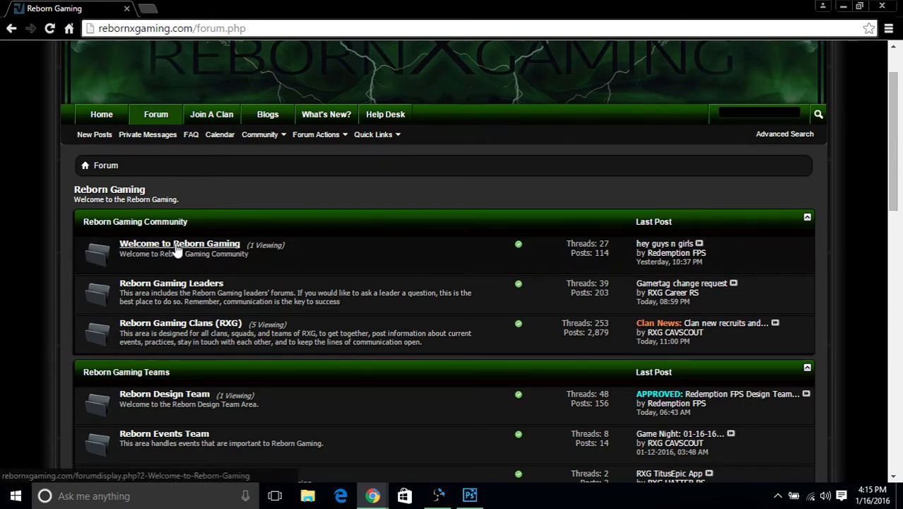
Go from Welcome to Reborn Gaming into Welcome New Members and scroll its threads
click(180, 243)
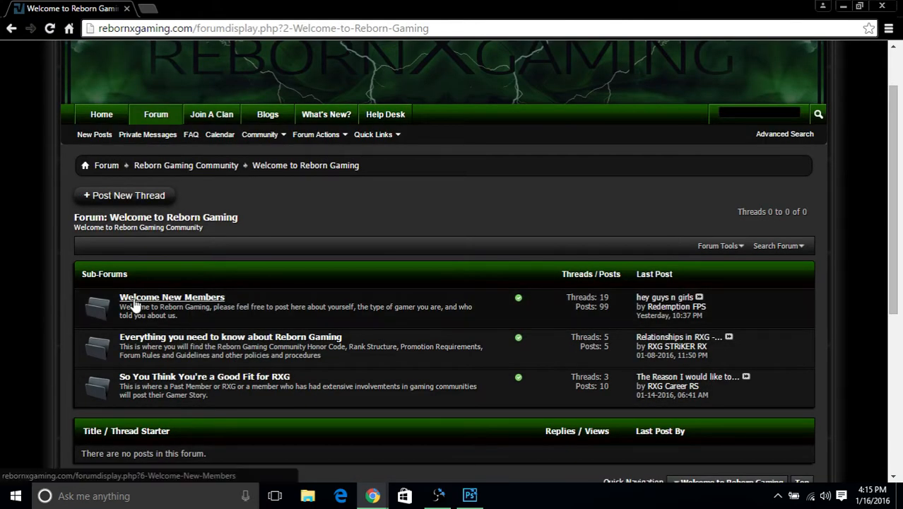
click(172, 297)
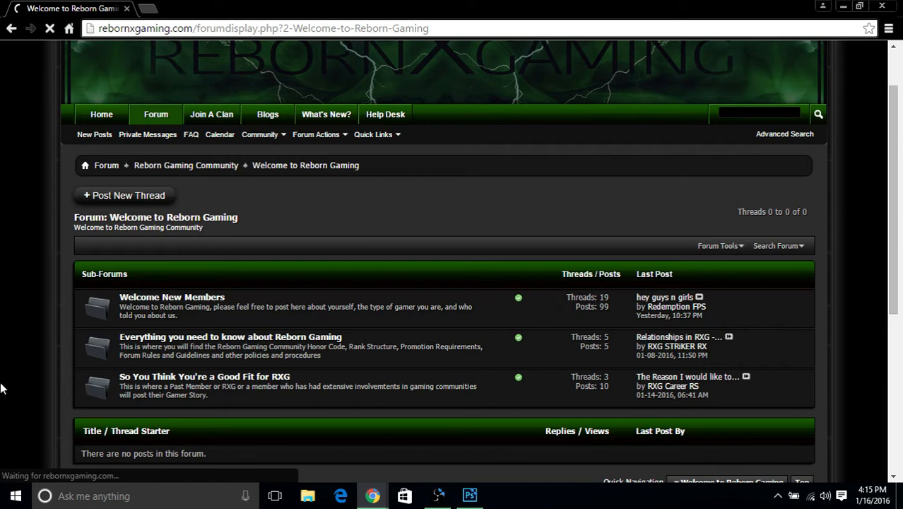
click(172, 296)
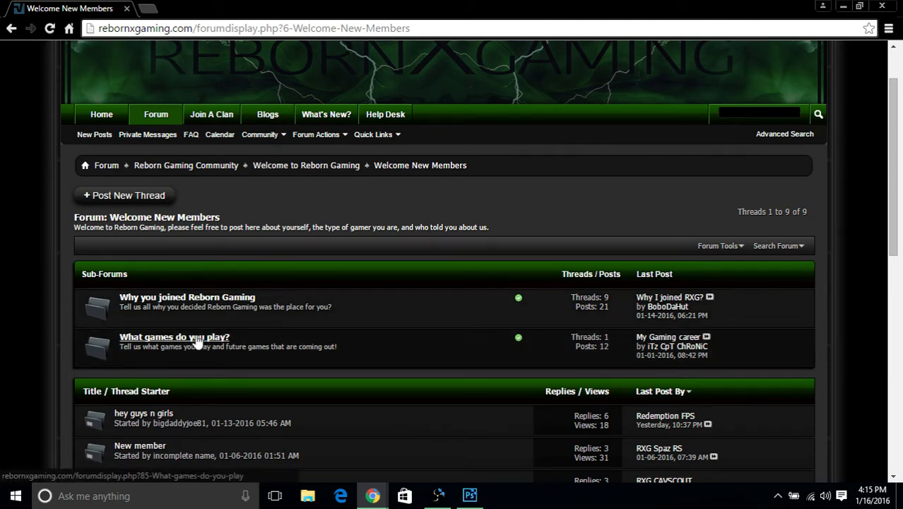
mouse_move(345, 347)
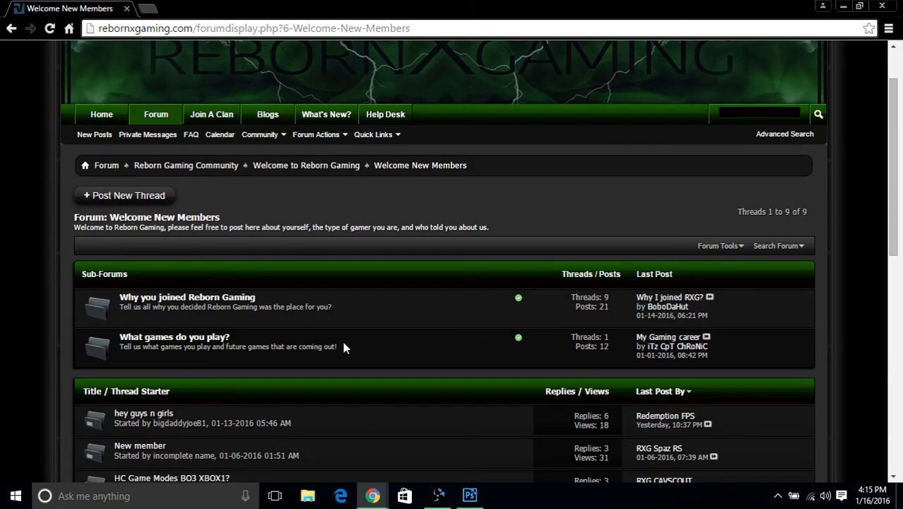
mouse_move(274, 336)
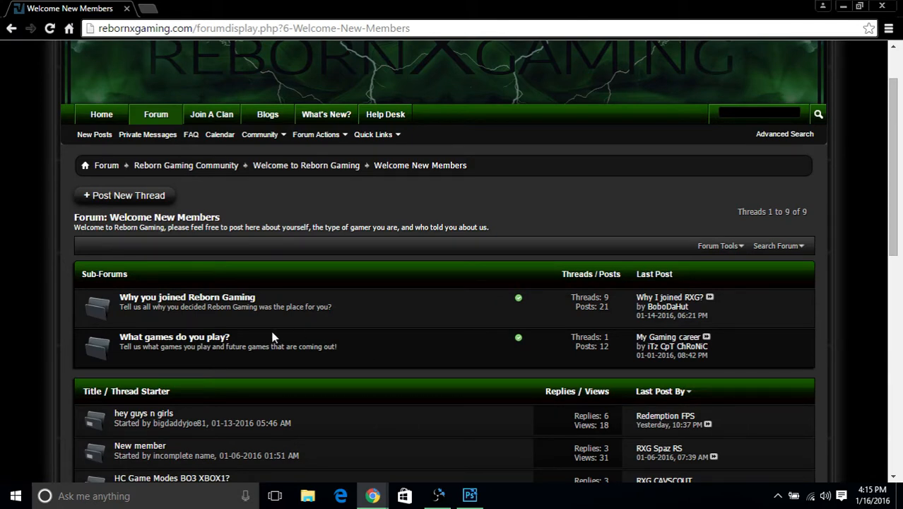
mouse_move(175, 337)
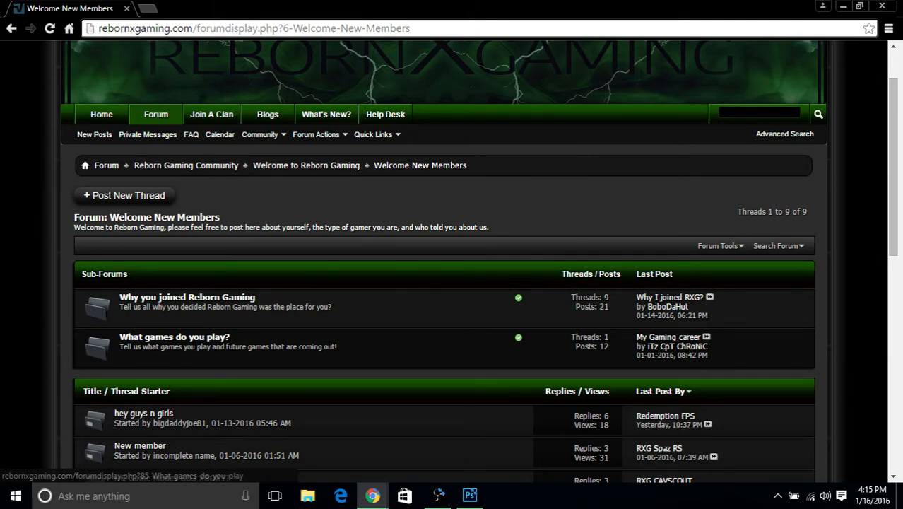
scroll(down, 3)
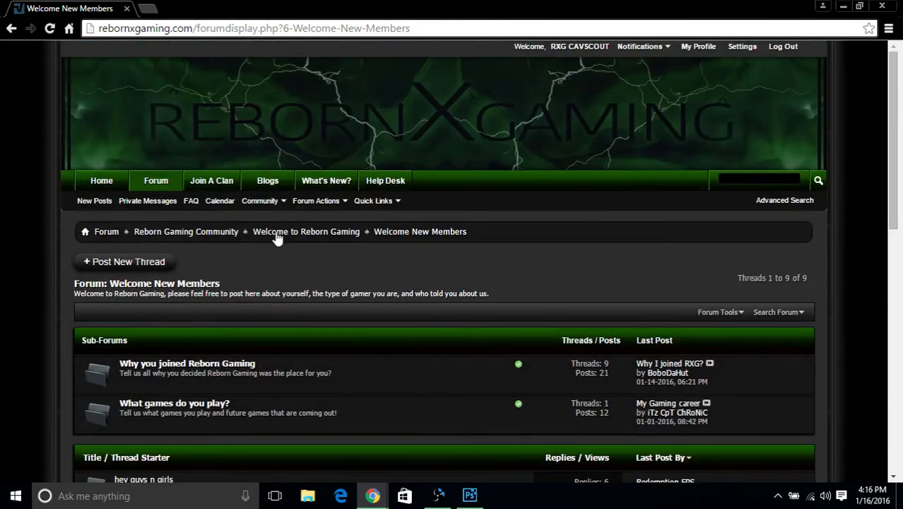
Return to Welcome to Reborn Gaming and open the Everything you need to know sub-forum
click(306, 231)
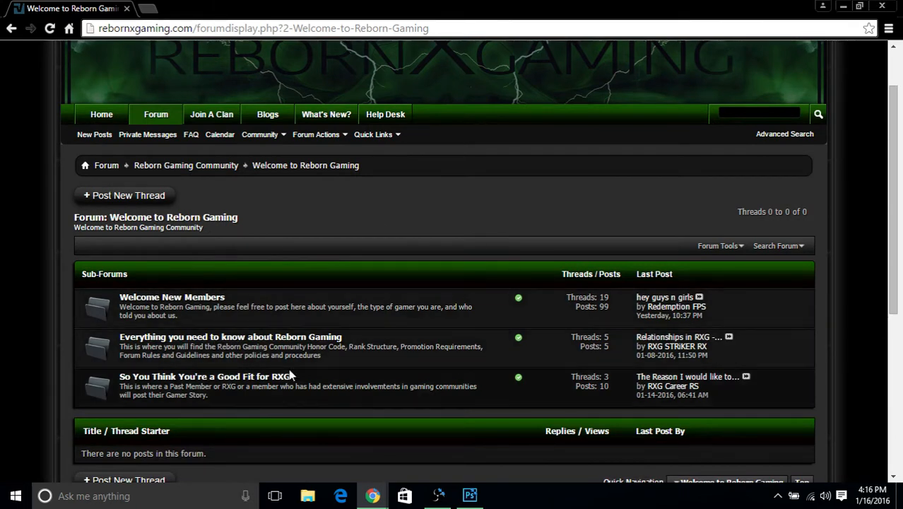
mouse_move(251, 343)
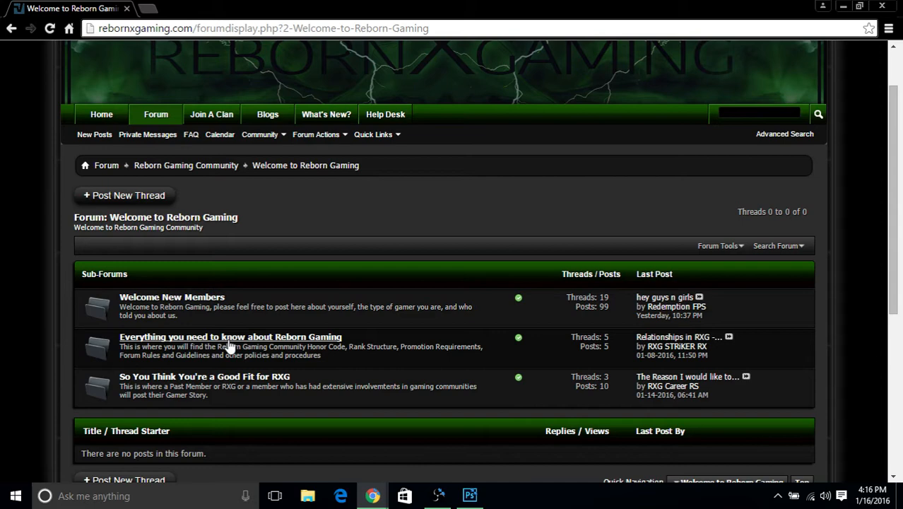
click(231, 337)
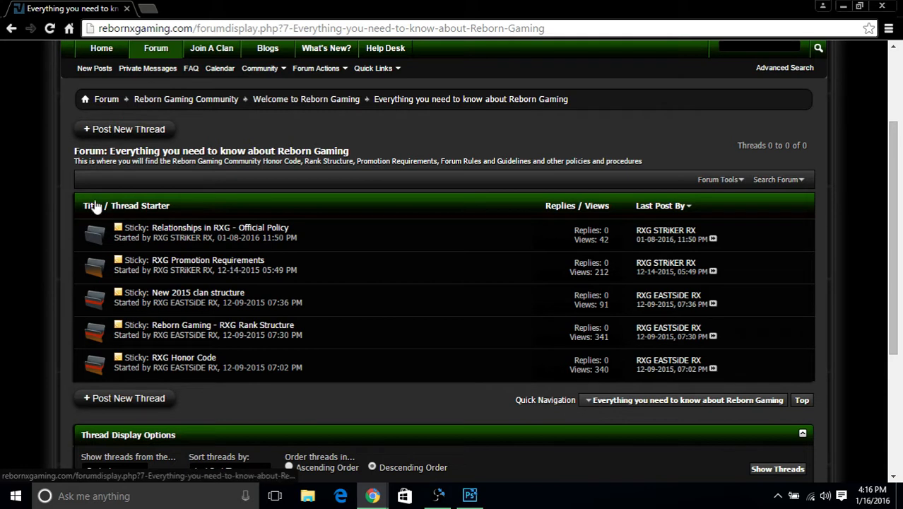
mouse_move(198, 291)
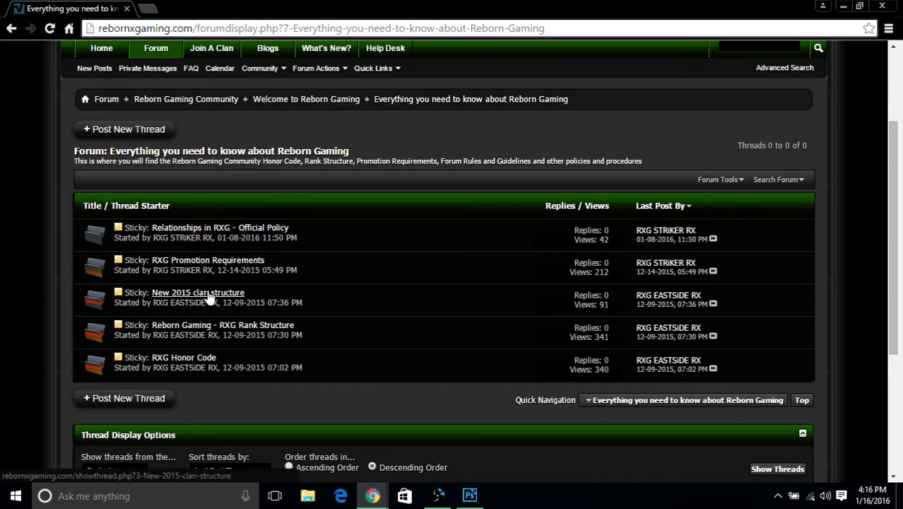
mouse_move(223, 325)
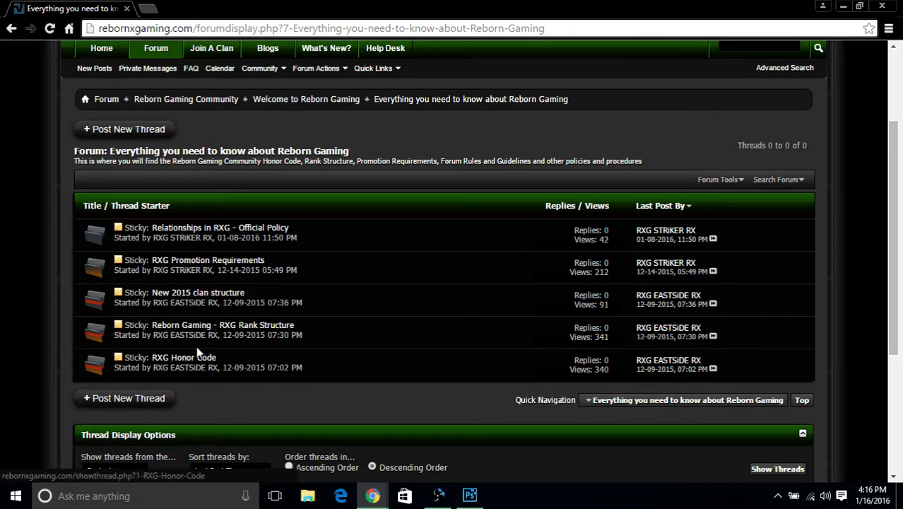
mouse_move(222, 325)
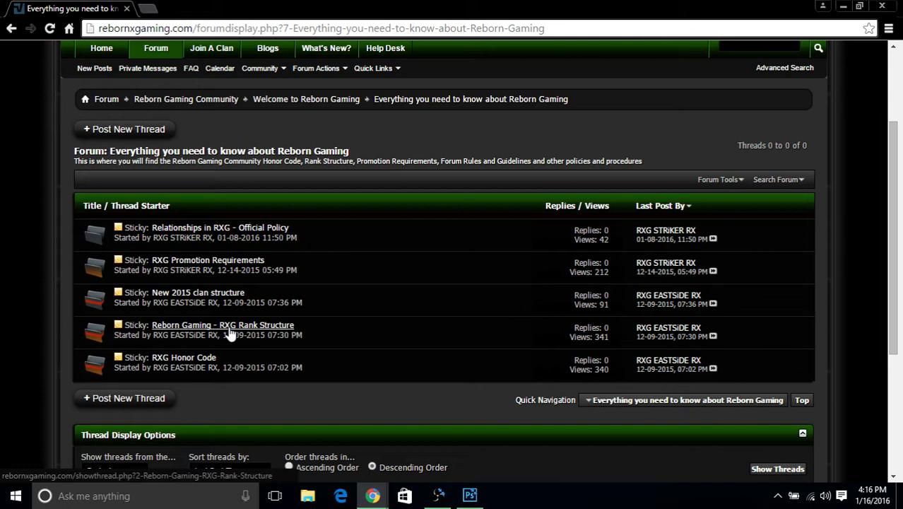
mouse_move(230, 334)
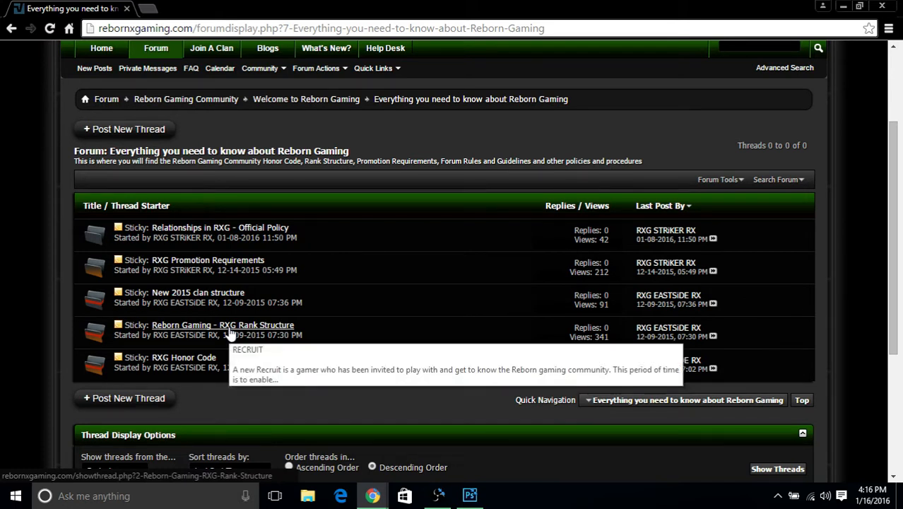
mouse_move(175, 225)
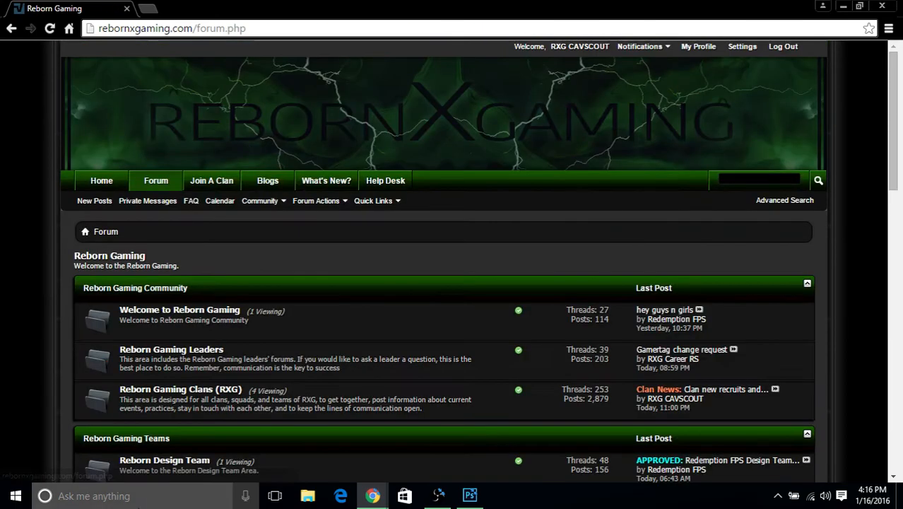
Go through Reborn Gaming Leaders to Ask the Council (RX) and scroll its member sub-forums
scroll(down, 3)
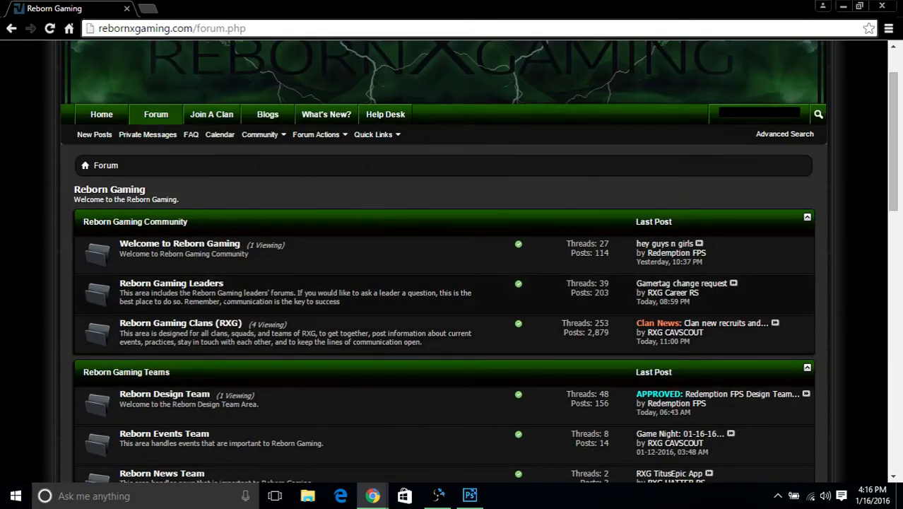
click(170, 283)
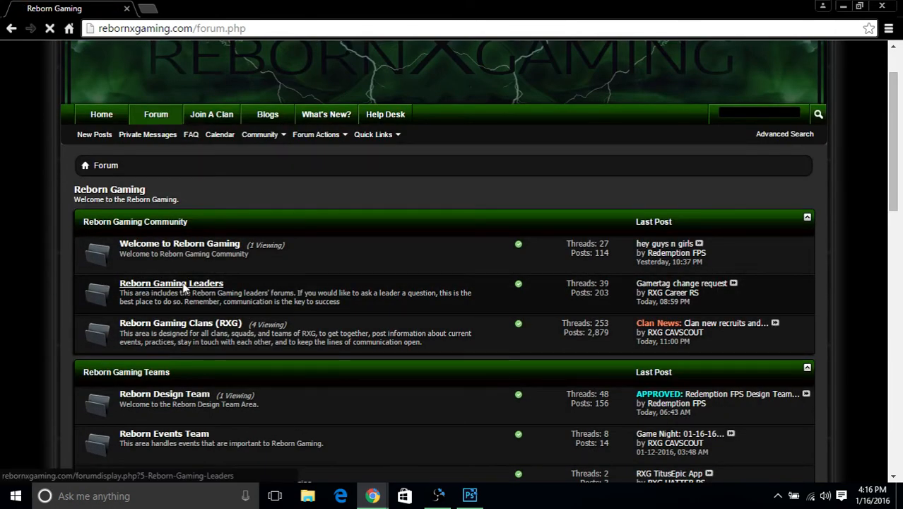
click(171, 283)
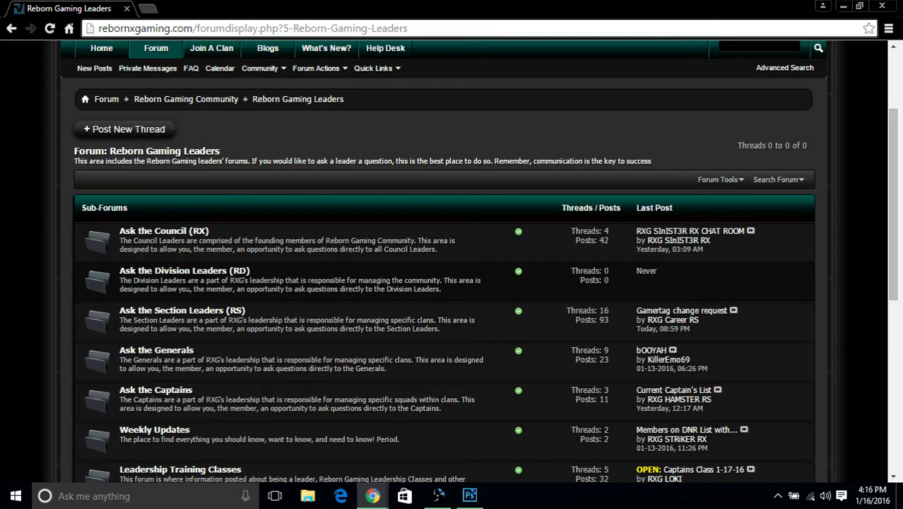
mouse_move(164, 231)
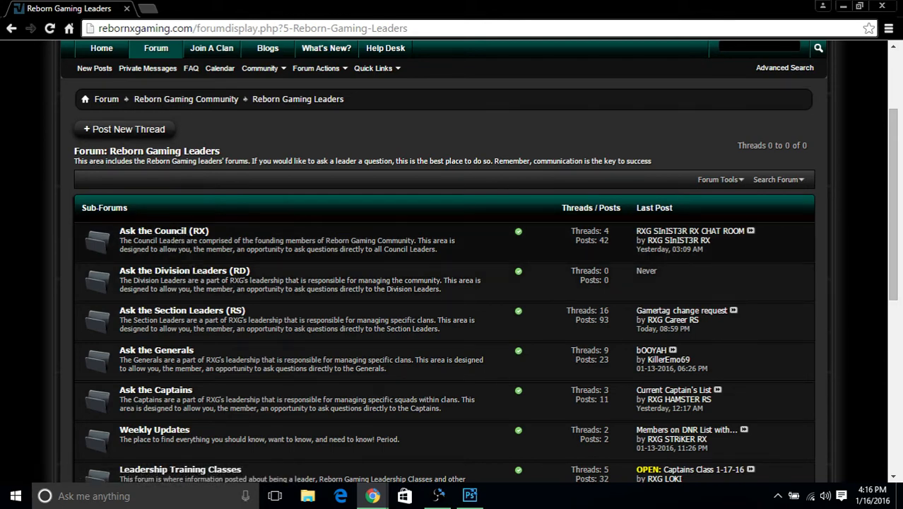
click(164, 231)
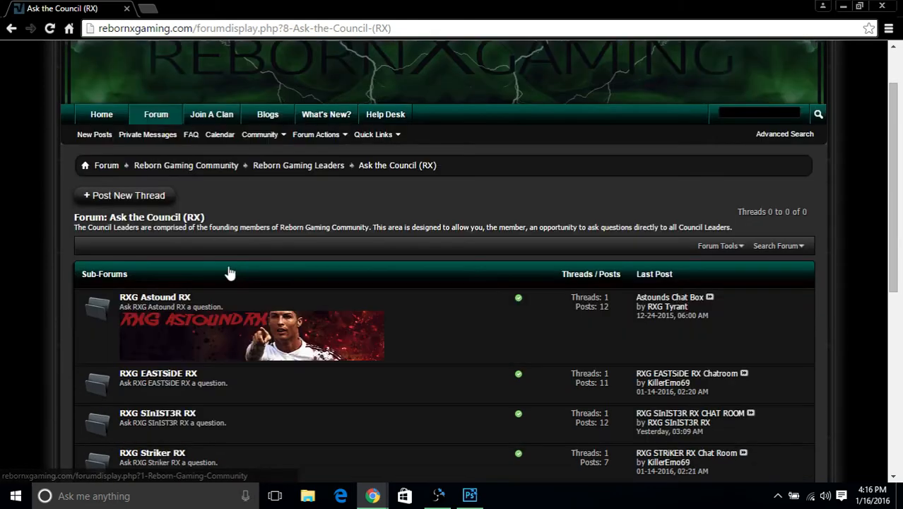
scroll(down, 3)
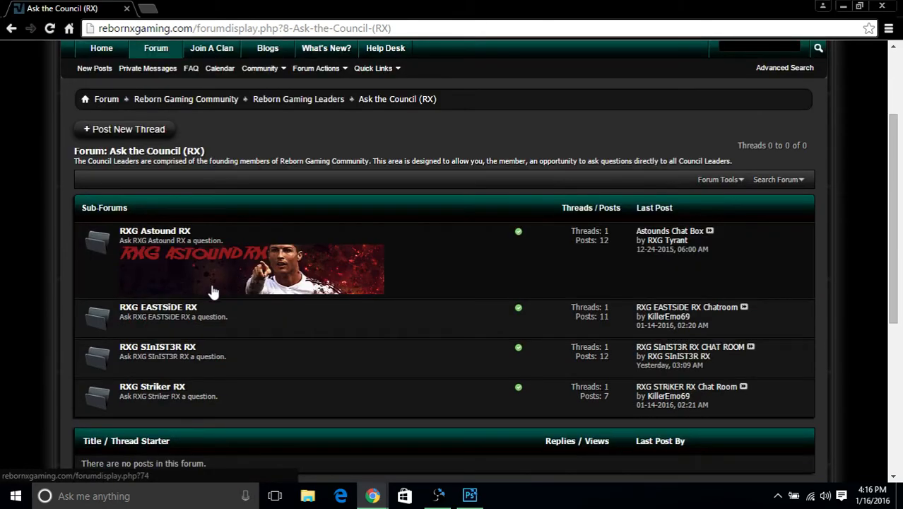
mouse_move(207, 316)
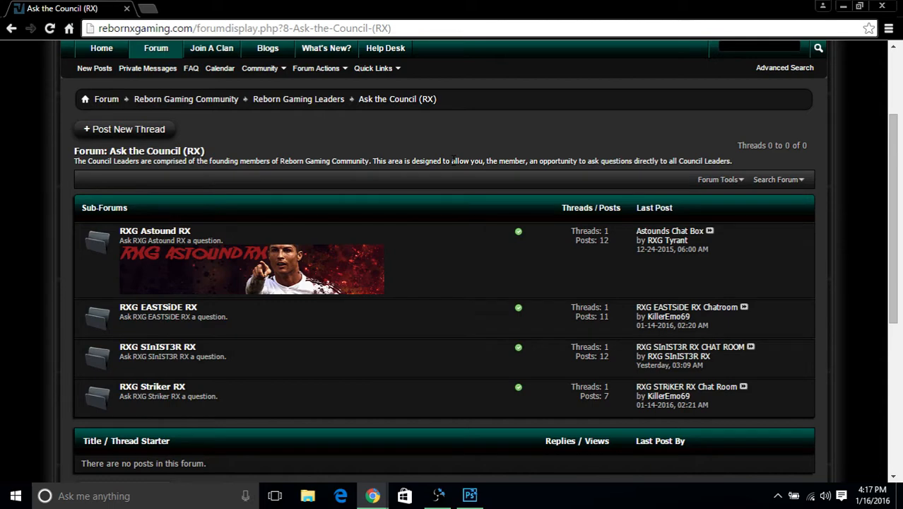
From Reborn Gaming Leaders, view Ask the Division Leaders (RD), then Ask the Section Leaders (RS)
click(299, 99)
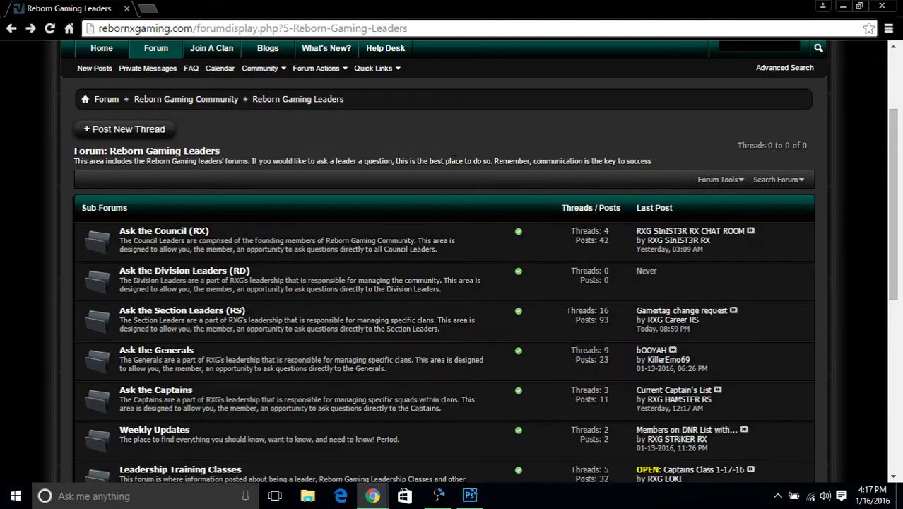
click(185, 270)
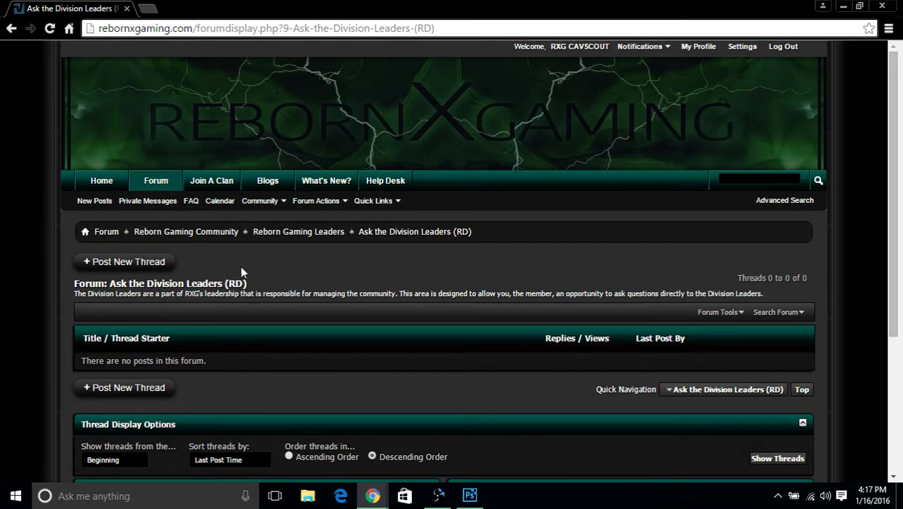
mouse_move(283, 292)
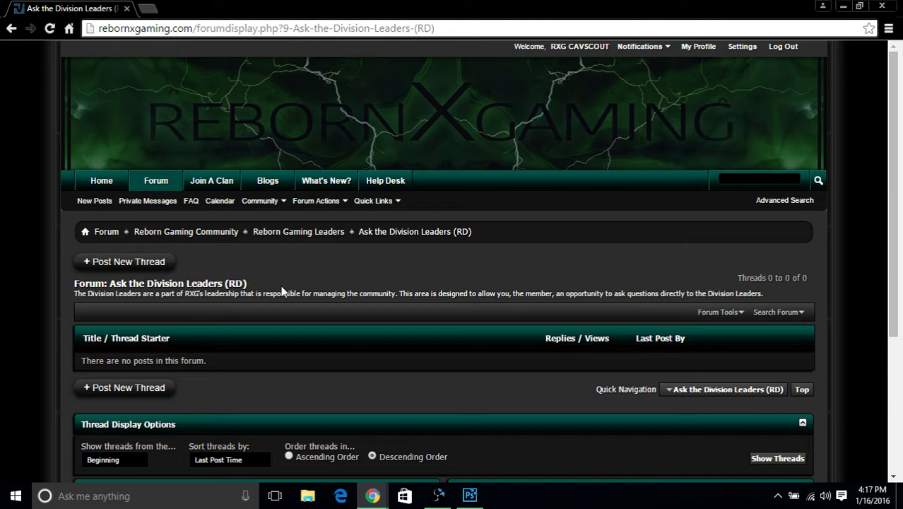
click(299, 231)
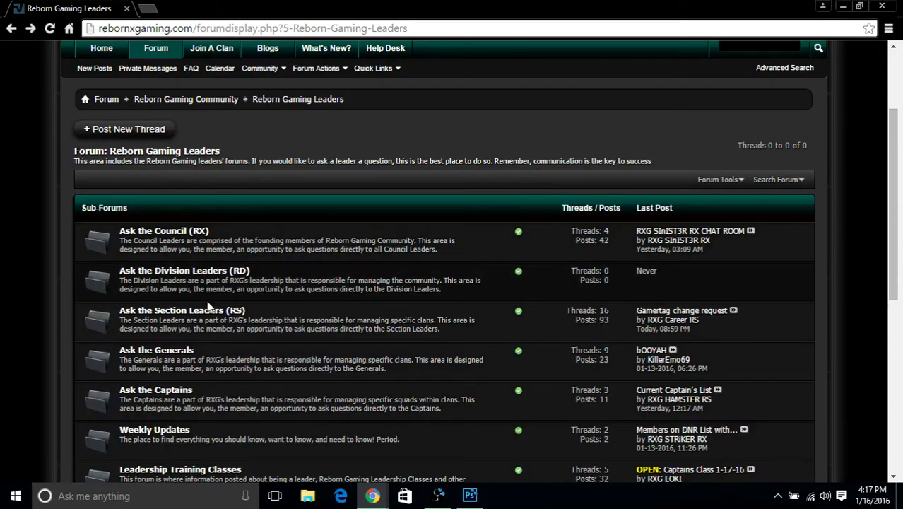
click(181, 309)
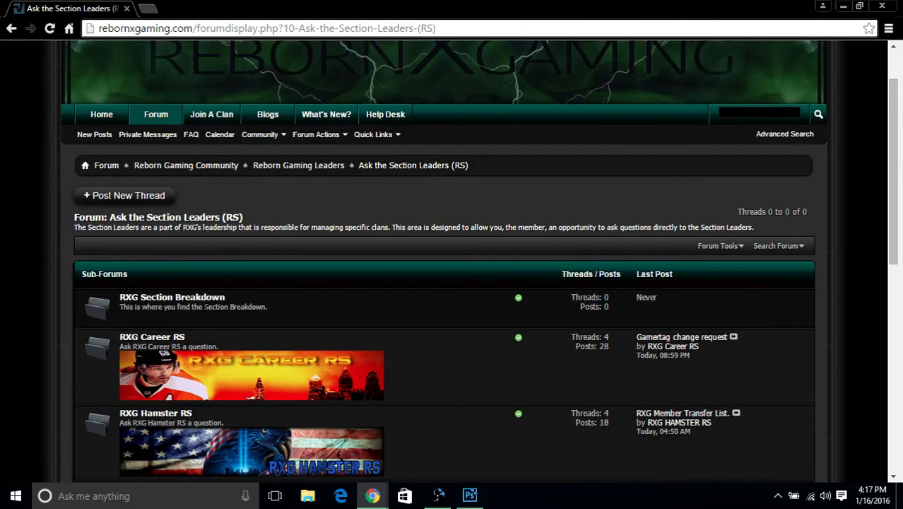
scroll(down, 3)
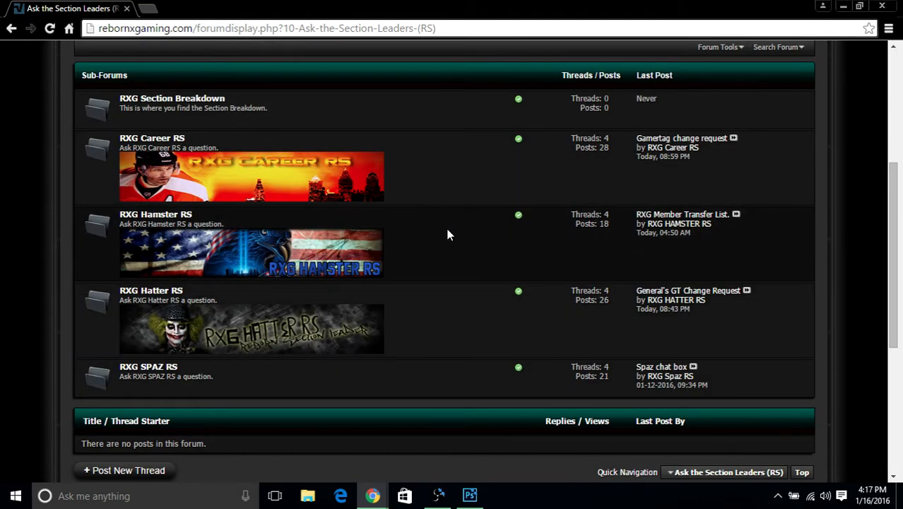
mouse_move(436, 255)
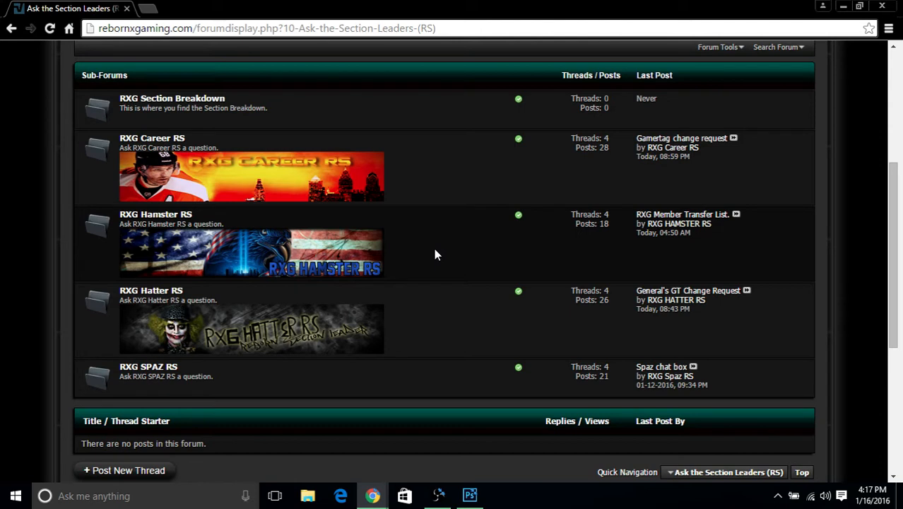
mouse_move(440, 250)
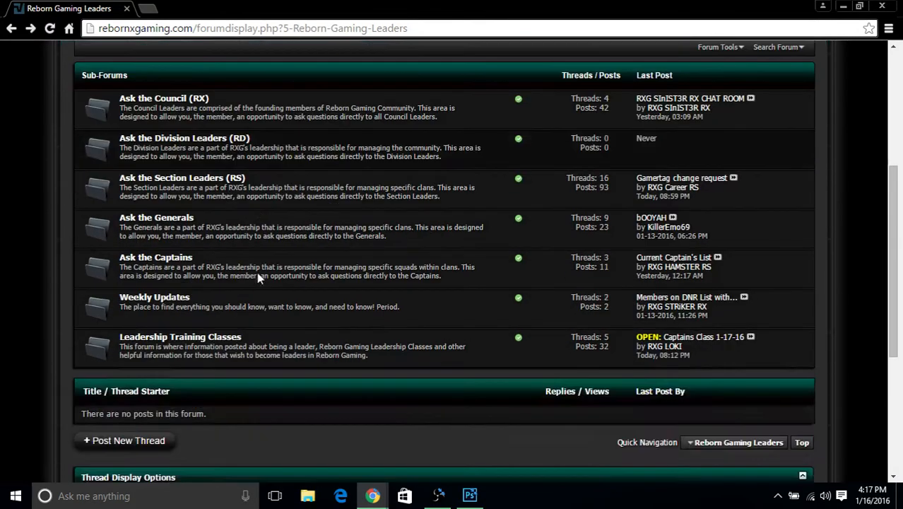
right_click(156, 217)
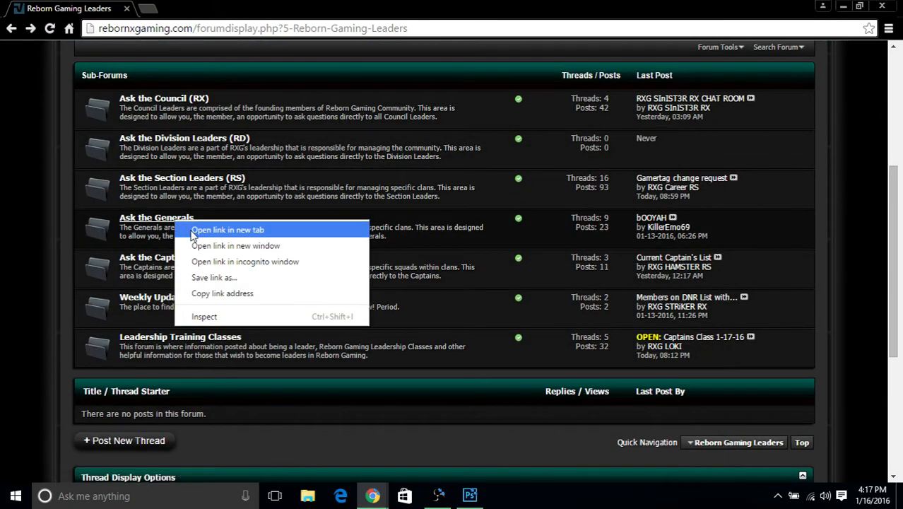
click(227, 229)
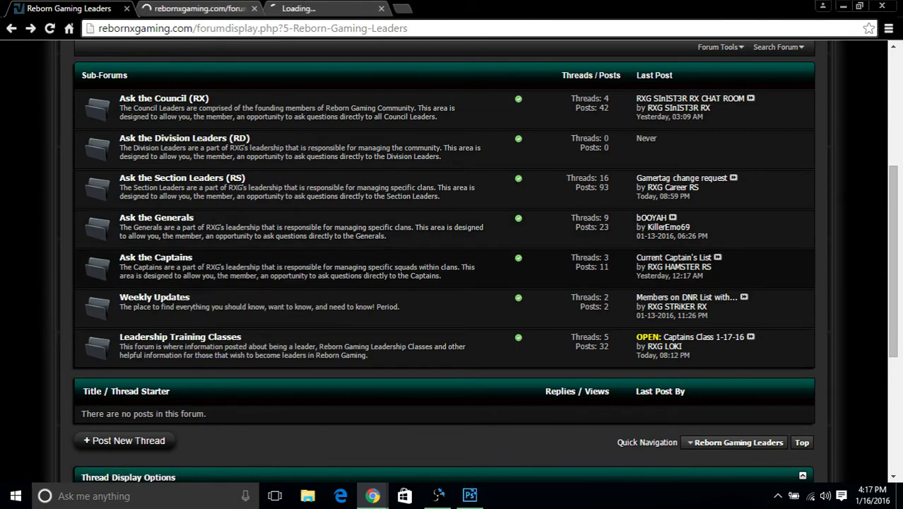
click(156, 217)
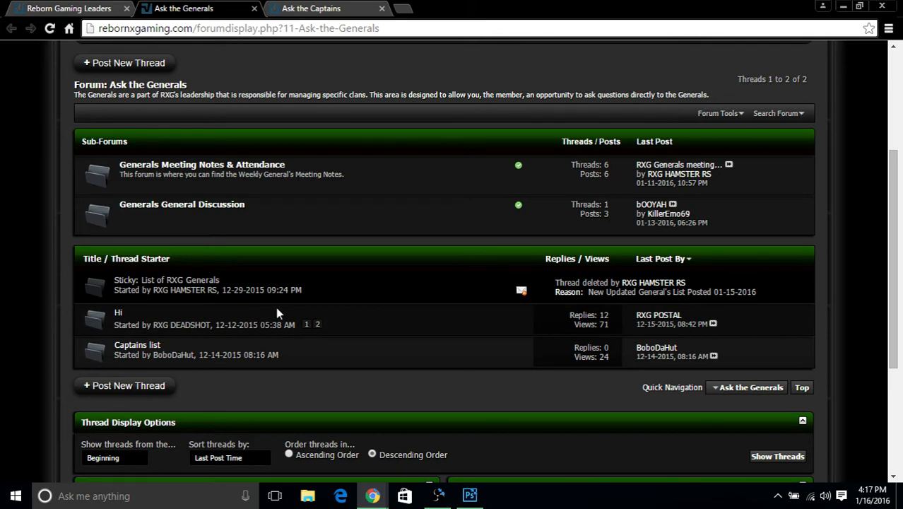
mouse_move(140, 258)
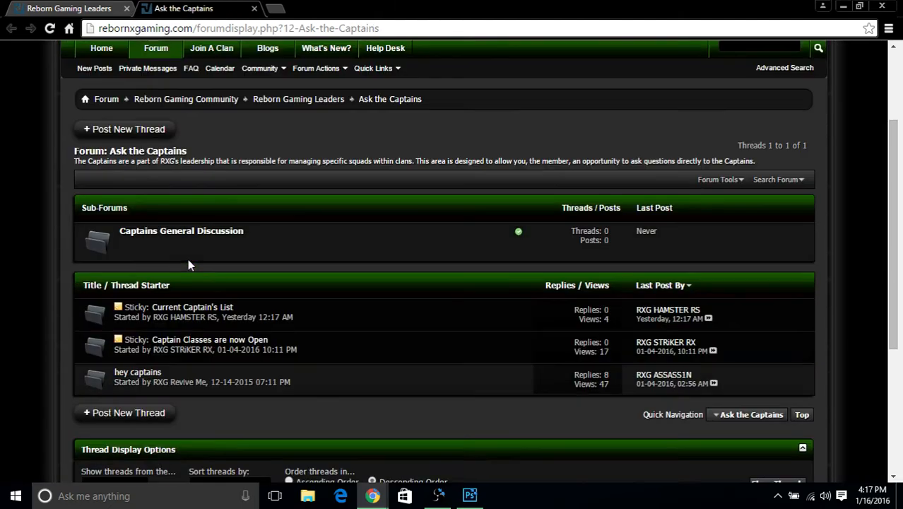
scroll(down, 3)
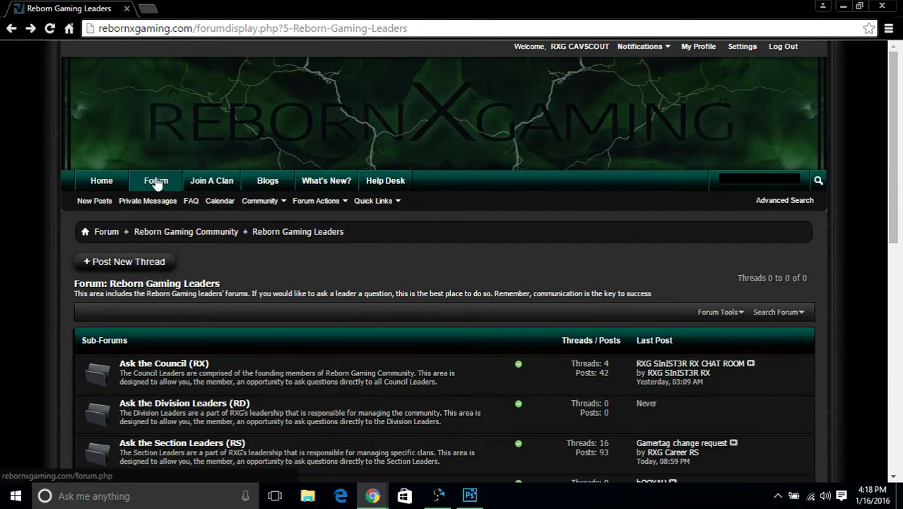
Go to the main forum index and scroll through its sections
click(156, 180)
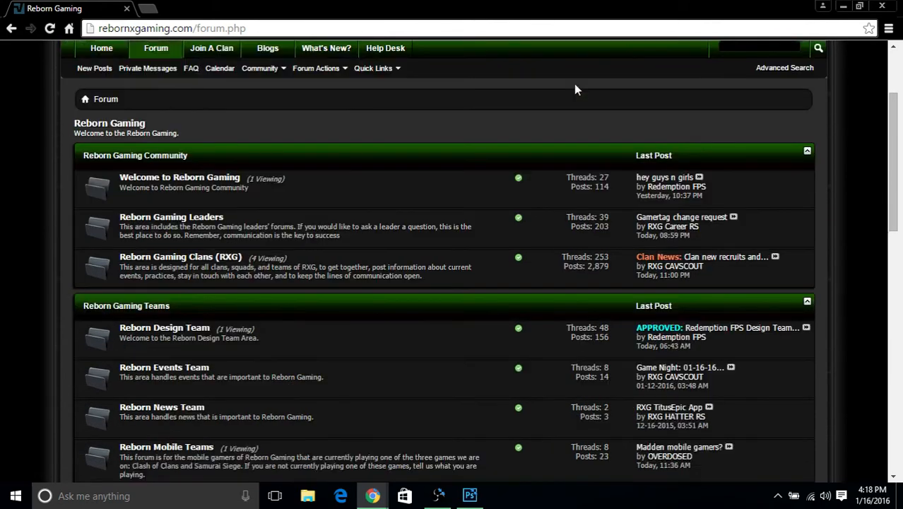
scroll(down, 3)
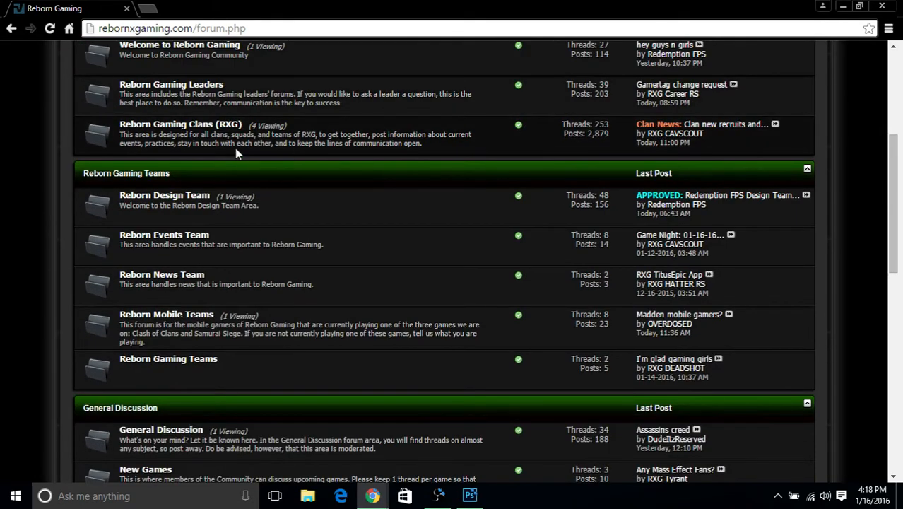
mouse_move(179, 123)
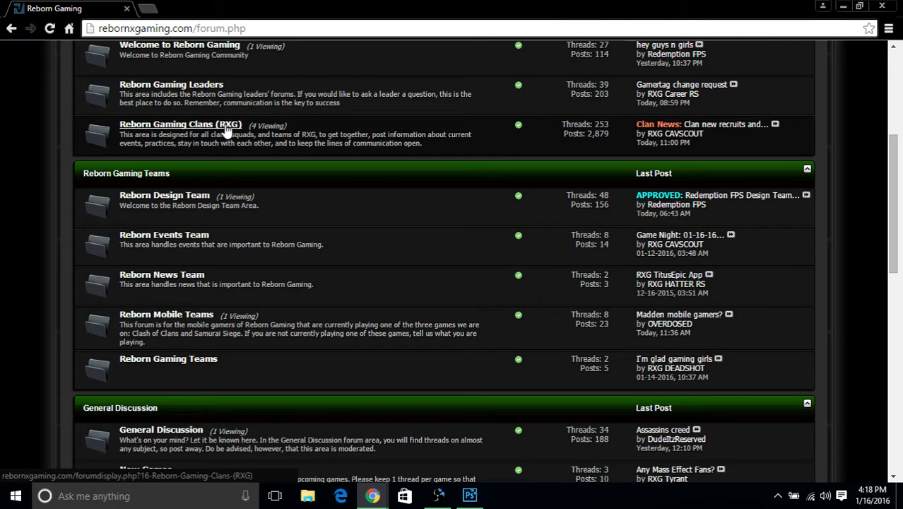
mouse_move(219, 127)
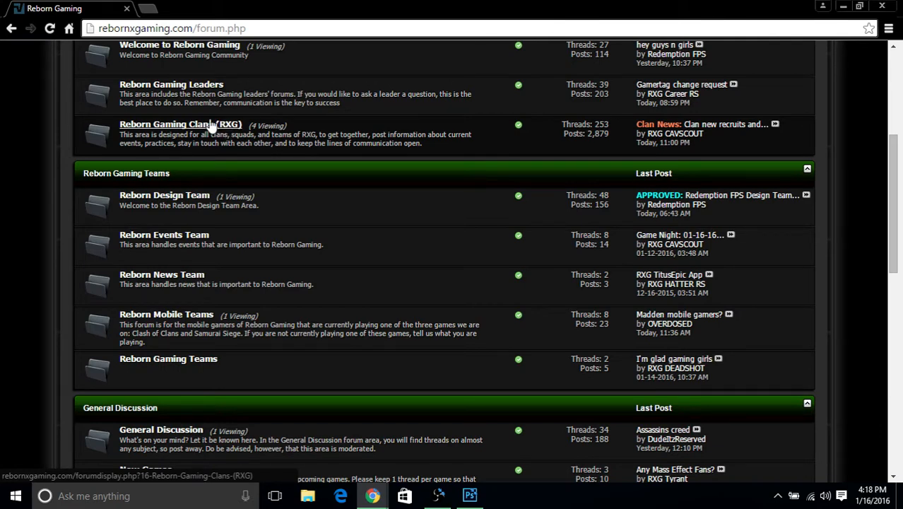
mouse_move(215, 131)
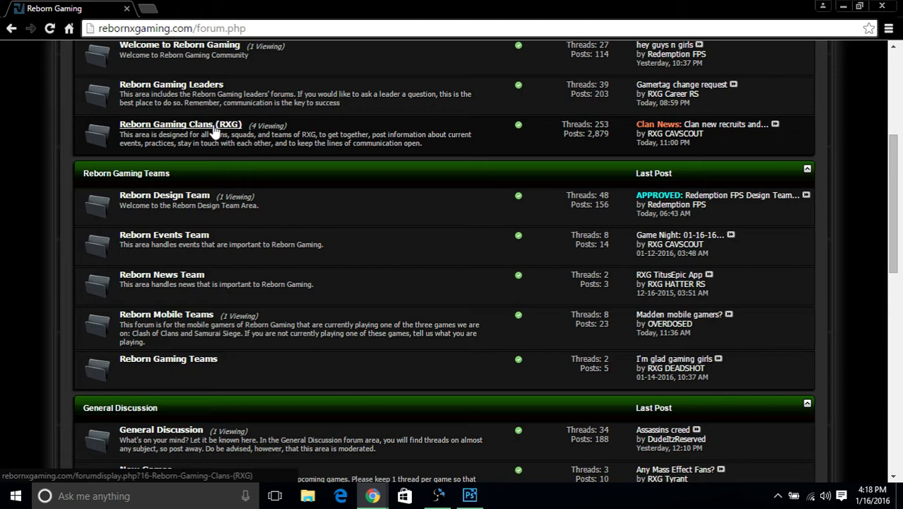
Open Reborn Gaming Clans (RXG) from the forum index to see its Xbox One, PS4 and PC divisions
click(180, 123)
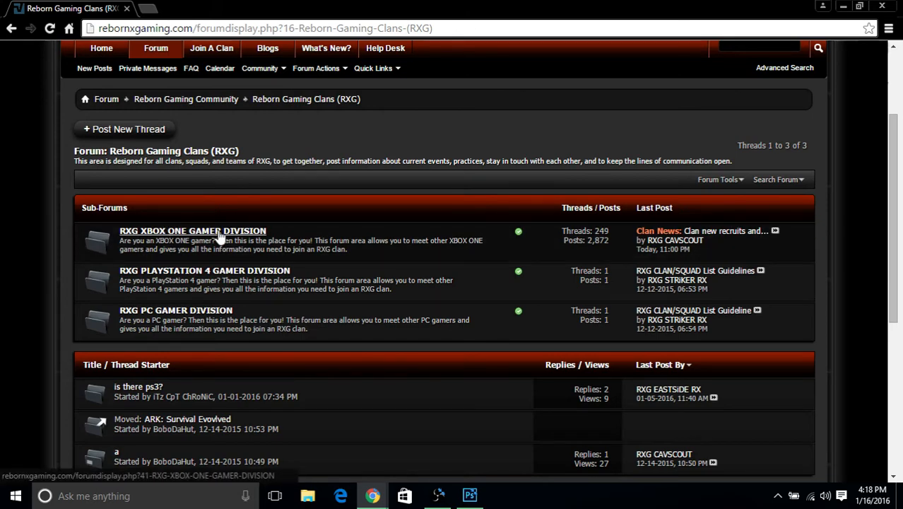
mouse_move(221, 238)
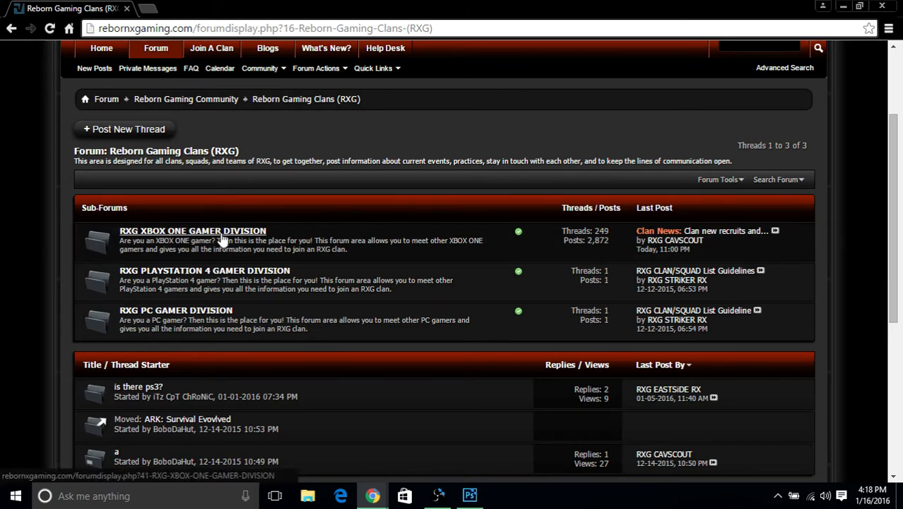
click(193, 231)
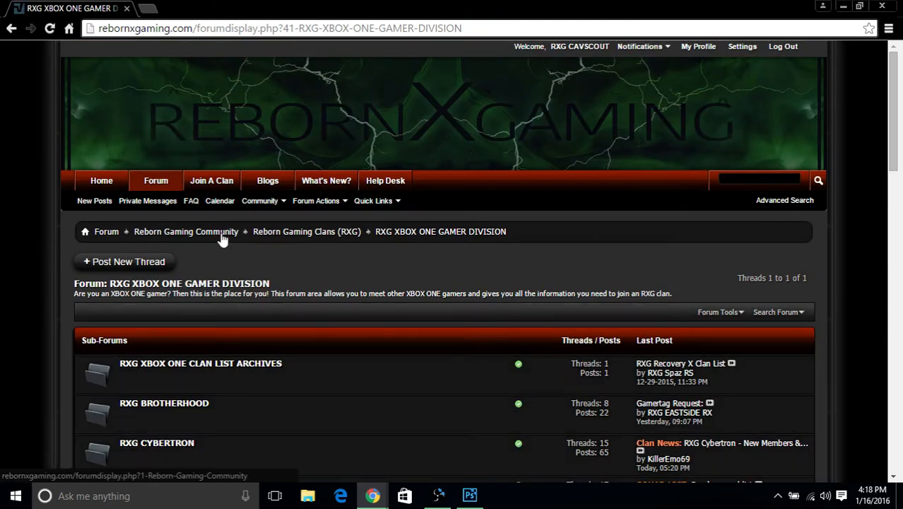
scroll(down, 3)
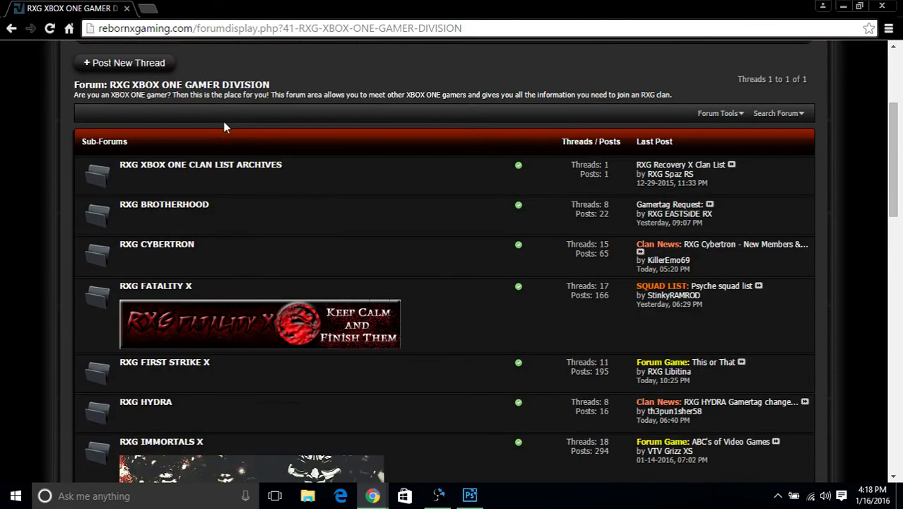
scroll(down, 3)
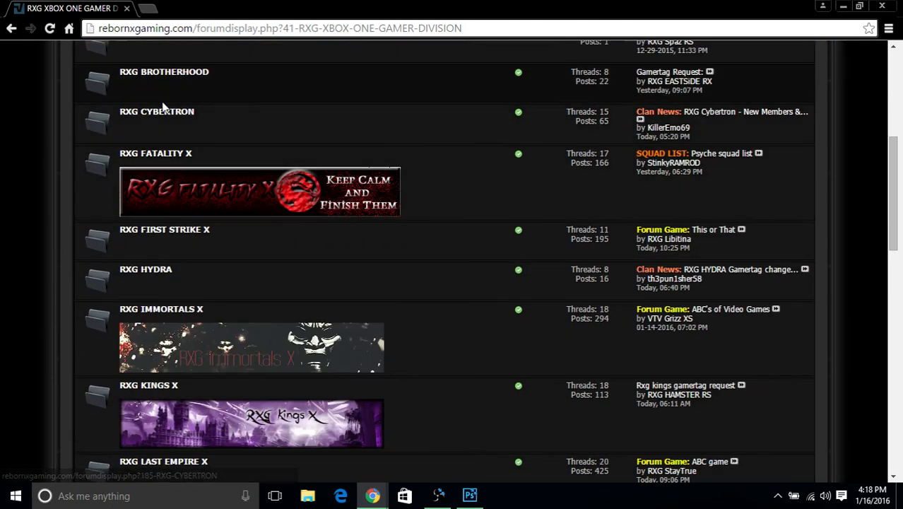
scroll(down, 3)
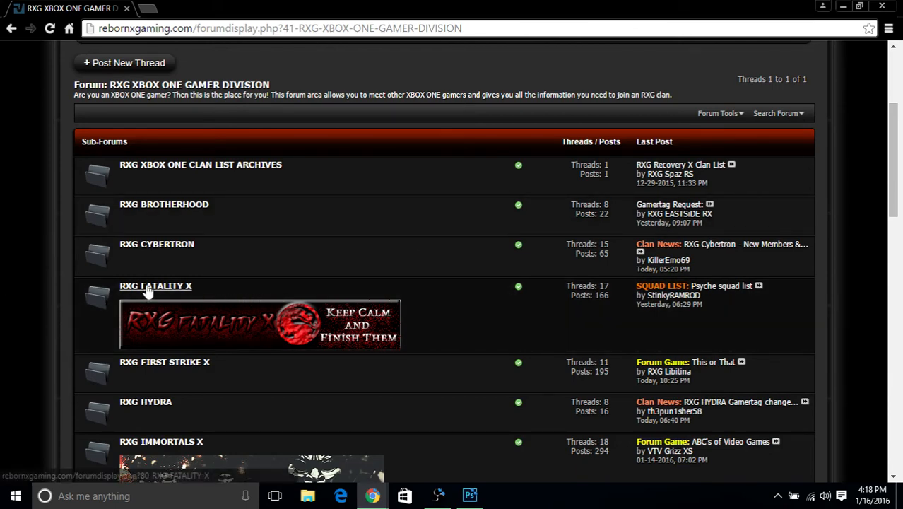
scroll(down, 3)
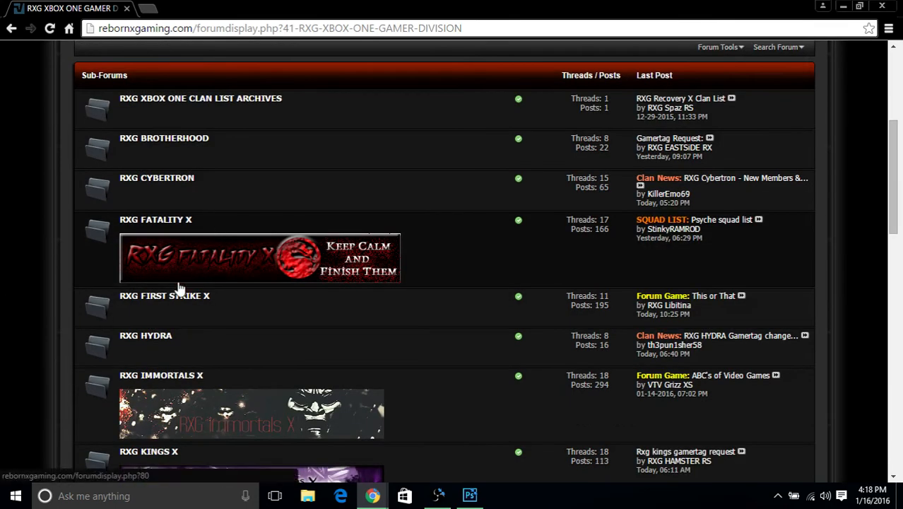
scroll(down, 3)
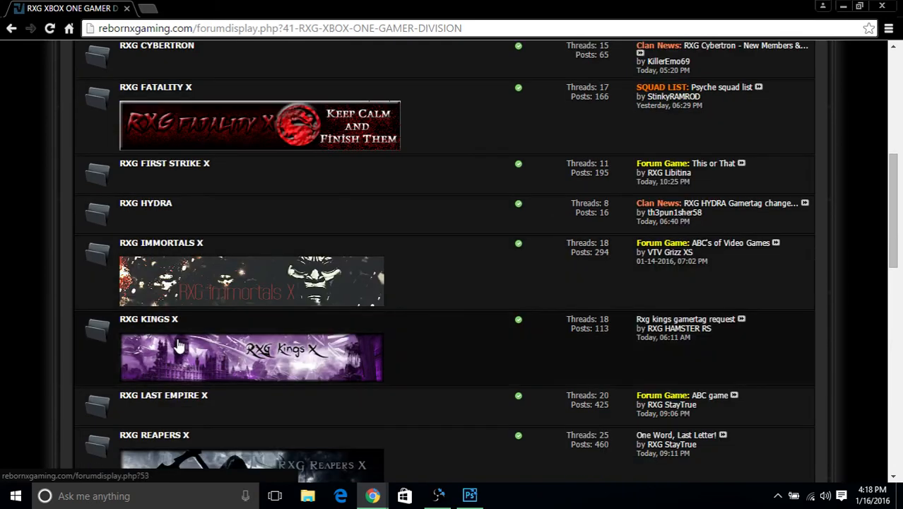
scroll(down, 3)
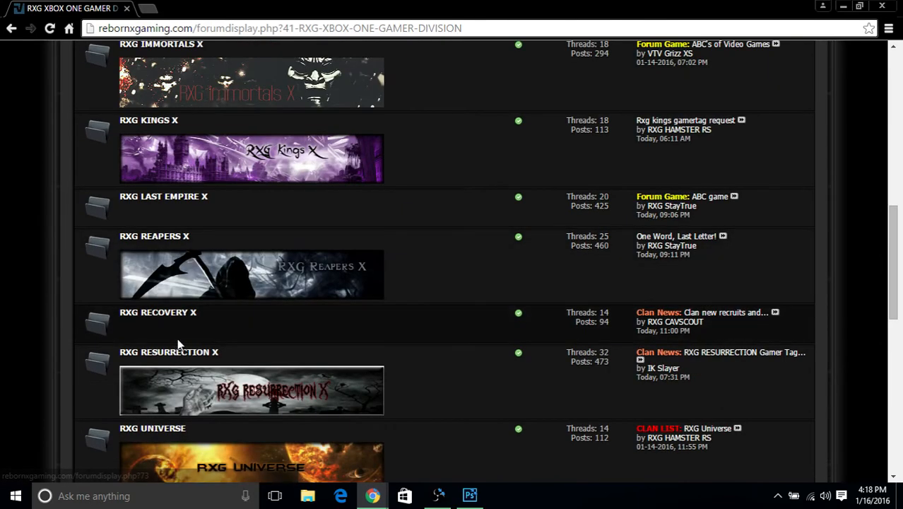
scroll(down, 3)
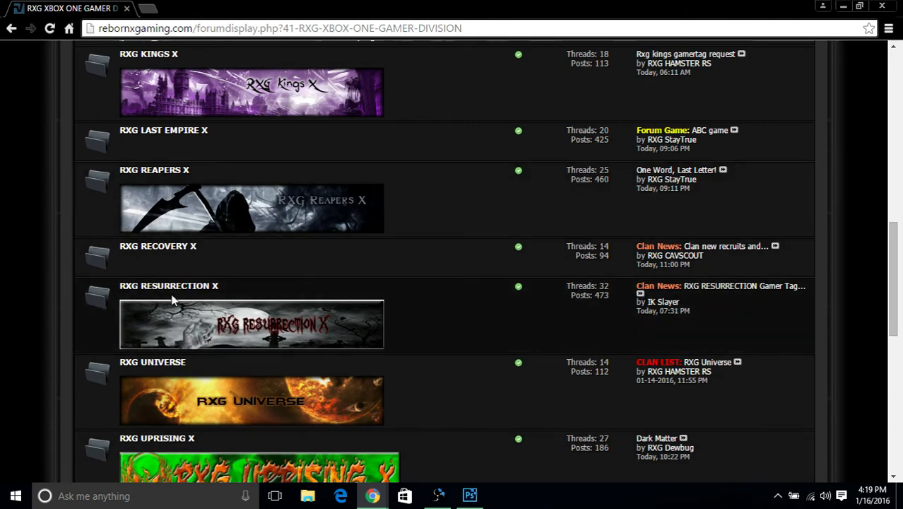
scroll(down, 3)
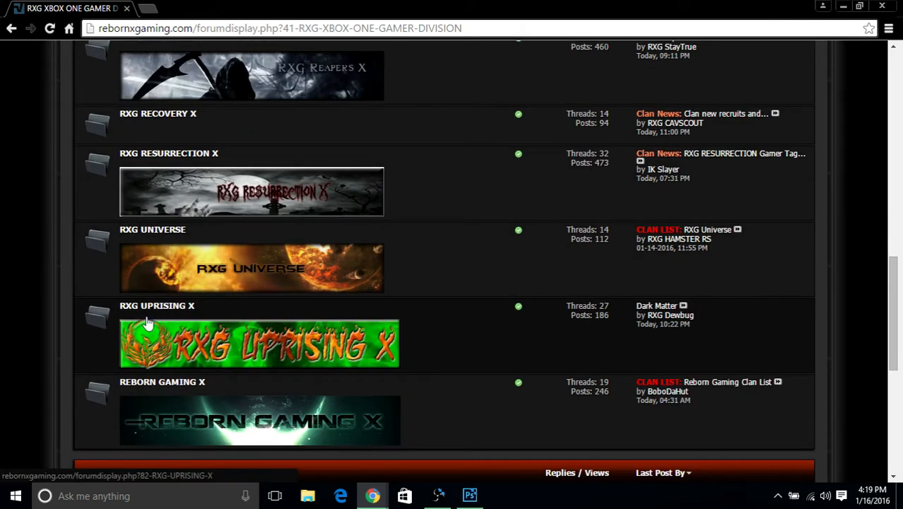
scroll(down, 3)
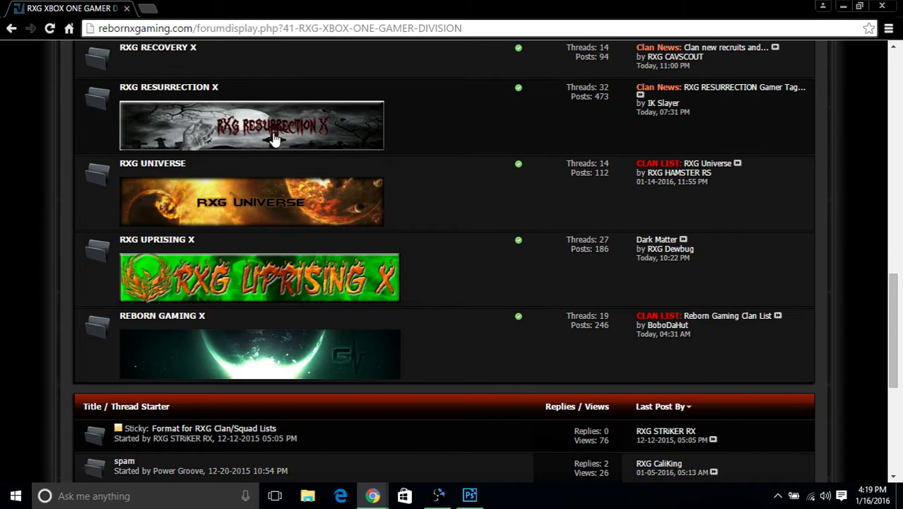
mouse_move(204, 326)
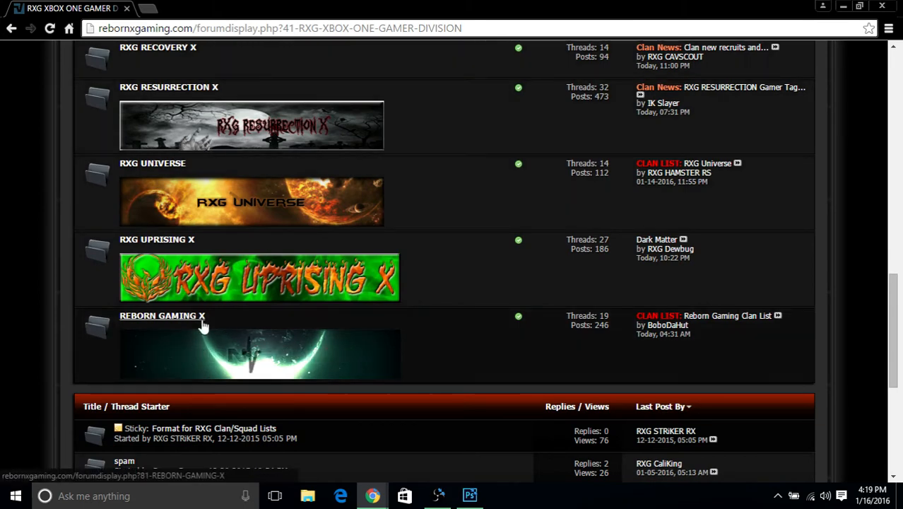
mouse_move(217, 87)
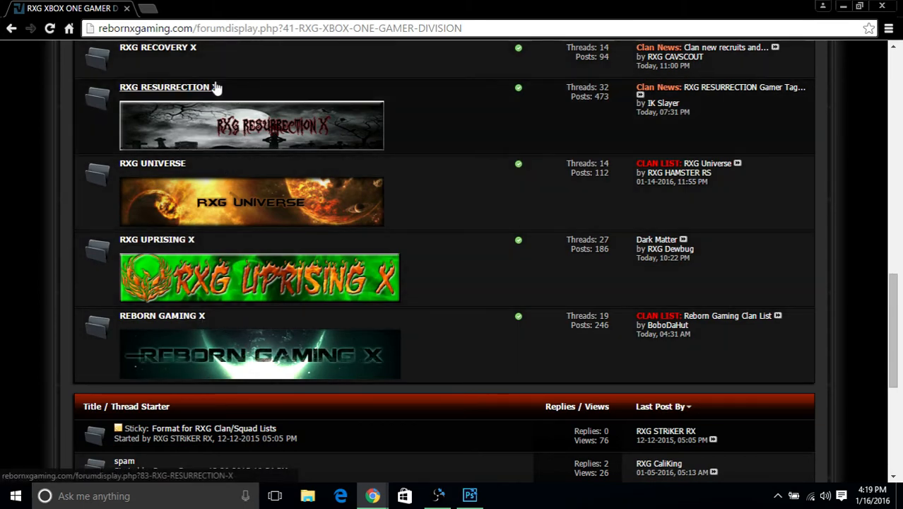
scroll(up, 3)
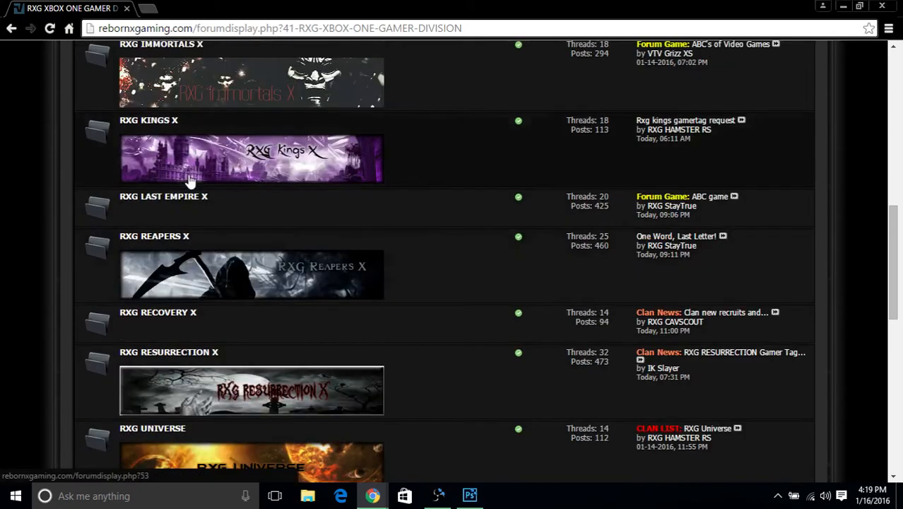
scroll(up, 3)
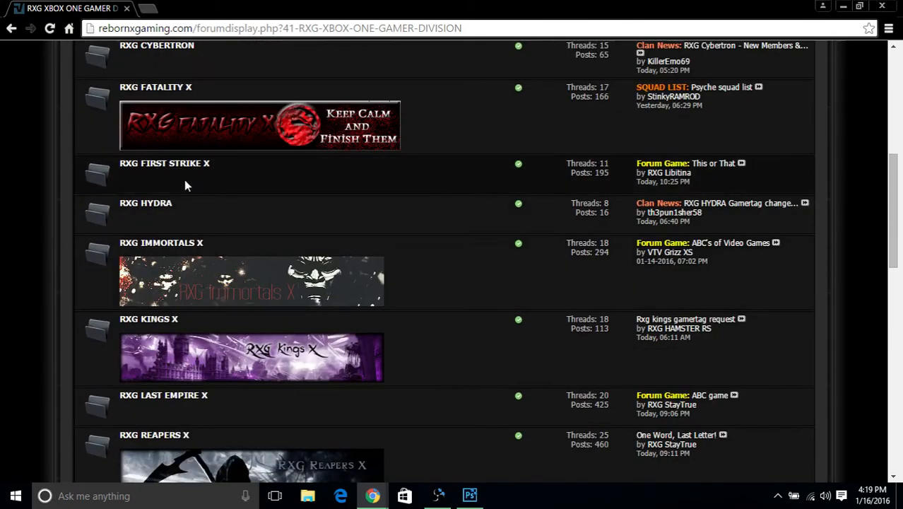
scroll(up, 3)
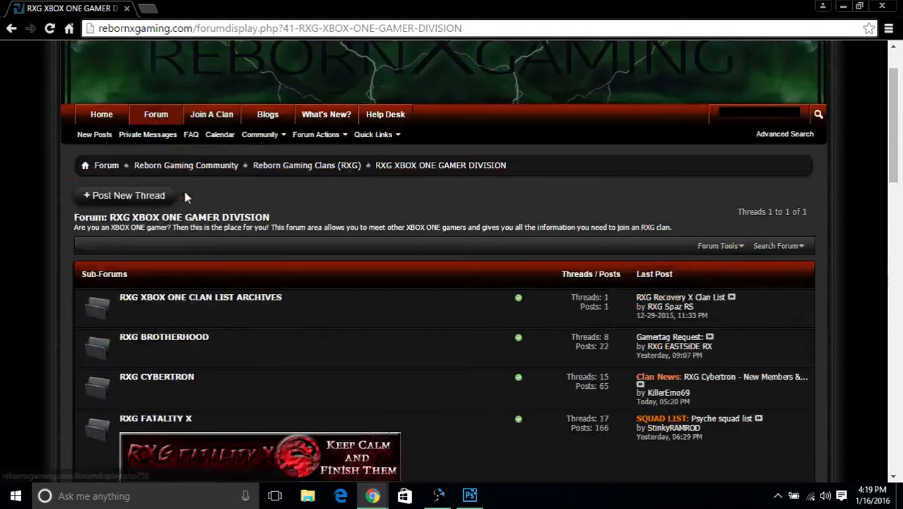
scroll(down, 3)
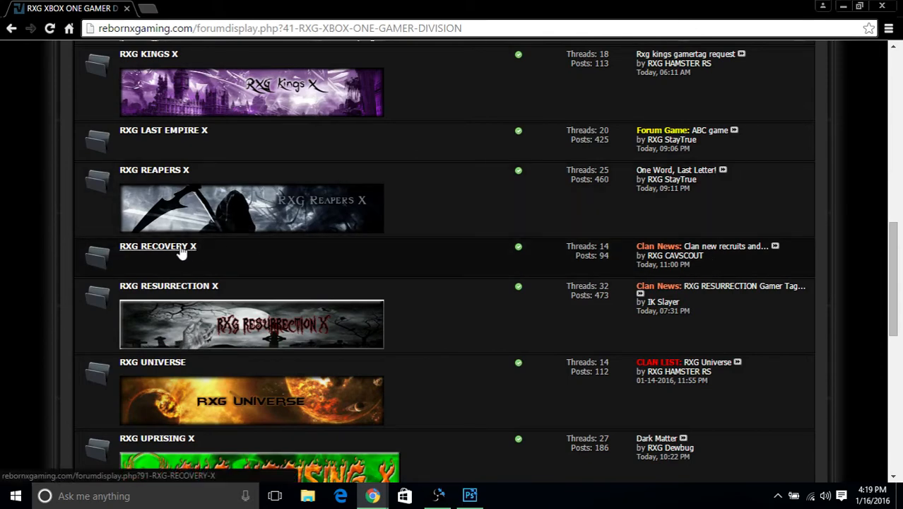
Open RXG RECOVERY X and scroll through its sticky and clan news threads
click(159, 246)
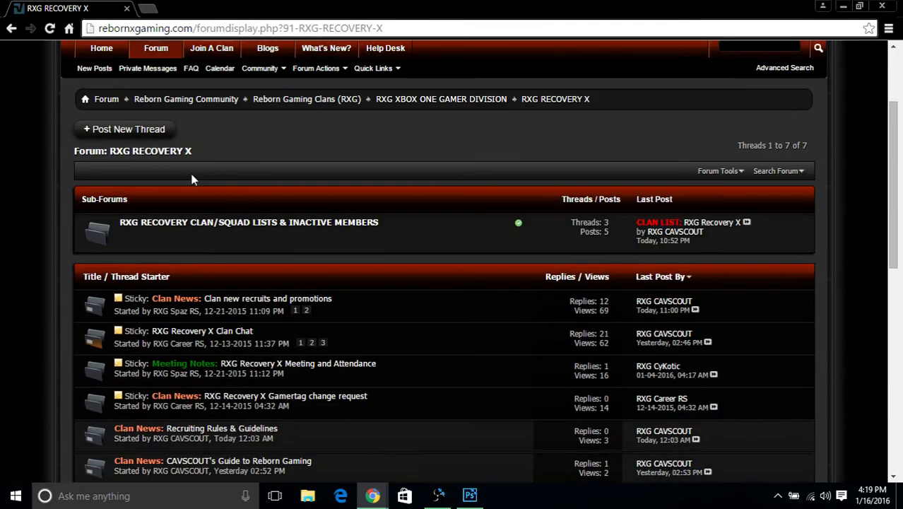
scroll(down, 3)
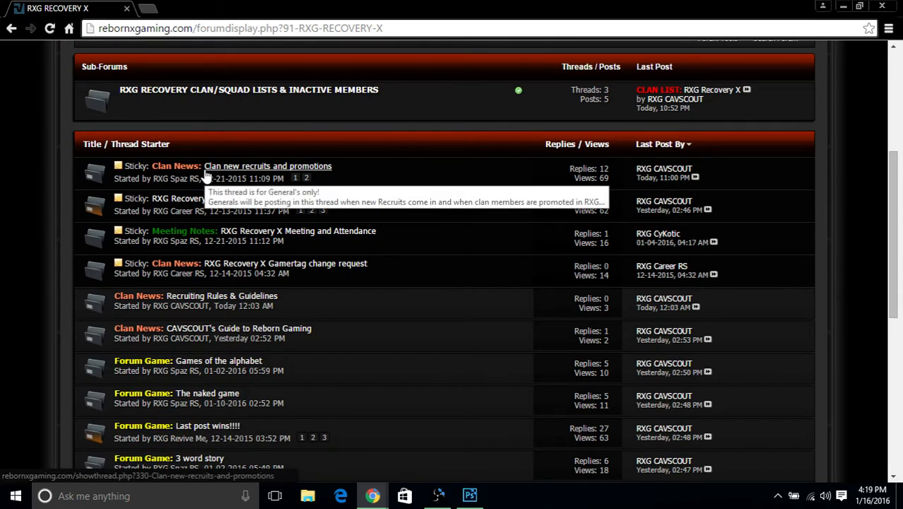
mouse_move(338, 158)
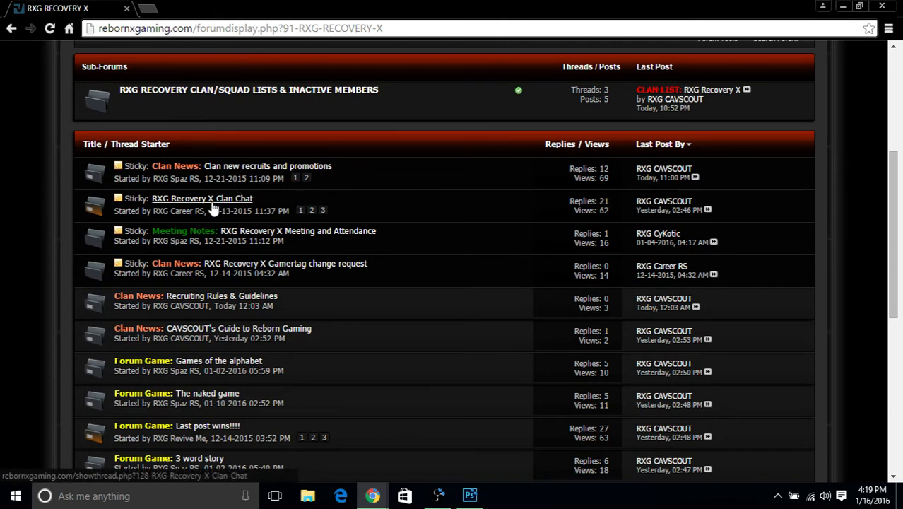
mouse_move(175, 197)
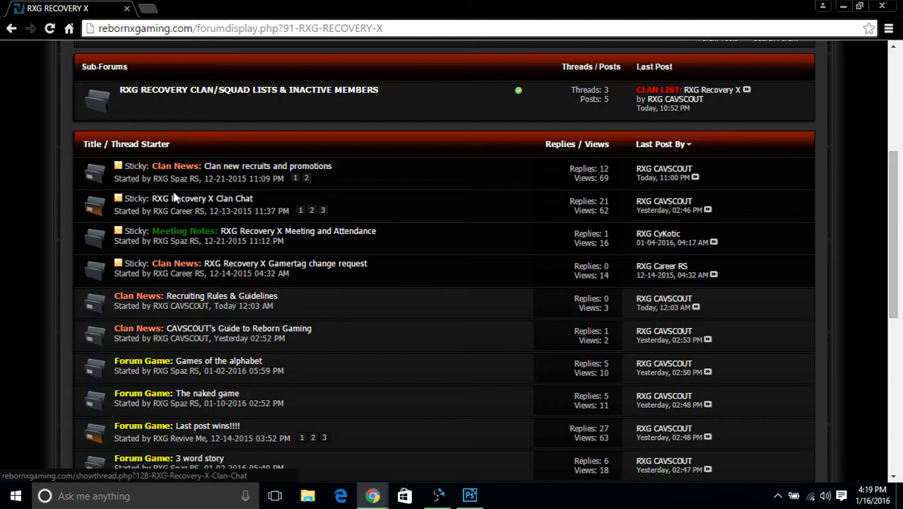
scroll(down, 3)
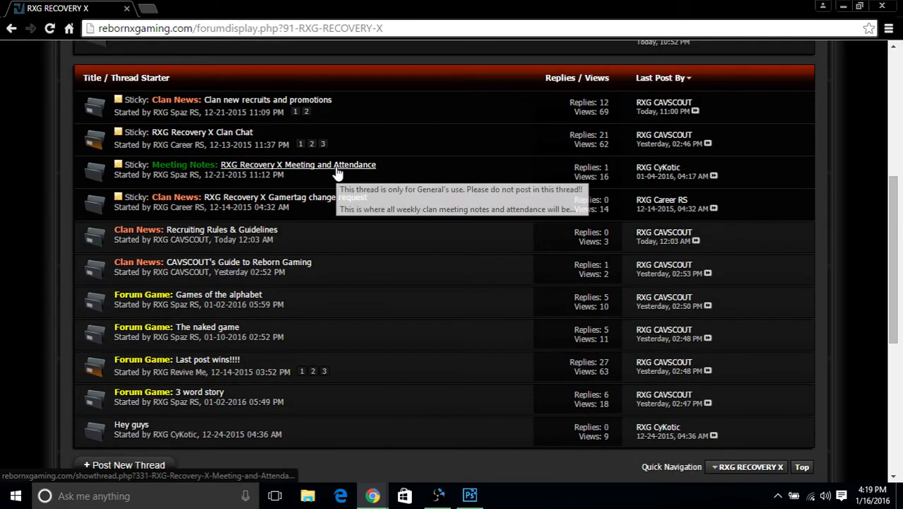
mouse_move(258, 218)
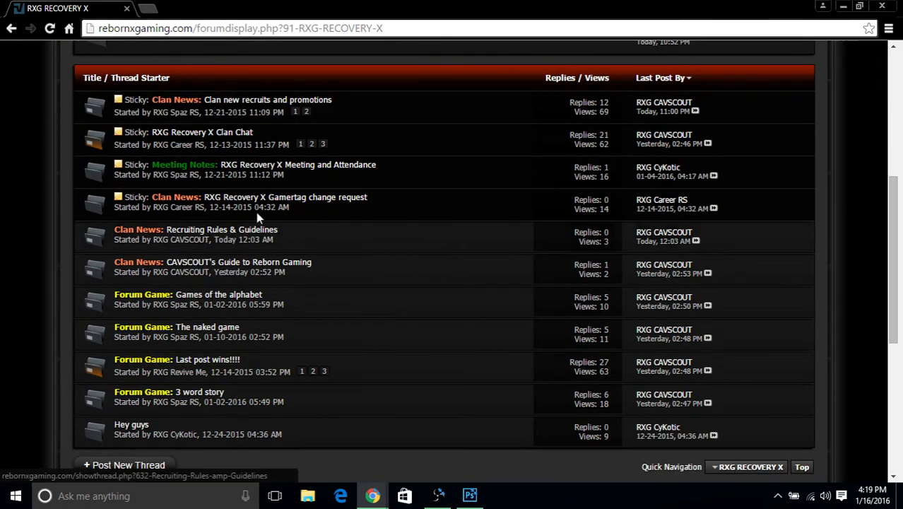
mouse_move(286, 197)
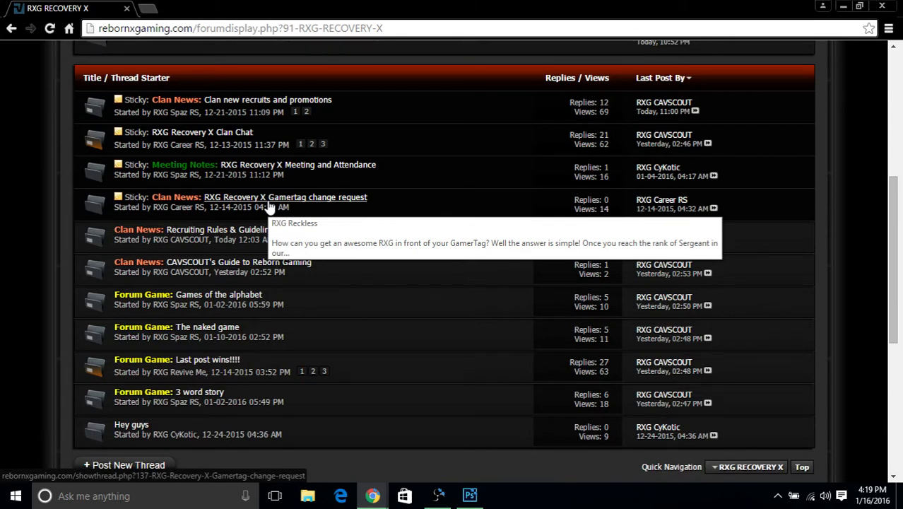
scroll(down, 3)
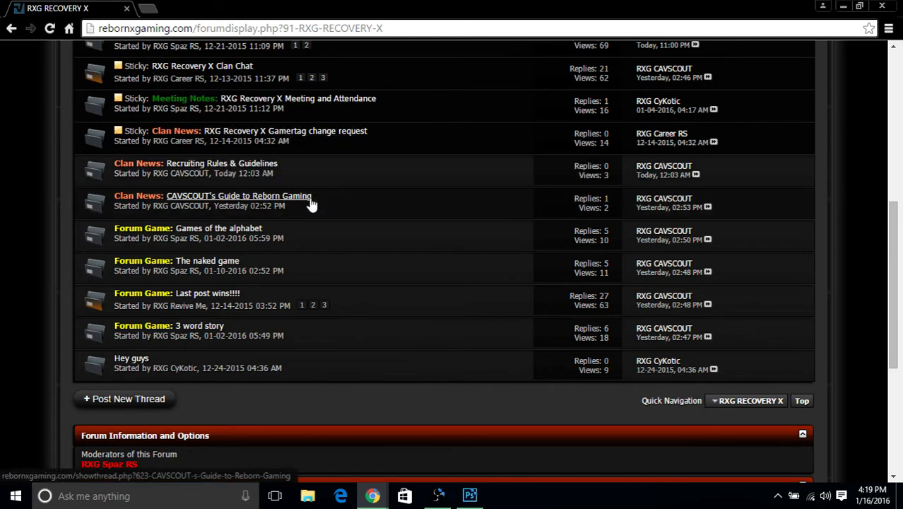
mouse_move(312, 201)
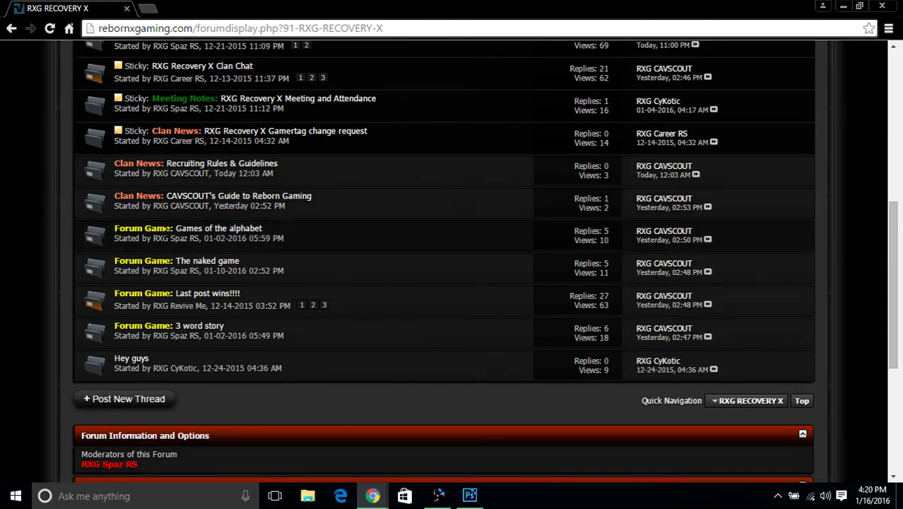
mouse_move(304, 408)
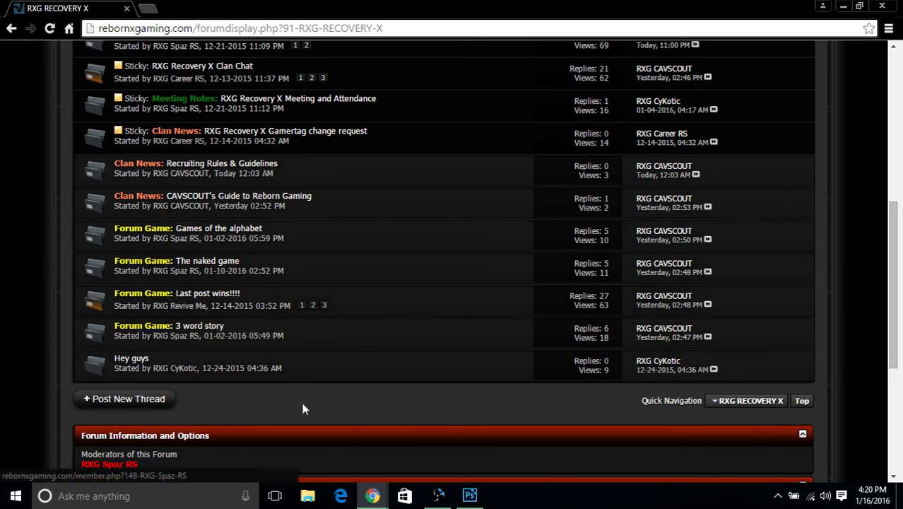
scroll(up, 3)
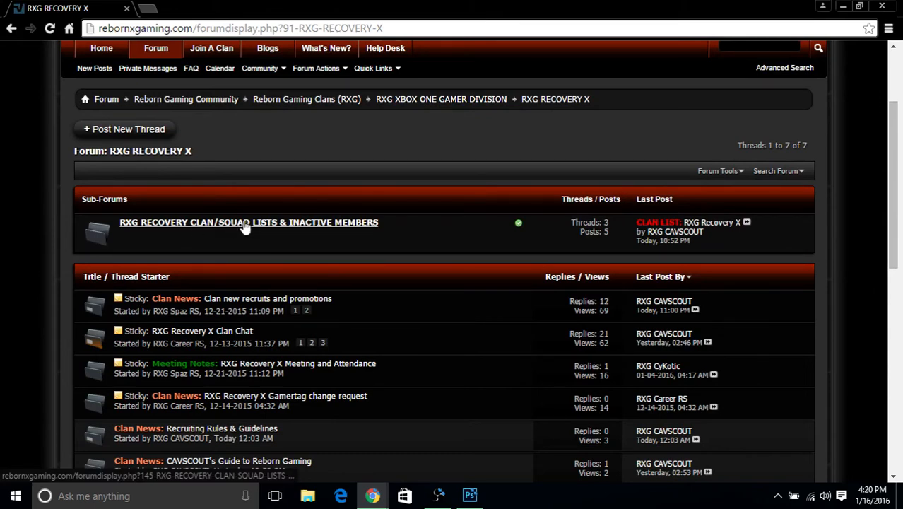
mouse_move(338, 229)
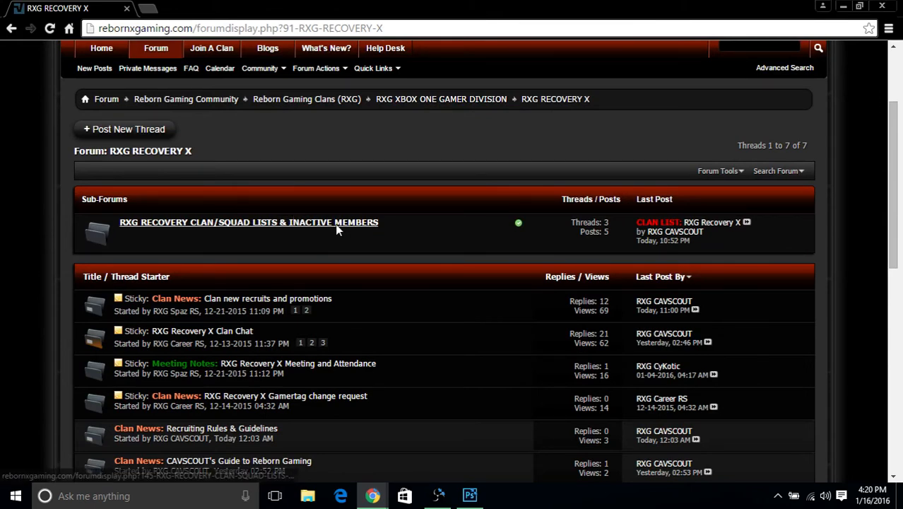
Open the RXG RECOVERY CLAN/SQUAD LISTS & INACTIVE MEMBERS sub-forum to see its list threads
click(248, 222)
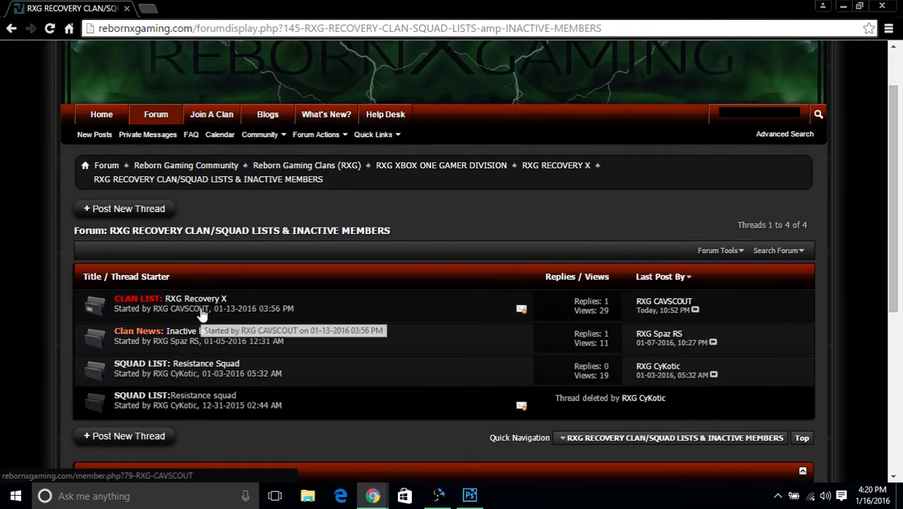
mouse_move(114, 323)
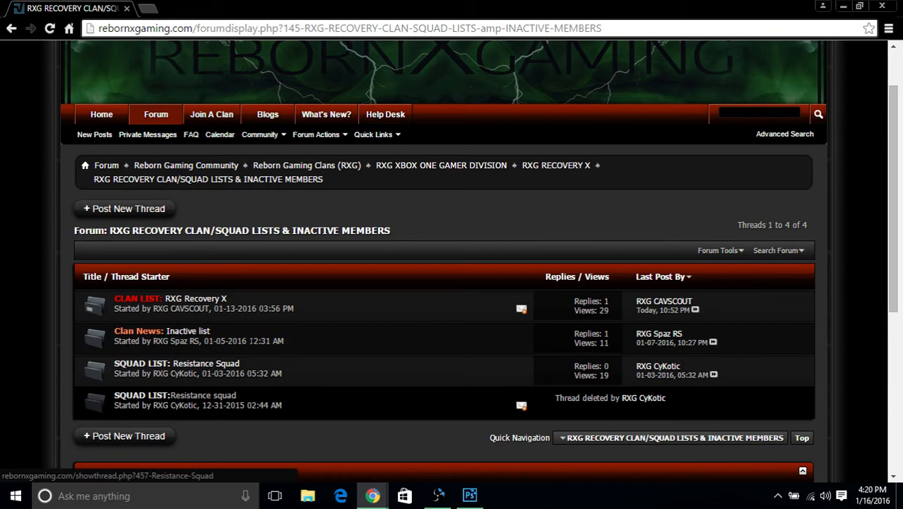
mouse_move(188, 331)
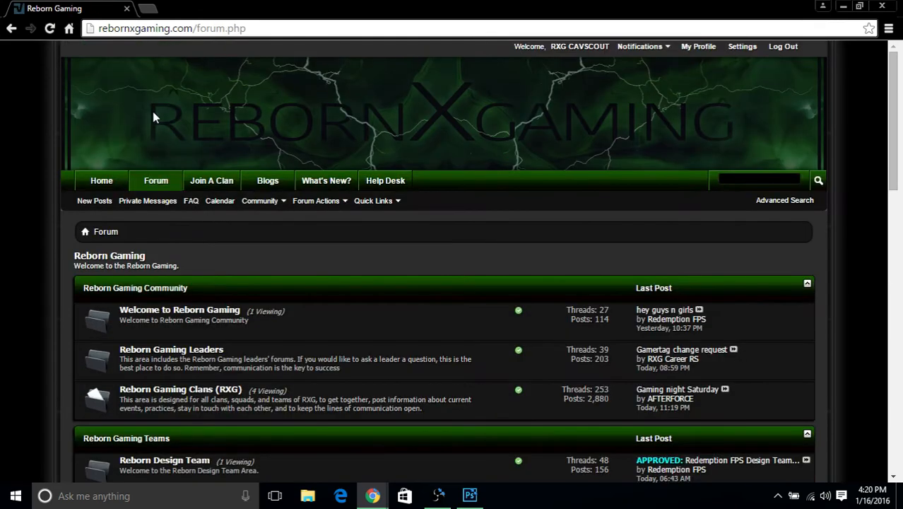
mouse_move(286, 268)
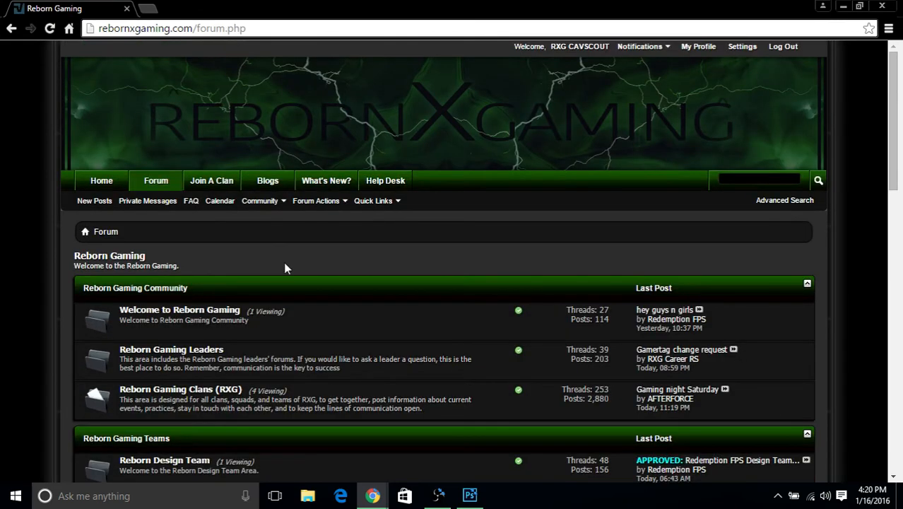
Scroll the forum index to the Teams section and open Reborn Gaming Teams
scroll(down, 3)
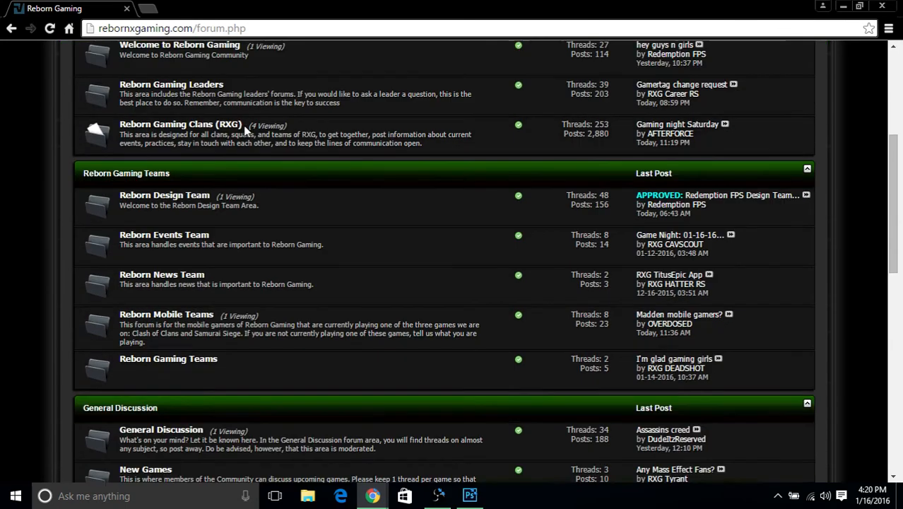
mouse_move(147, 134)
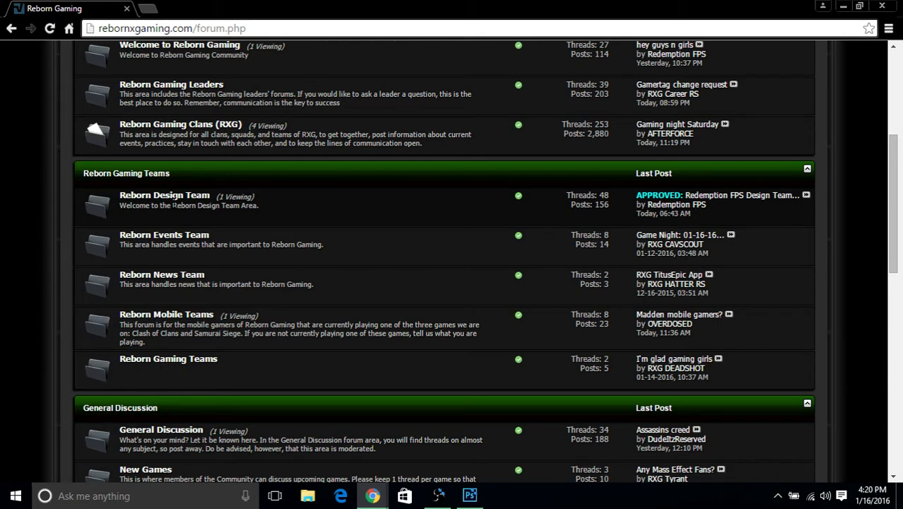
mouse_move(175, 191)
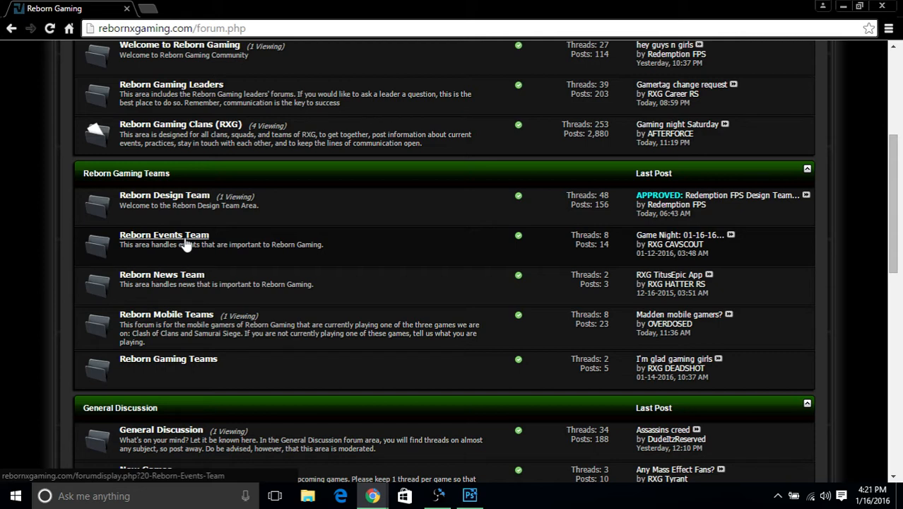
mouse_move(162, 274)
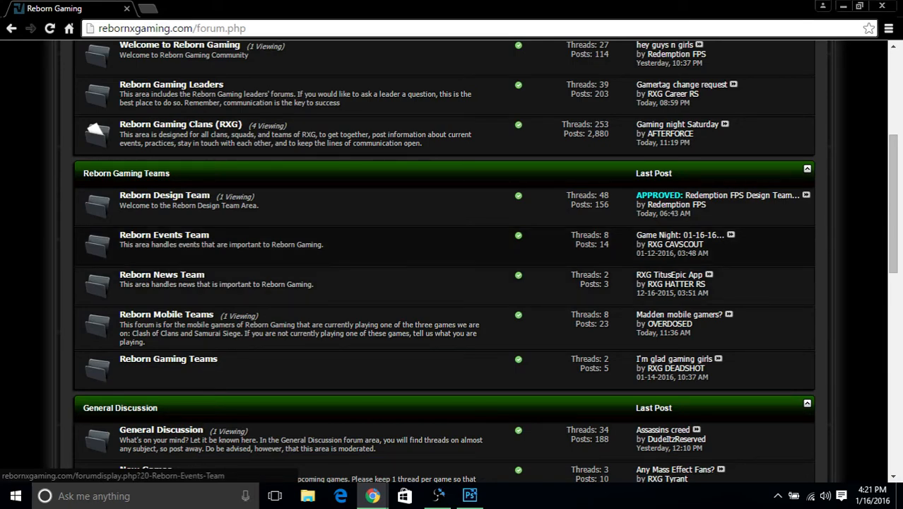
scroll(down, 3)
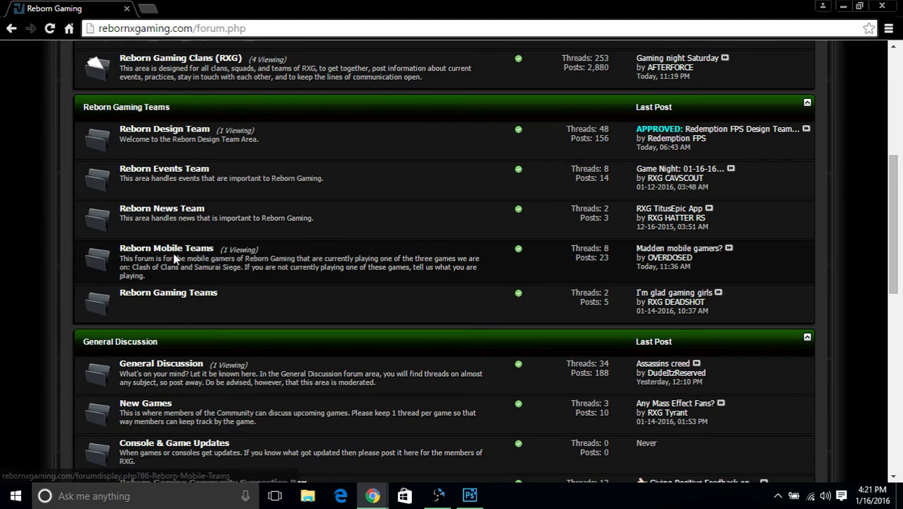
mouse_move(166, 248)
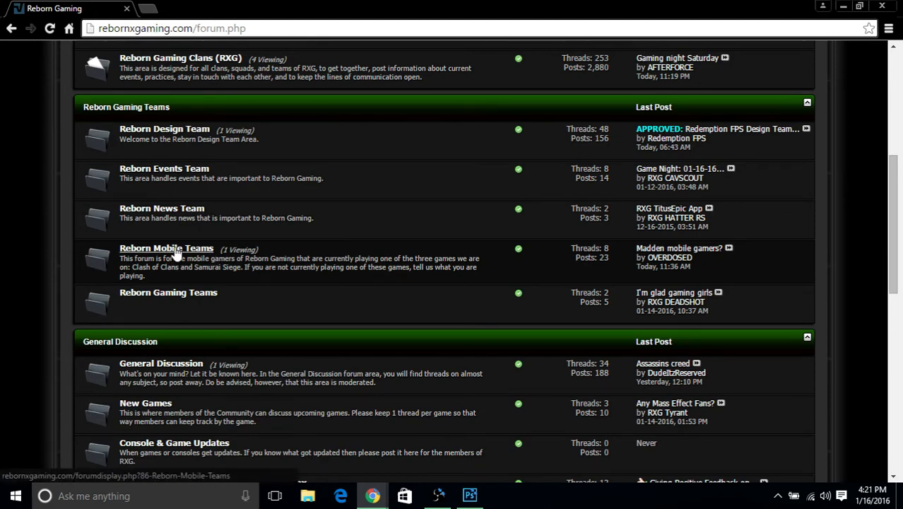
mouse_move(173, 256)
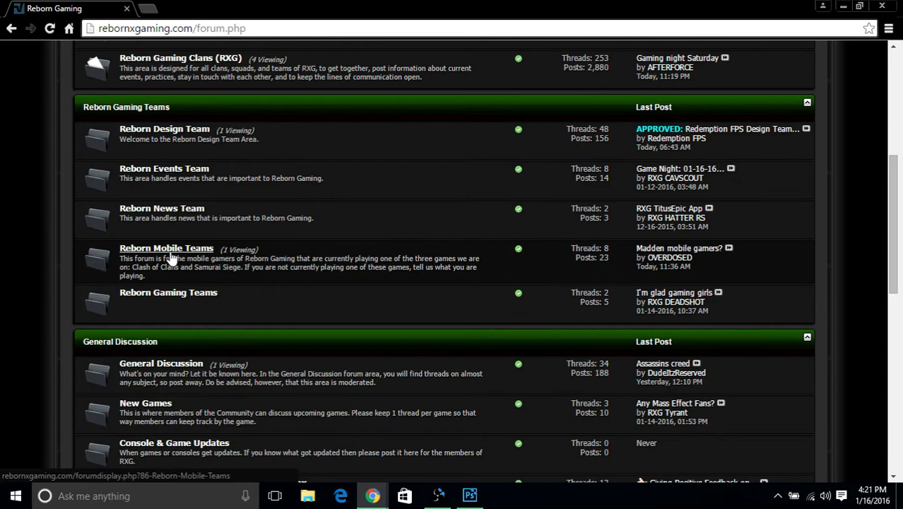
mouse_move(174, 257)
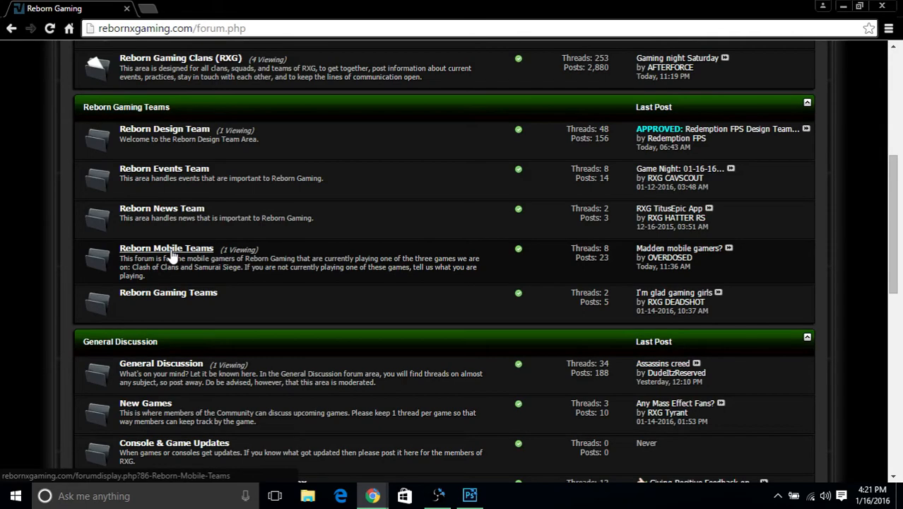
click(168, 292)
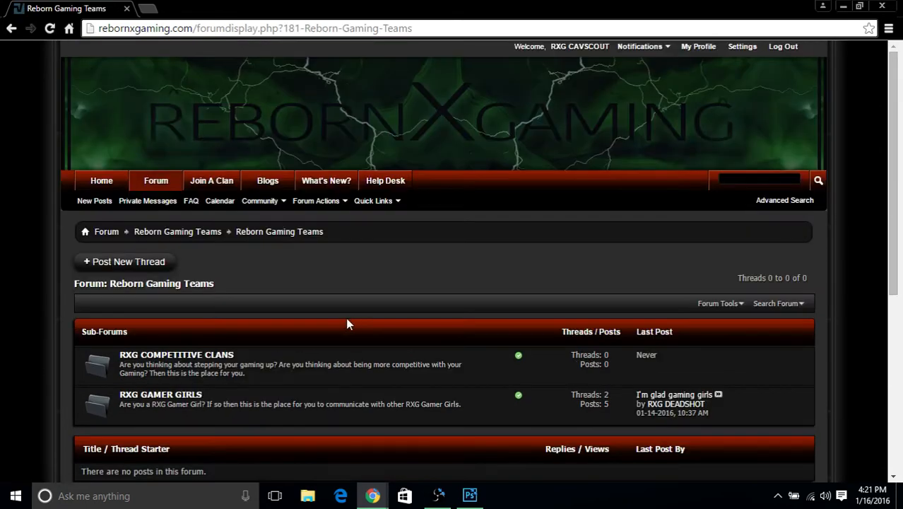
Scroll the Reborn Gaming Teams forum down to its empty thread list below the sub-forums
scroll(down, 3)
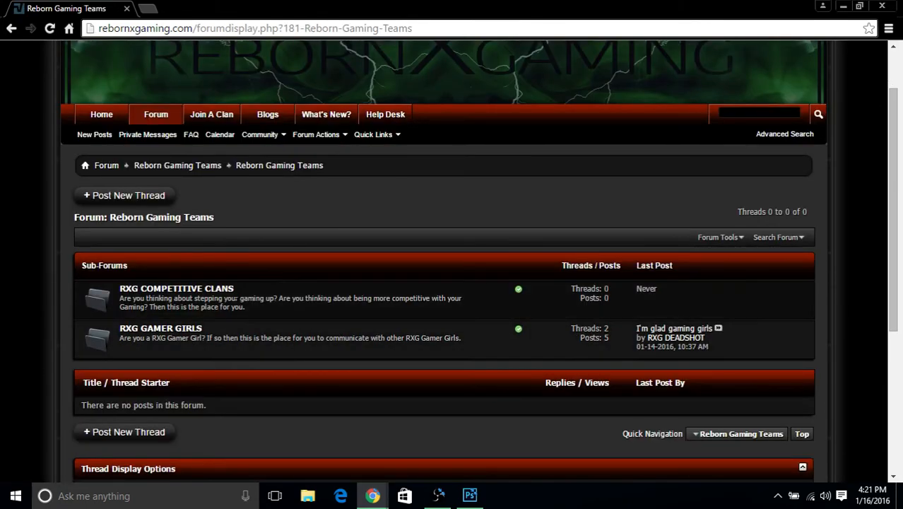
mouse_move(195, 292)
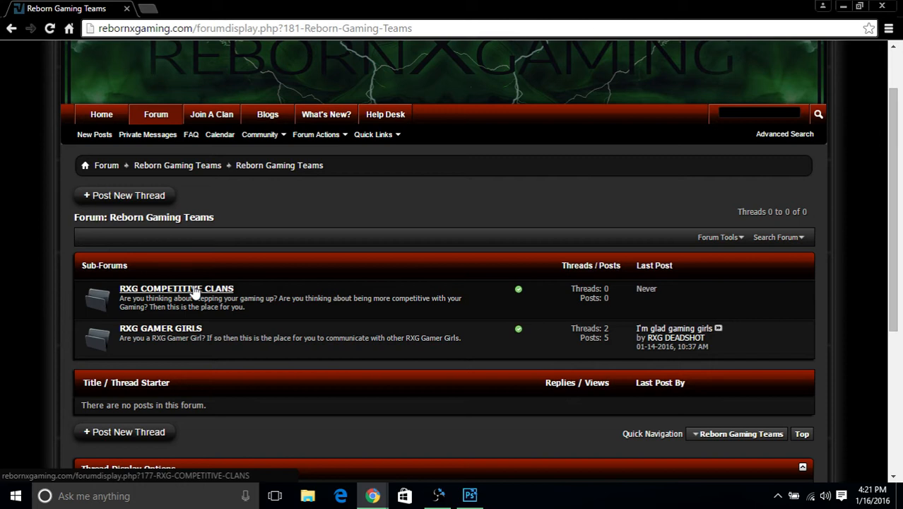
mouse_move(243, 243)
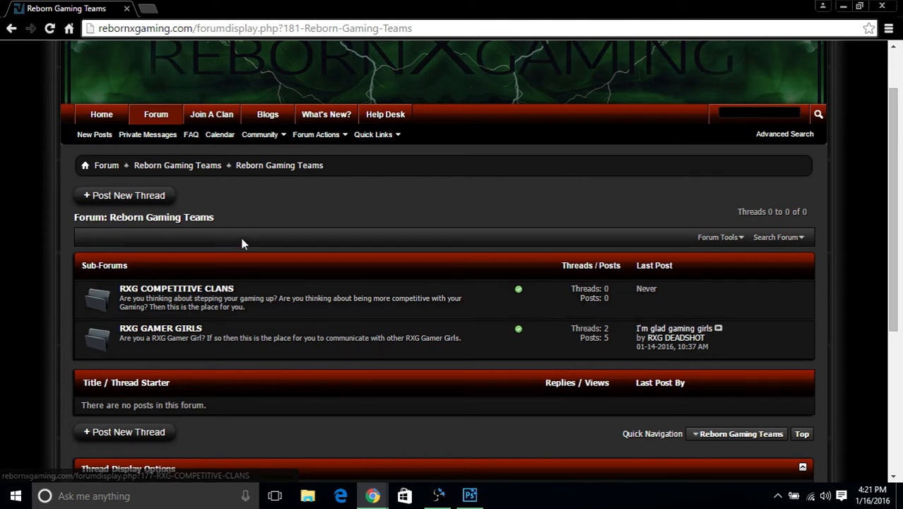
mouse_move(507, 226)
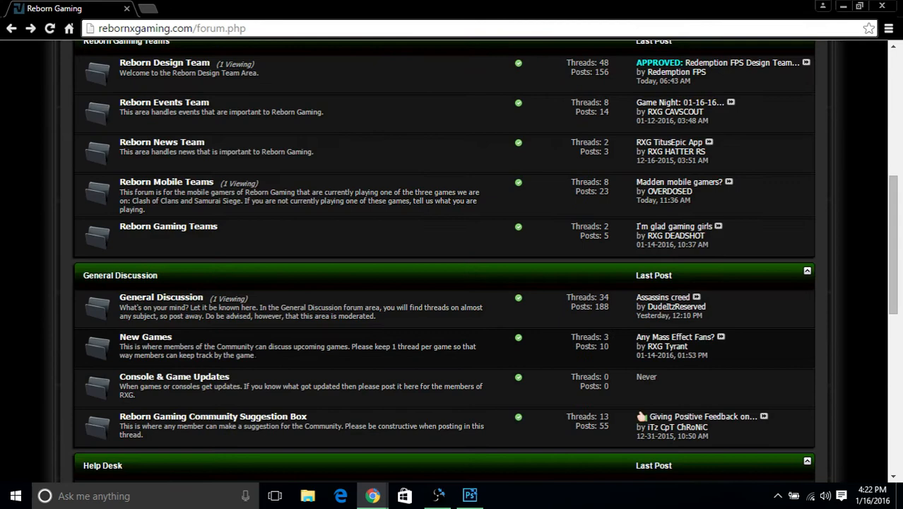
Scroll the forum index down to the Help Desk section and open the Help Desk forum
scroll(down, 3)
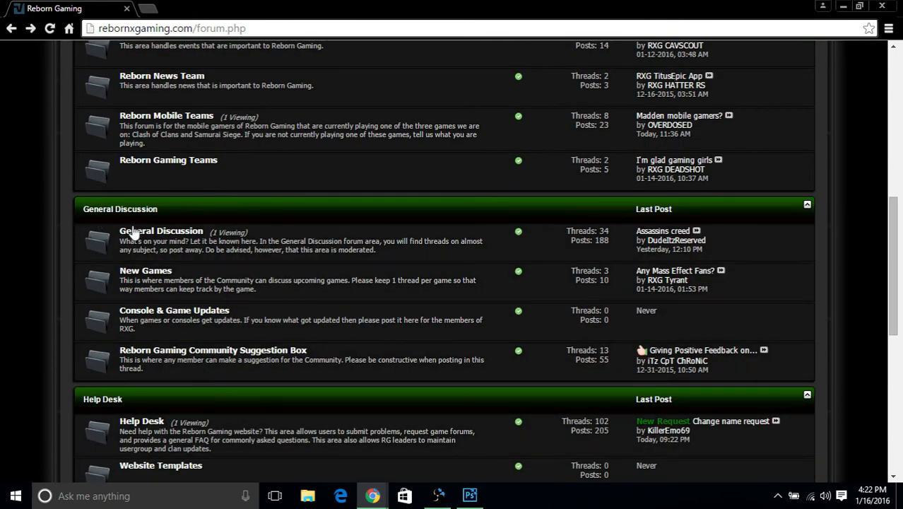
mouse_move(116, 289)
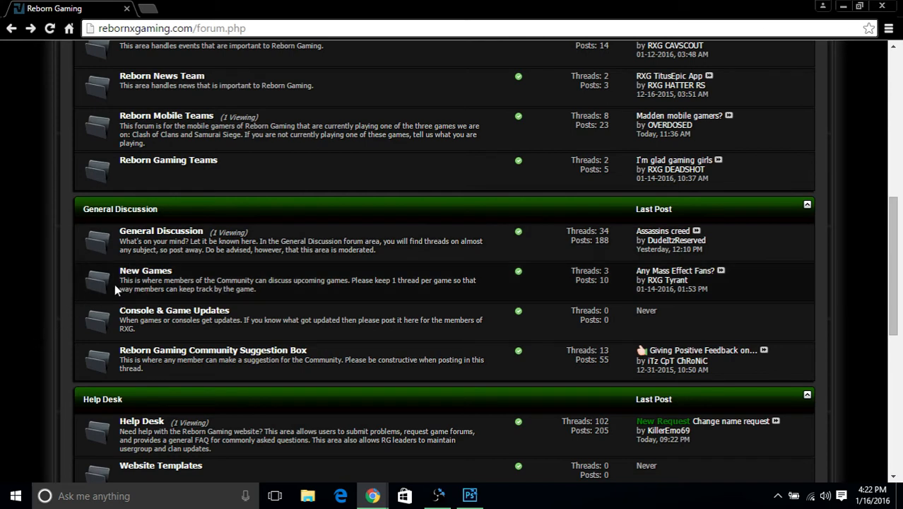
mouse_move(247, 330)
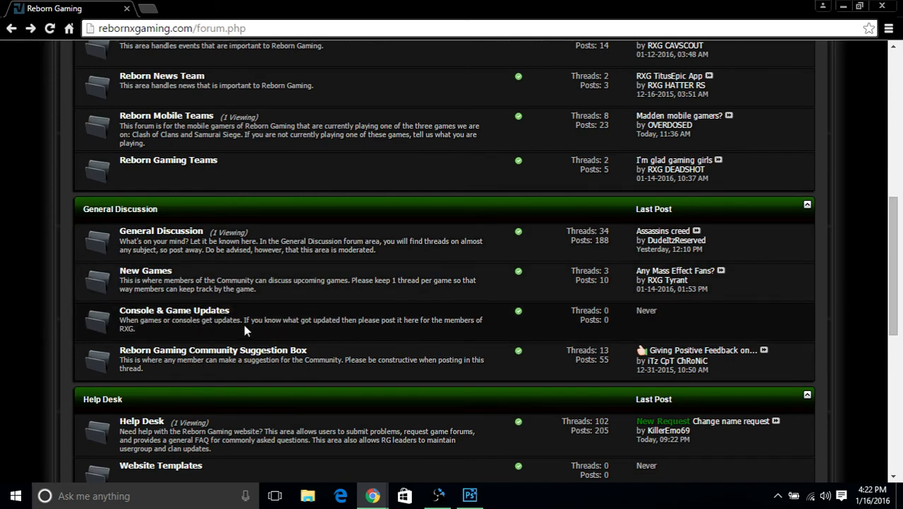
mouse_move(614, 322)
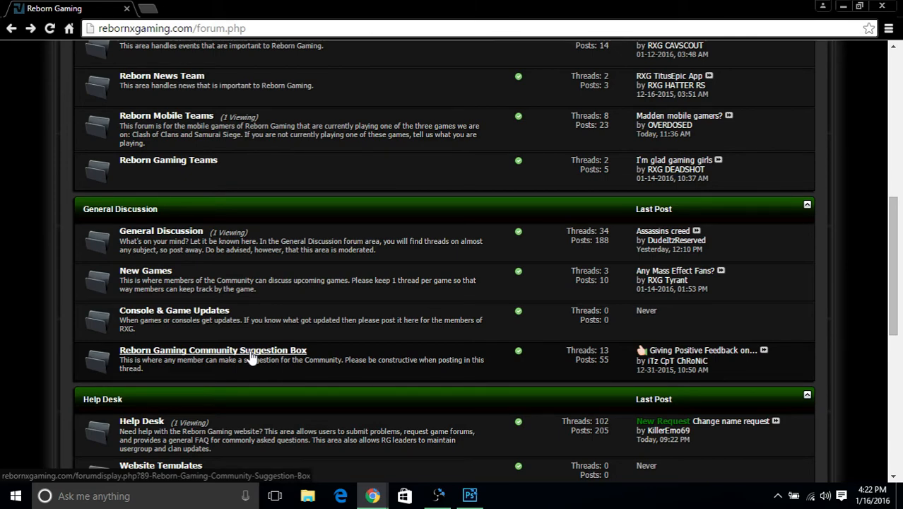
scroll(down, 3)
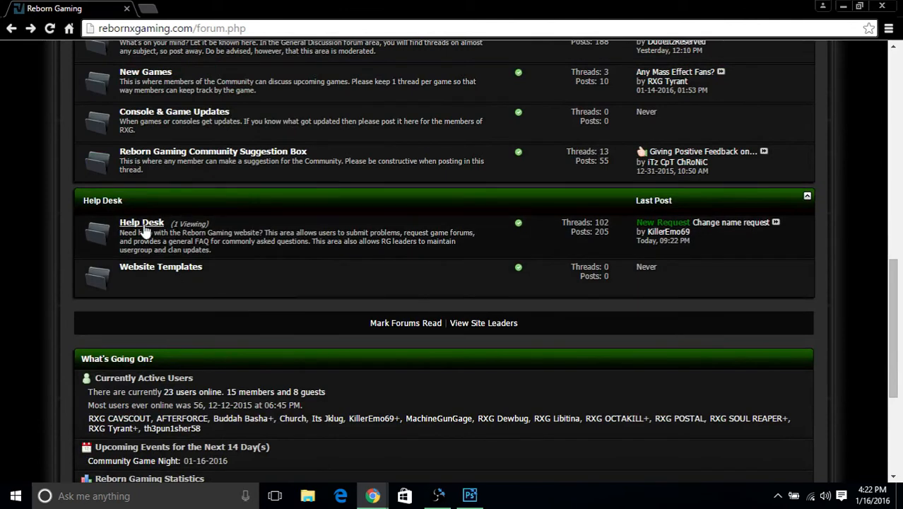
mouse_move(141, 223)
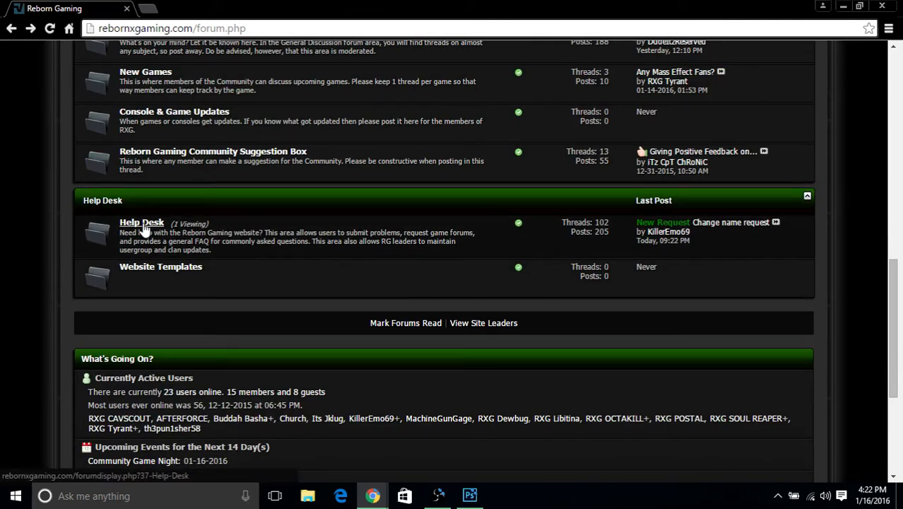
click(141, 223)
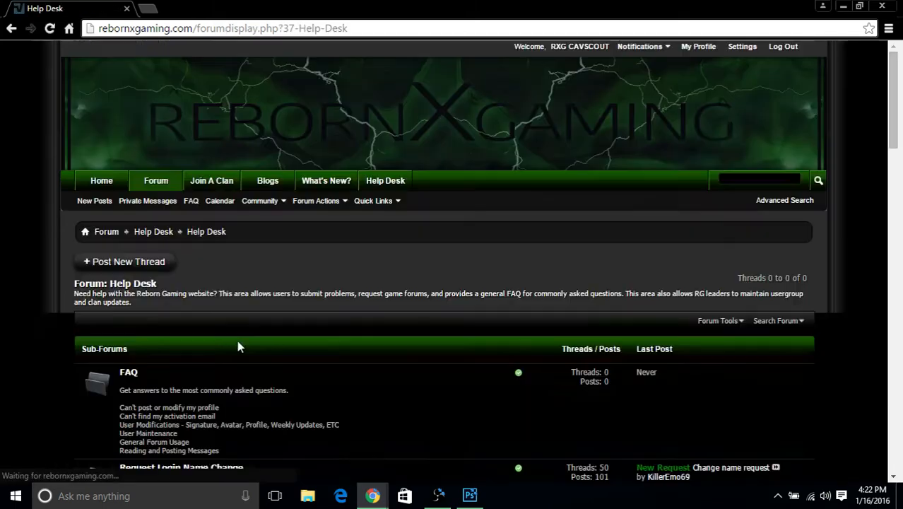
Read the Help Desk sub-forum descriptions down to Forum Problems and the empty thread list
scroll(down, 3)
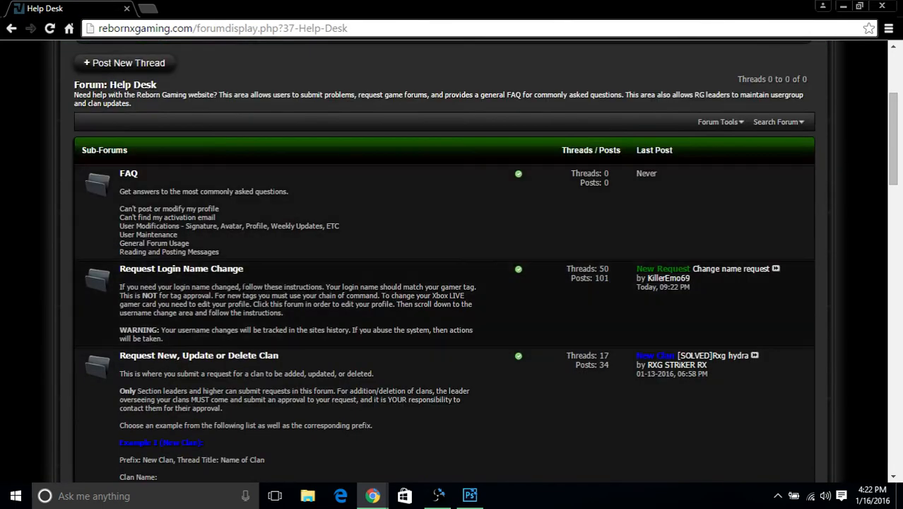
mouse_move(251, 286)
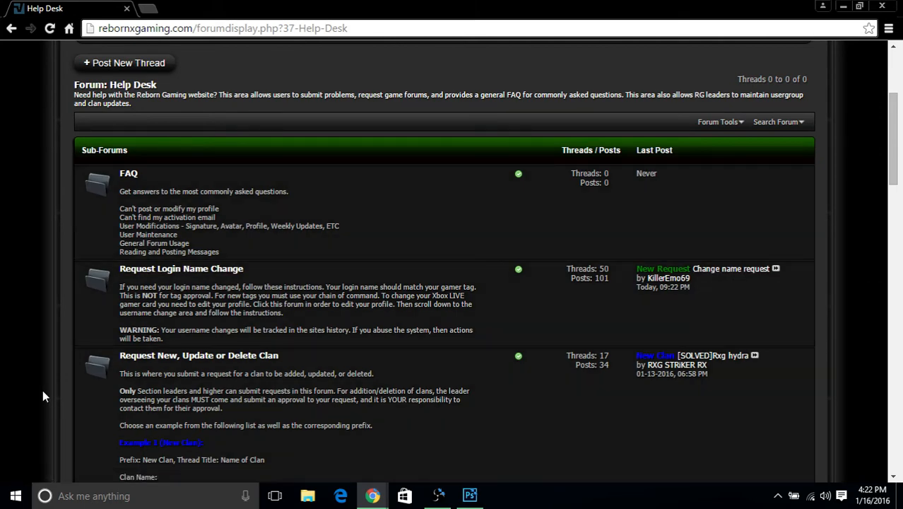
scroll(down, 3)
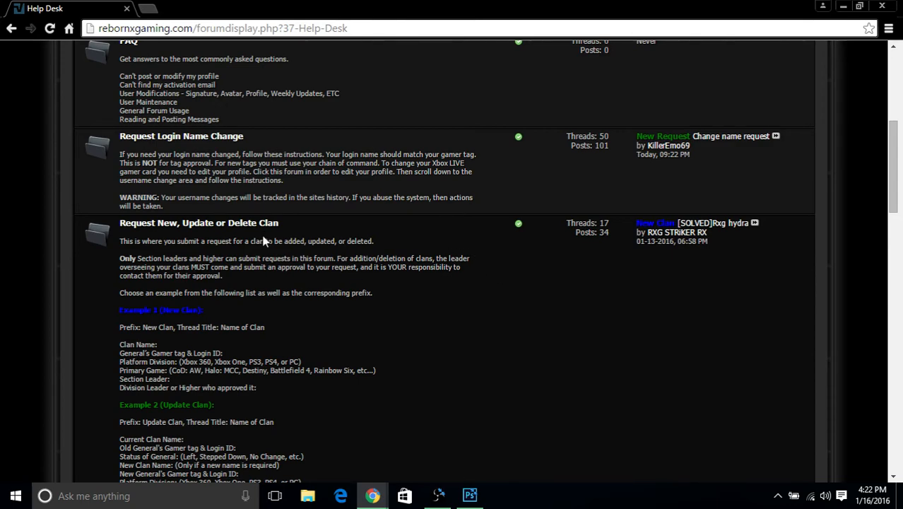
scroll(down, 3)
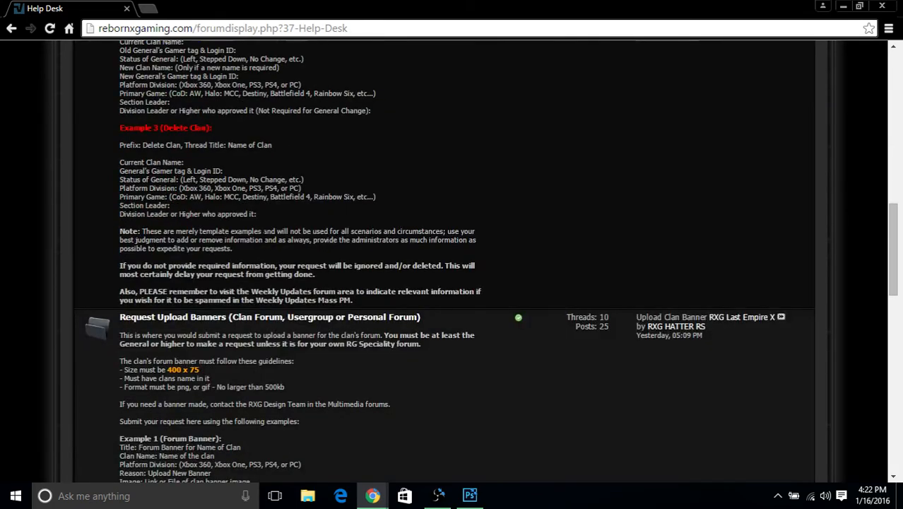
scroll(down, 3)
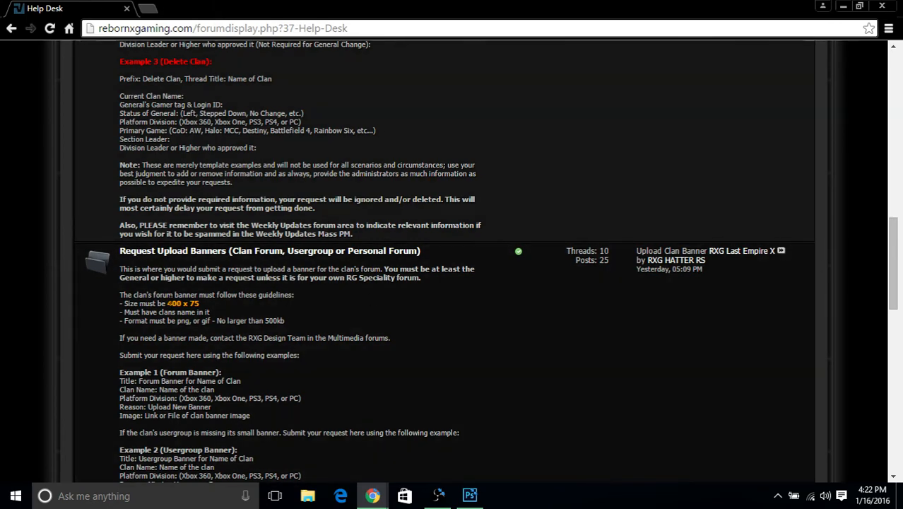
scroll(down, 3)
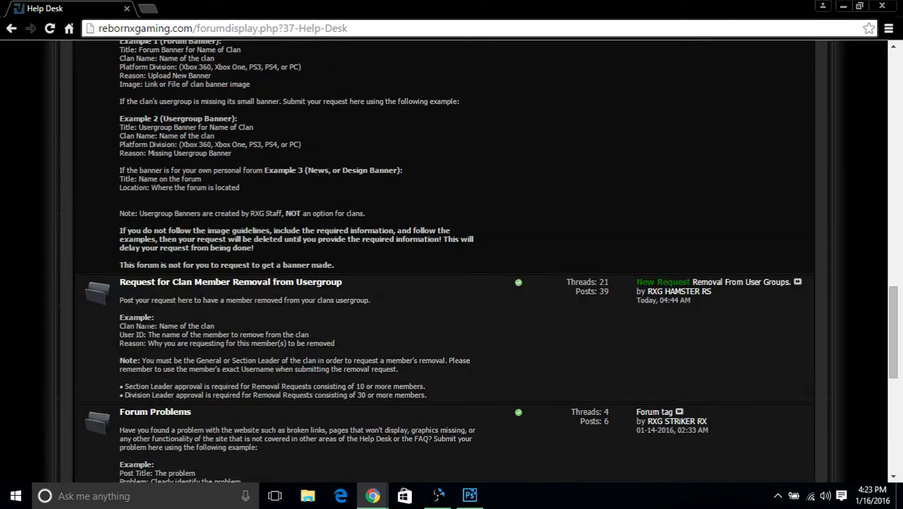
mouse_move(488, 298)
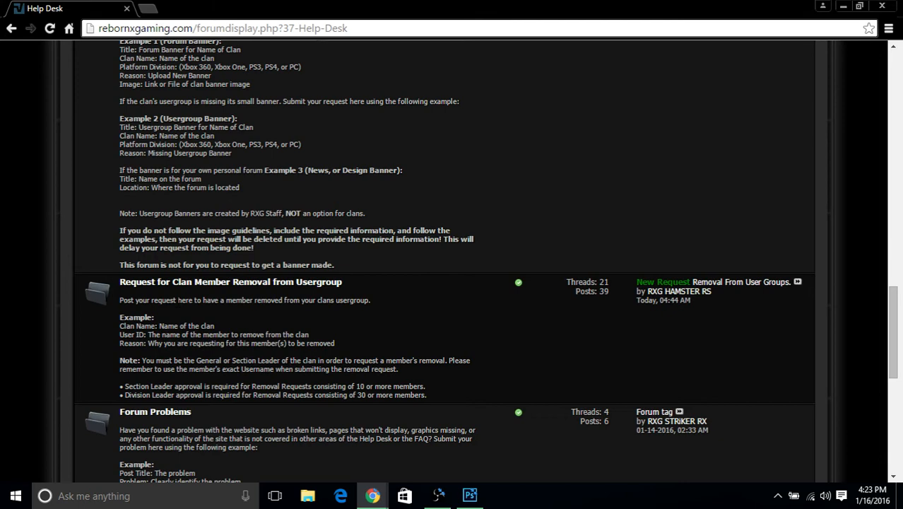
mouse_move(452, 409)
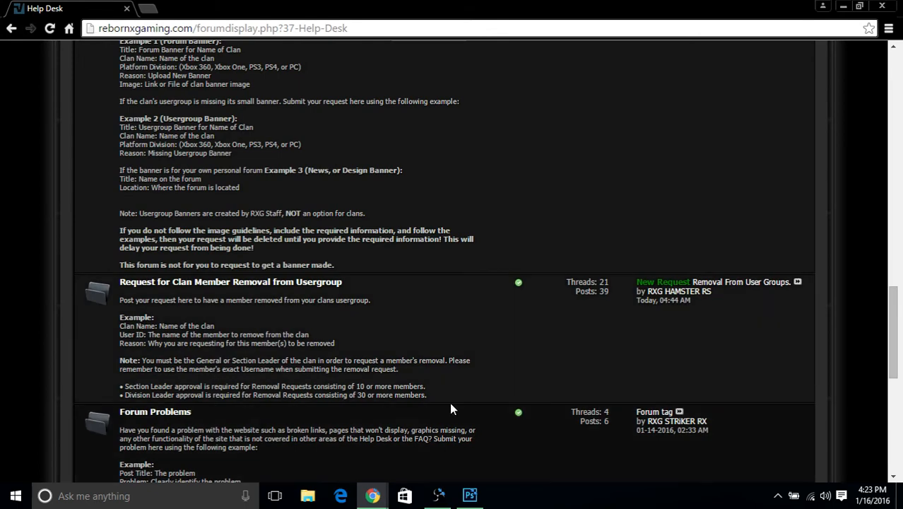
scroll(down, 3)
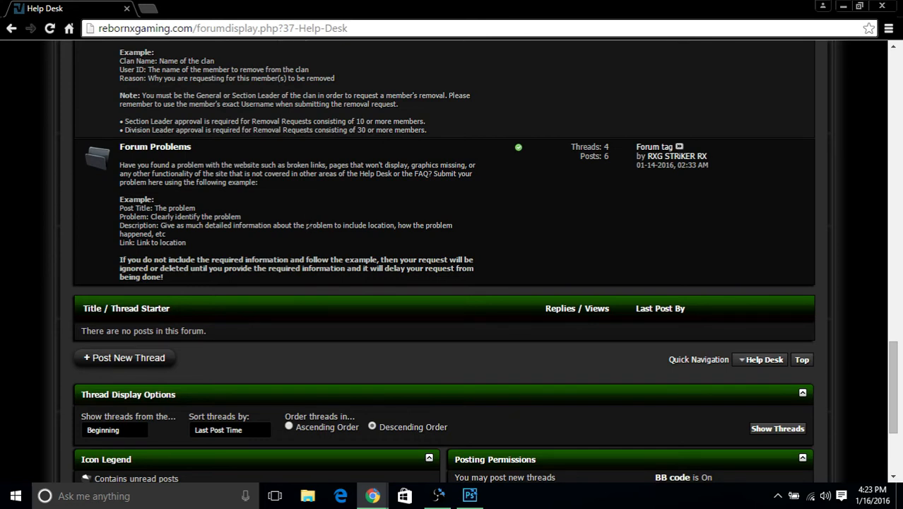
mouse_move(155, 147)
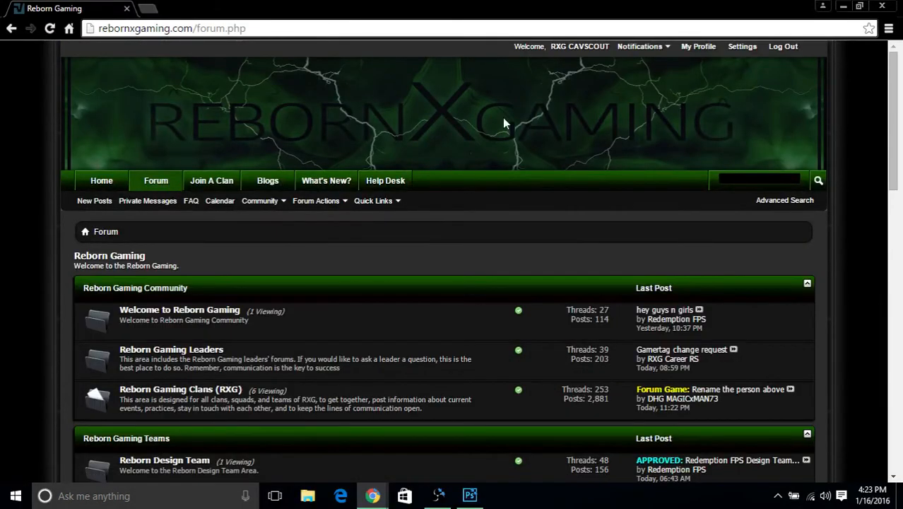
click(699, 46)
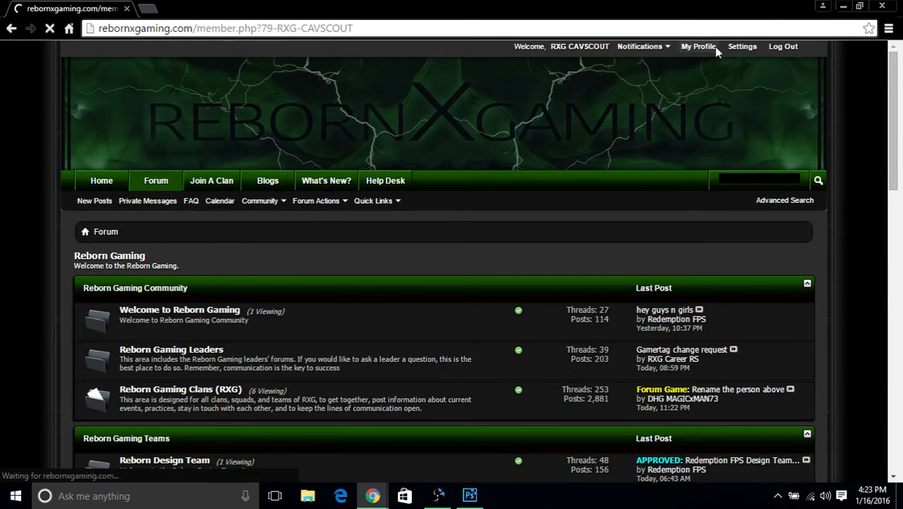
click(698, 46)
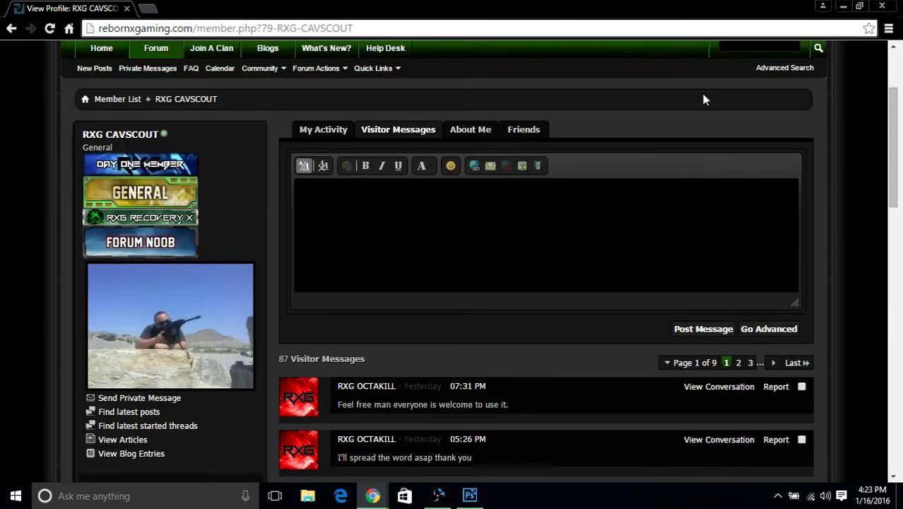
mouse_move(221, 98)
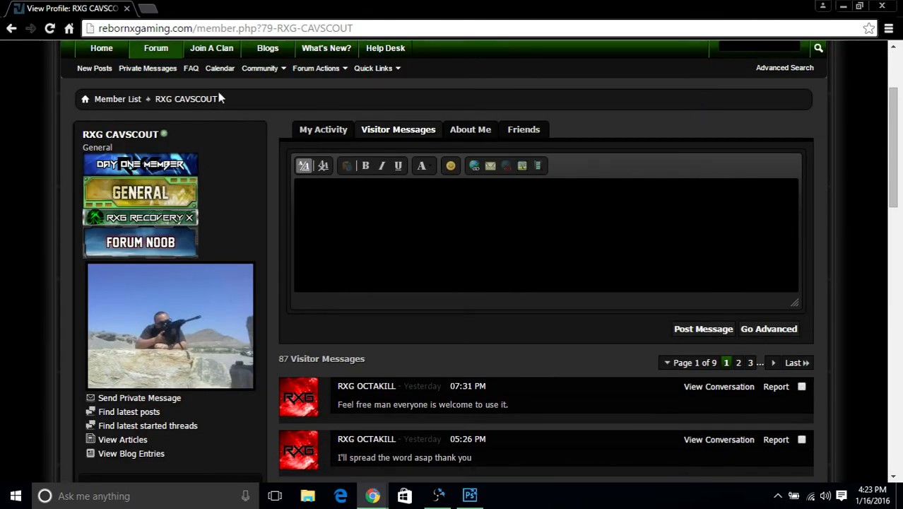
mouse_move(237, 123)
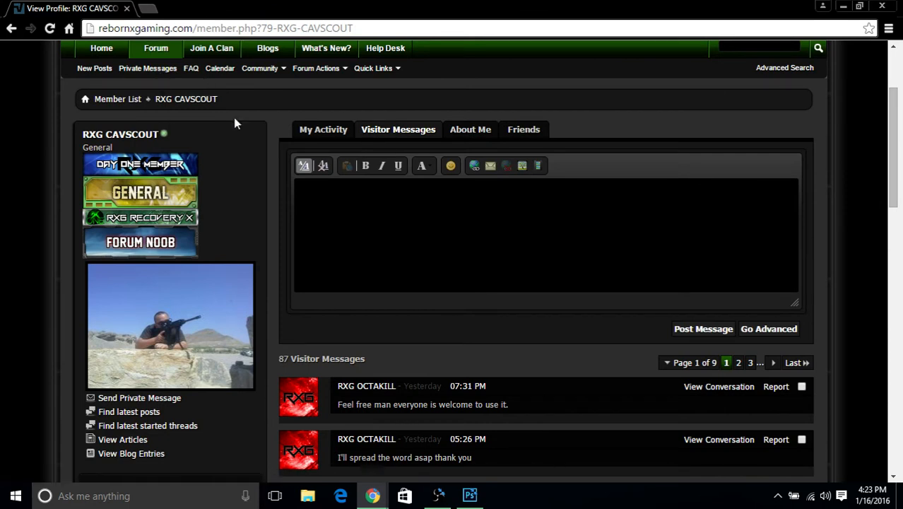
mouse_move(210, 229)
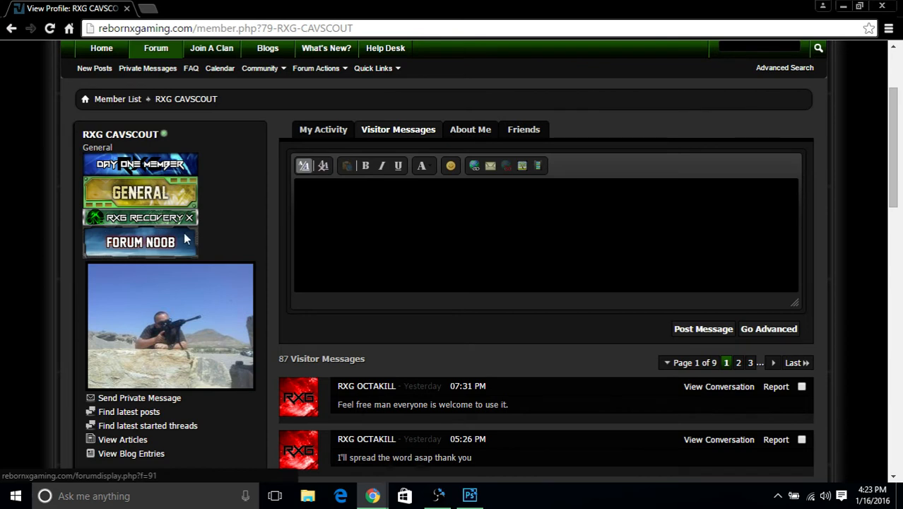
mouse_move(161, 227)
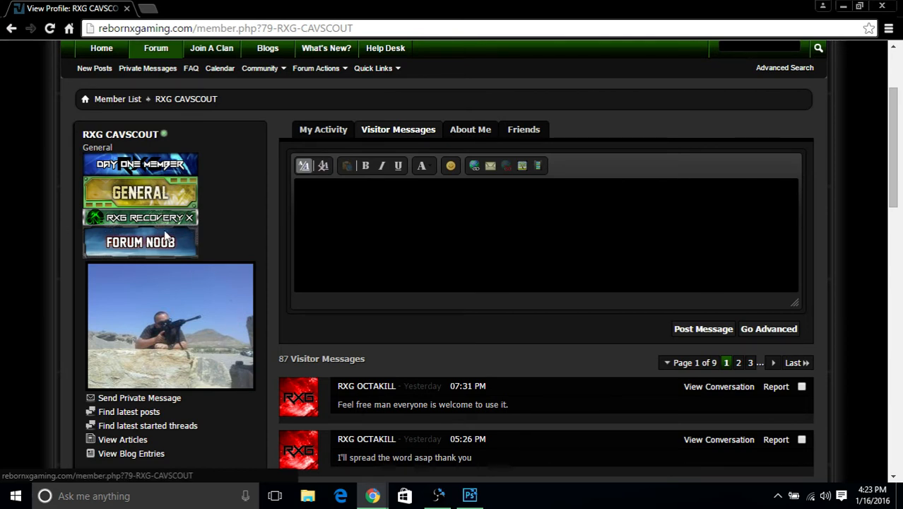
click(140, 217)
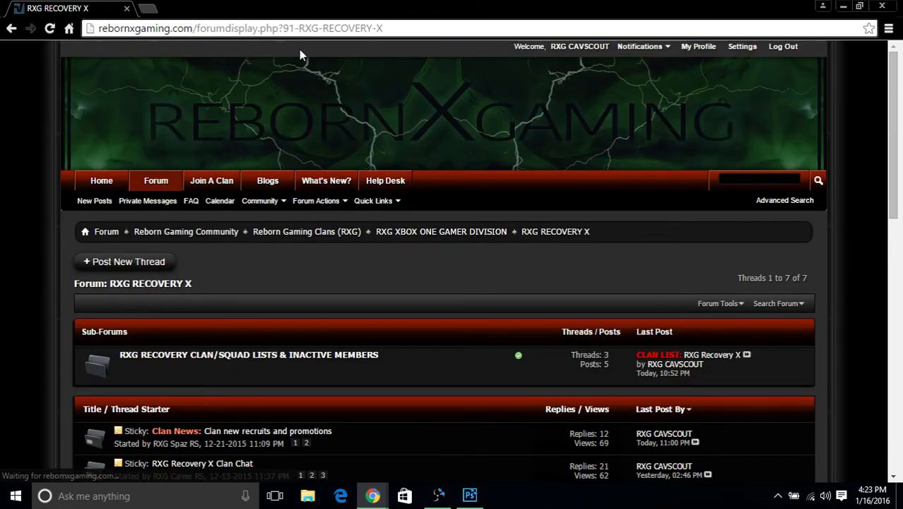
scroll(down, 3)
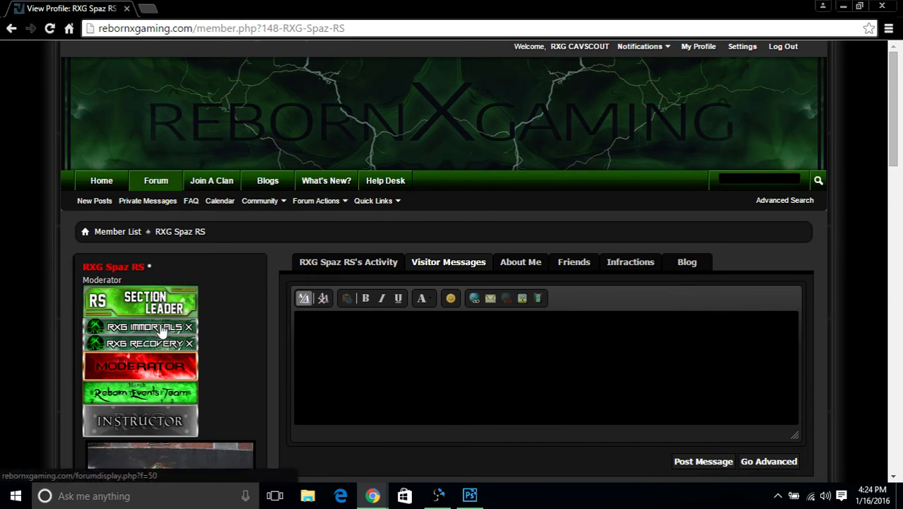
click(139, 327)
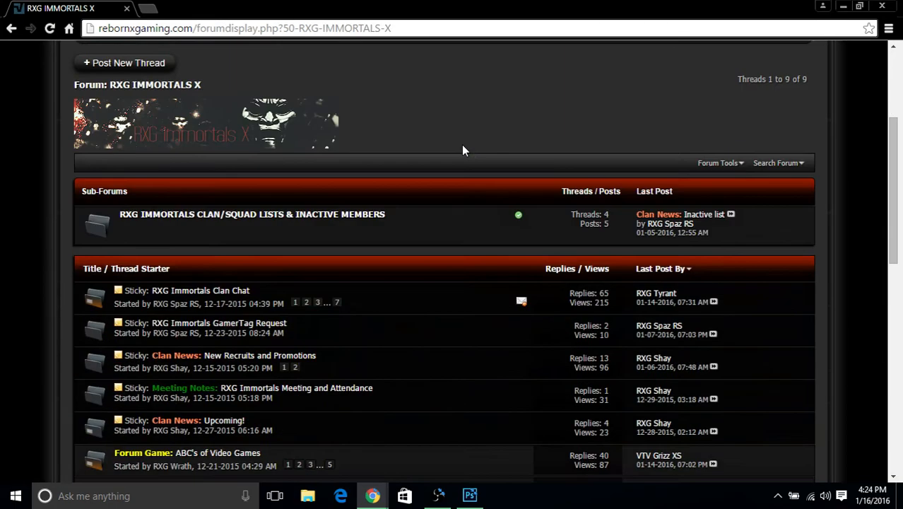
scroll(down, 3)
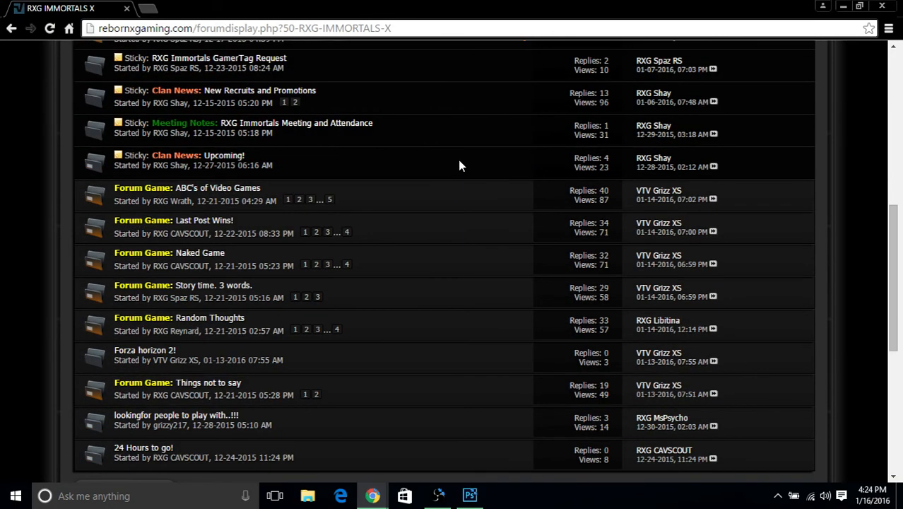
click(11, 28)
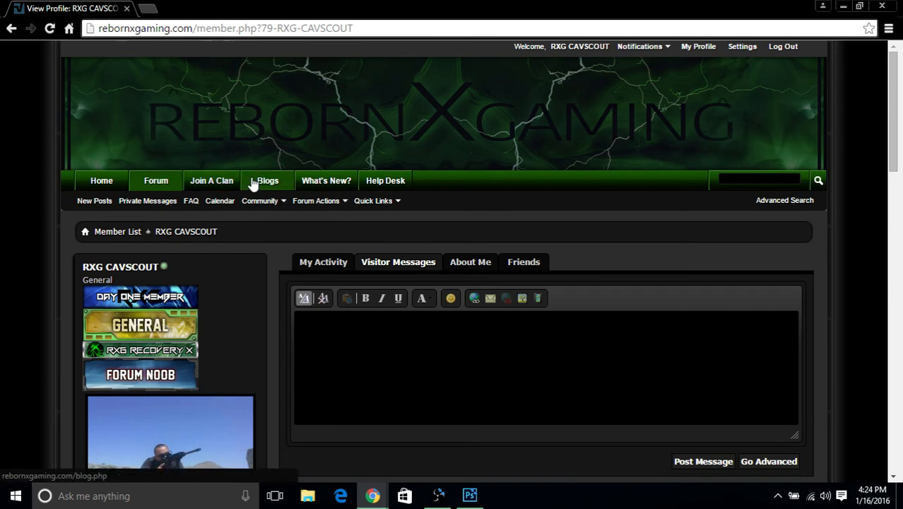
Go to Recent Blogs Posts and open a blank 'Post to your Blog' form for RXG CAVSCOUT
click(268, 181)
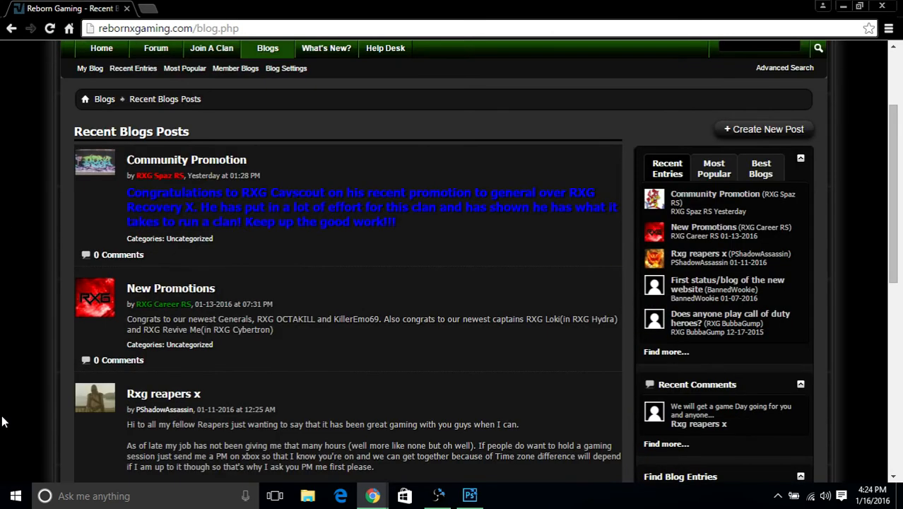
scroll(down, 3)
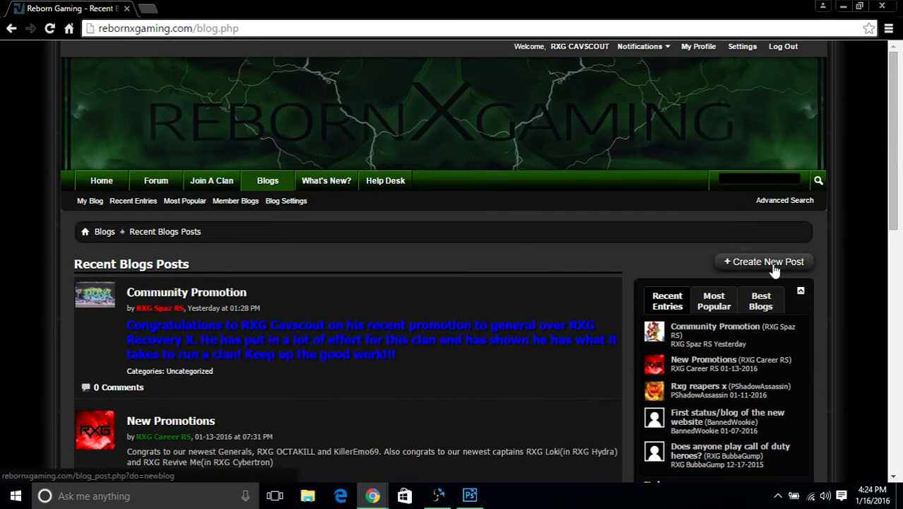
click(768, 261)
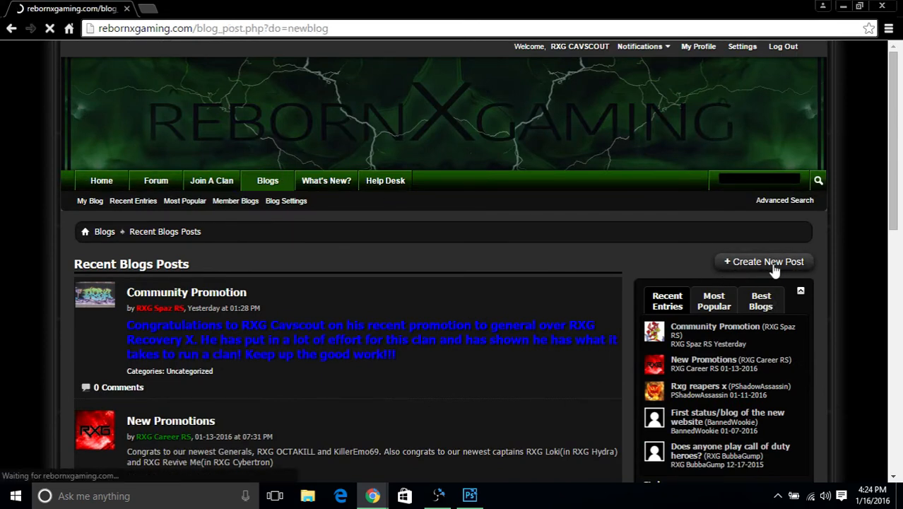
click(768, 262)
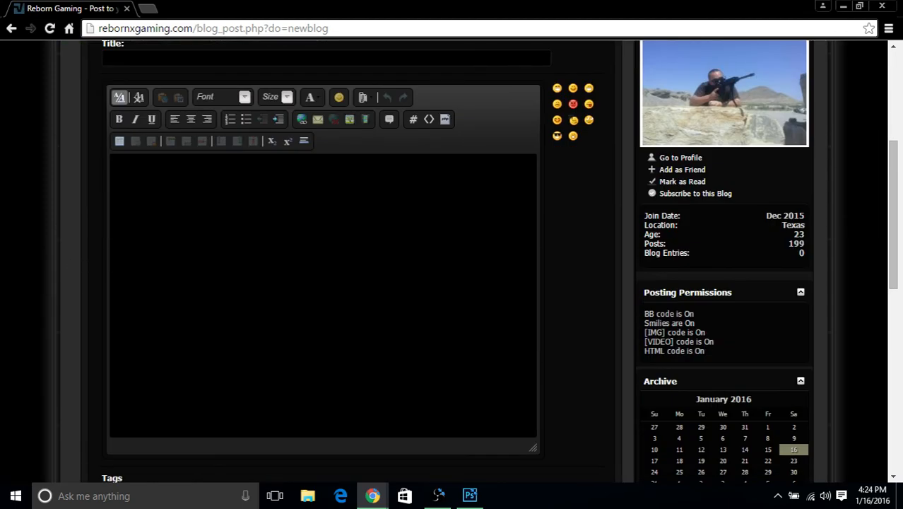
scroll(down, 3)
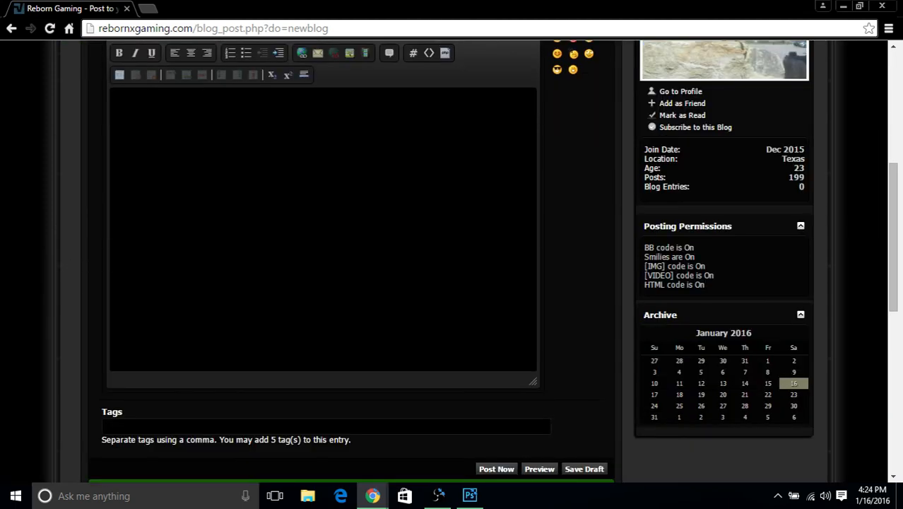
mouse_move(758, 386)
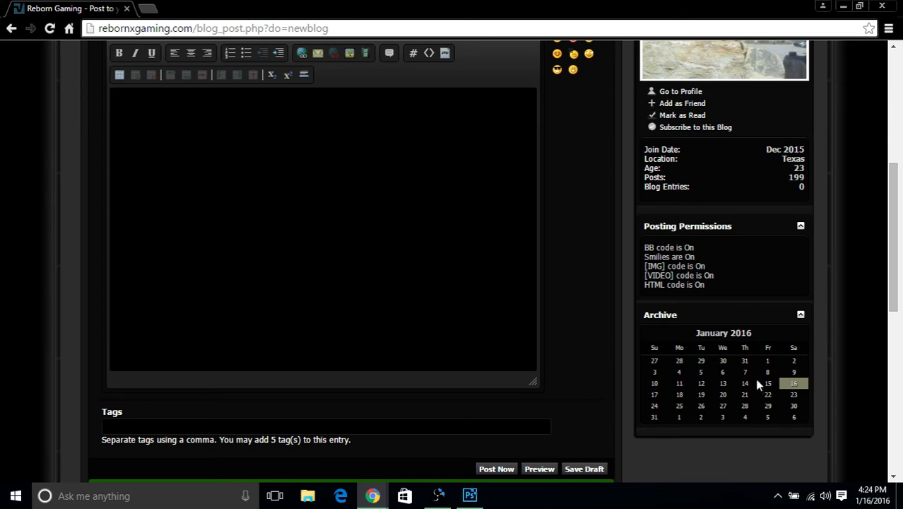
scroll(up, 3)
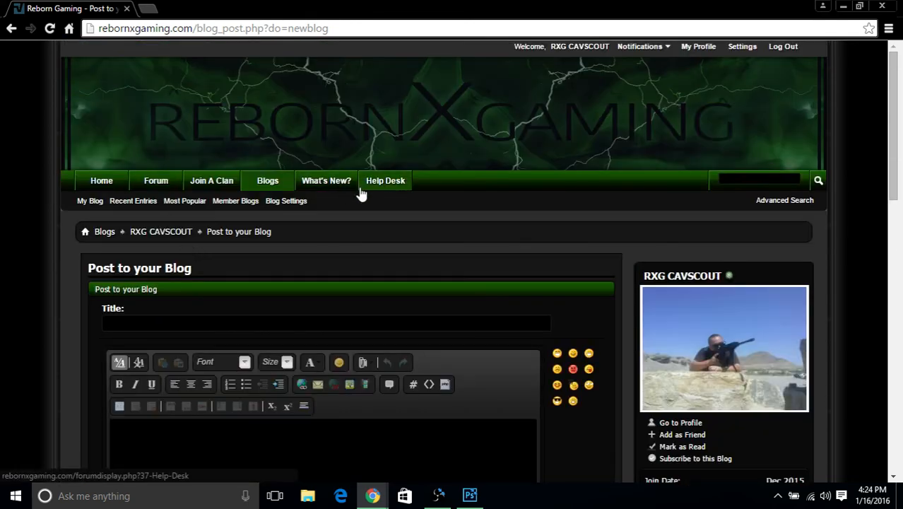
Browse the Activity Stream of recent forum activity
click(326, 180)
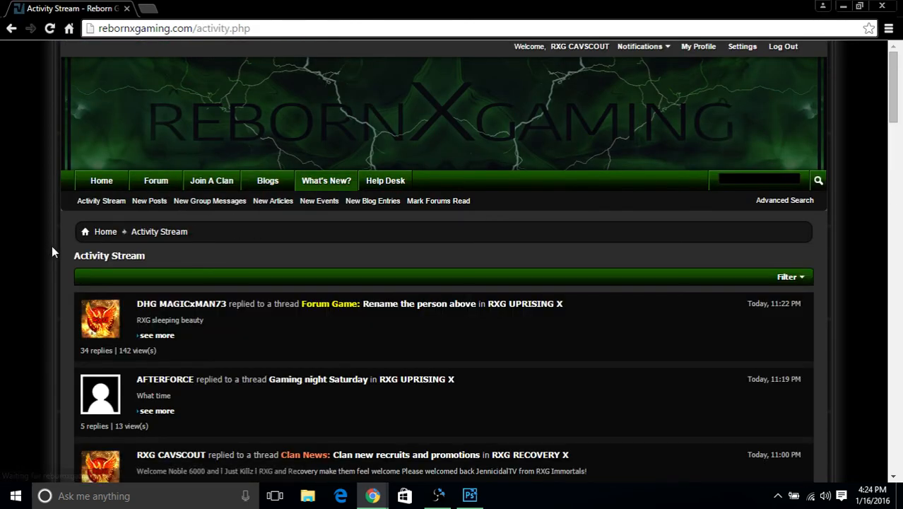
scroll(down, 3)
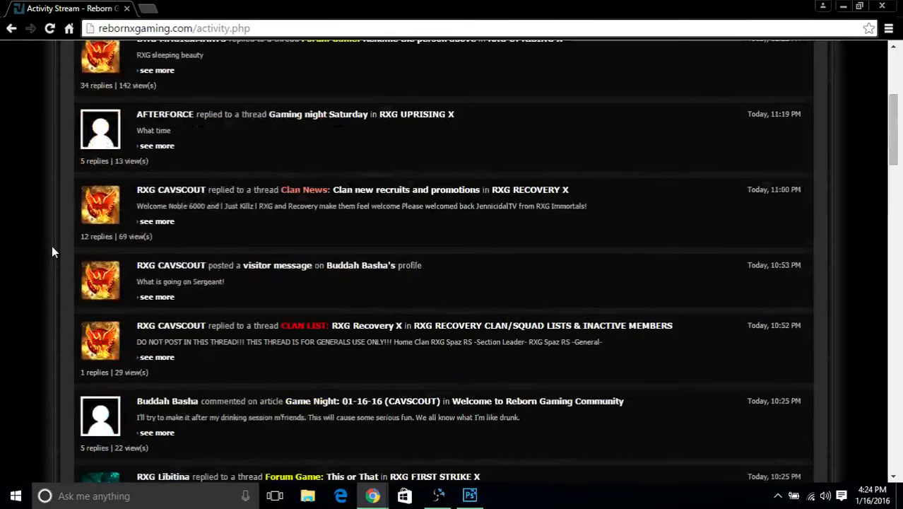
scroll(down, 3)
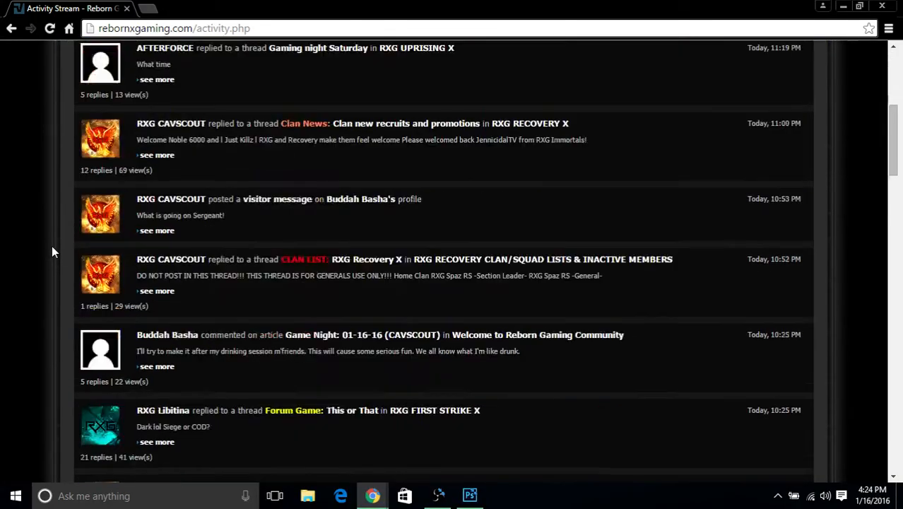
scroll(up, 3)
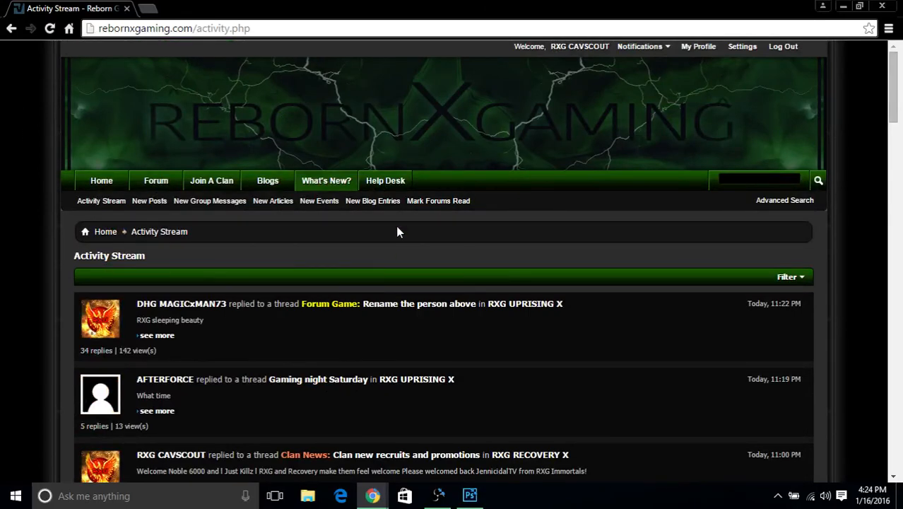
Visit the Help Desk forum, then return to the main forum index
click(385, 181)
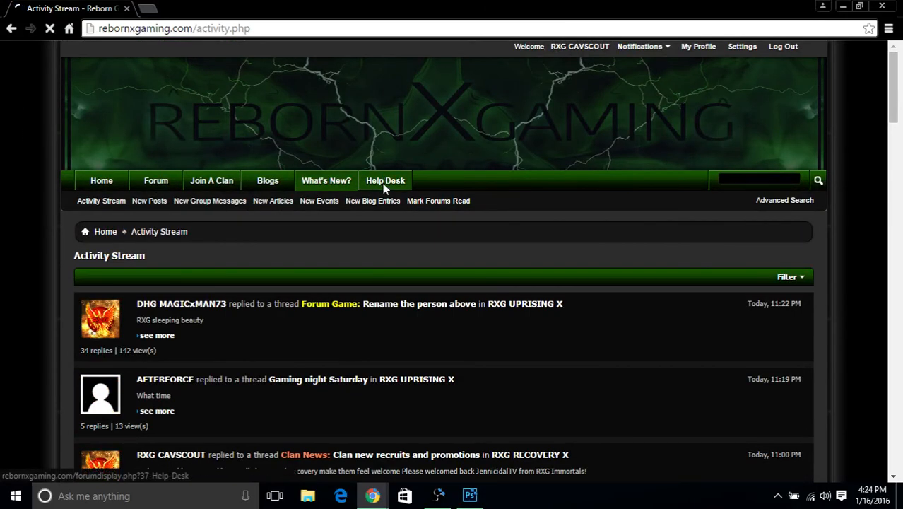
click(385, 181)
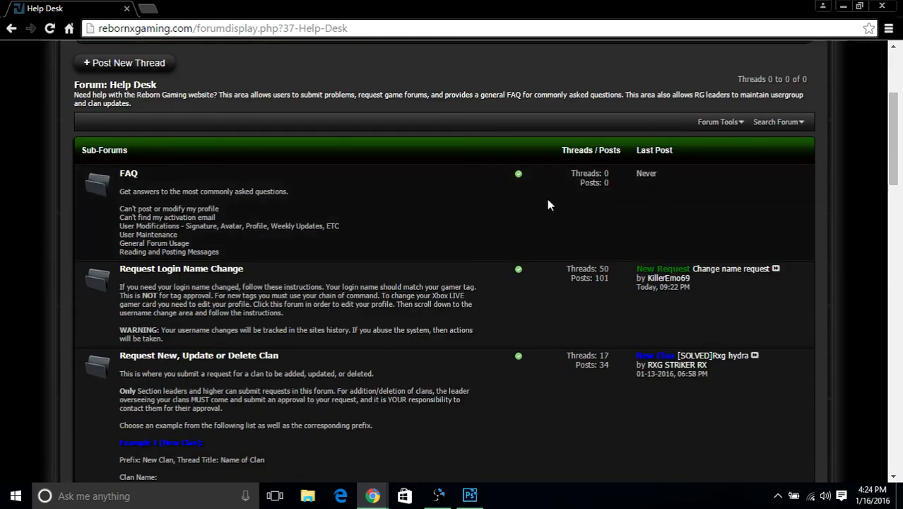
scroll(up, 3)
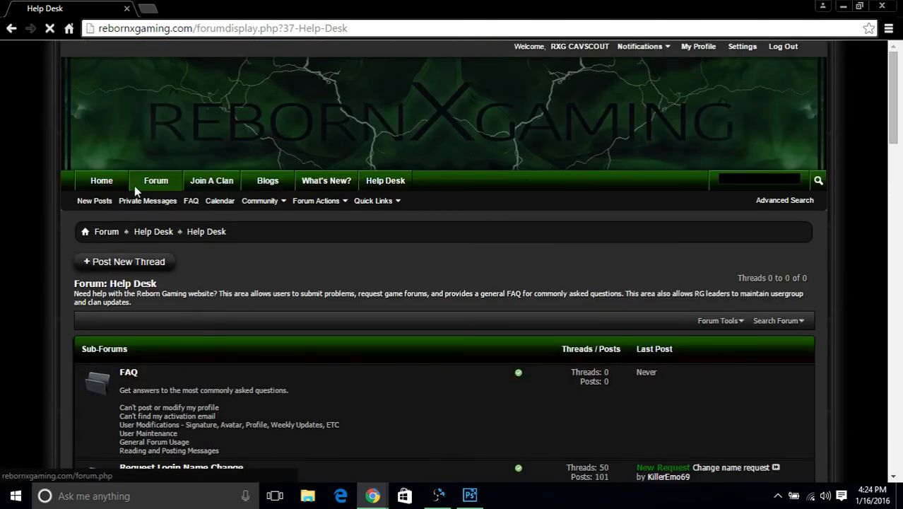
click(156, 180)
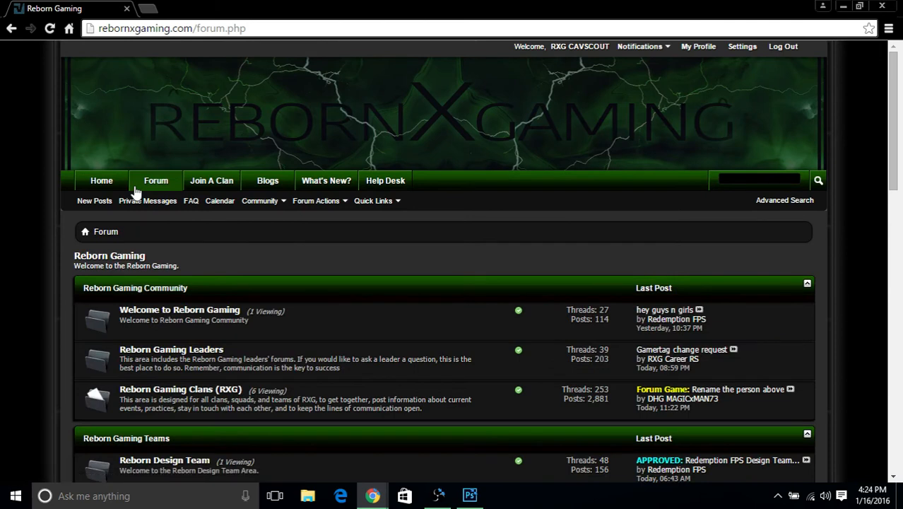
mouse_move(643, 103)
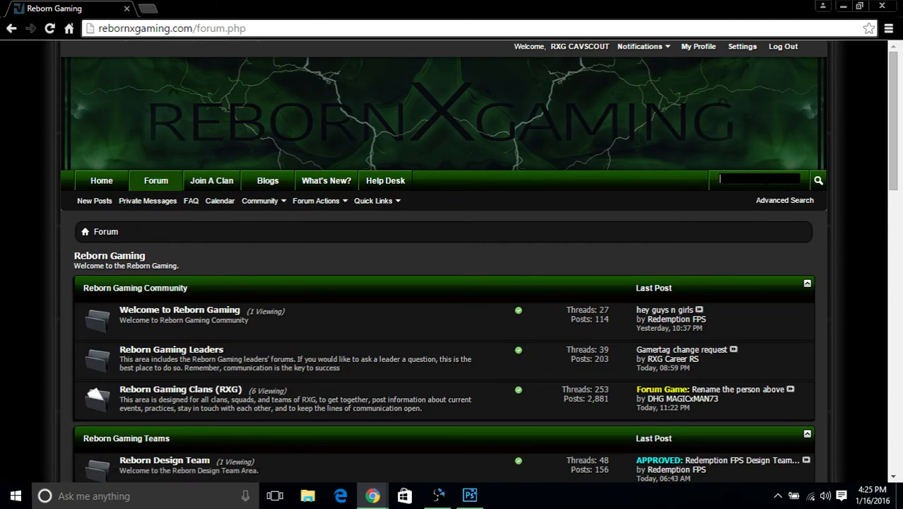
Open the Advanced Search page and scroll through its search options
click(784, 200)
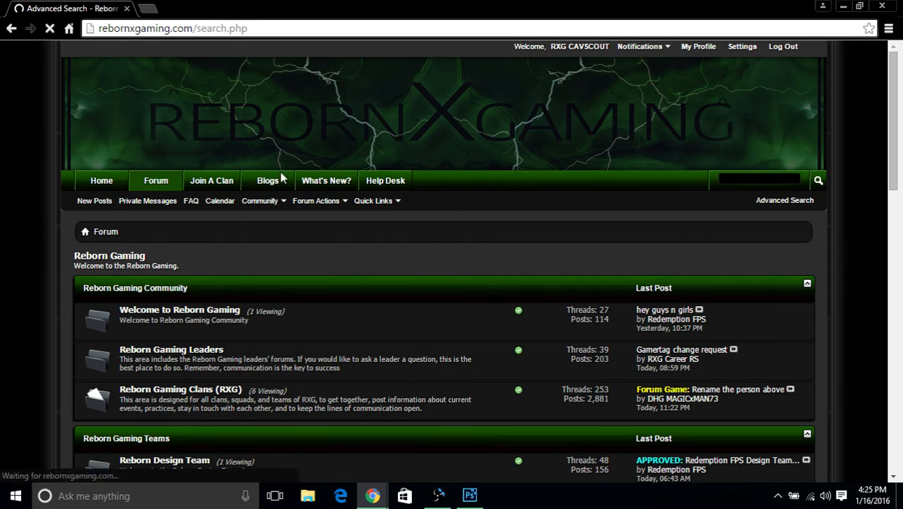
click(784, 200)
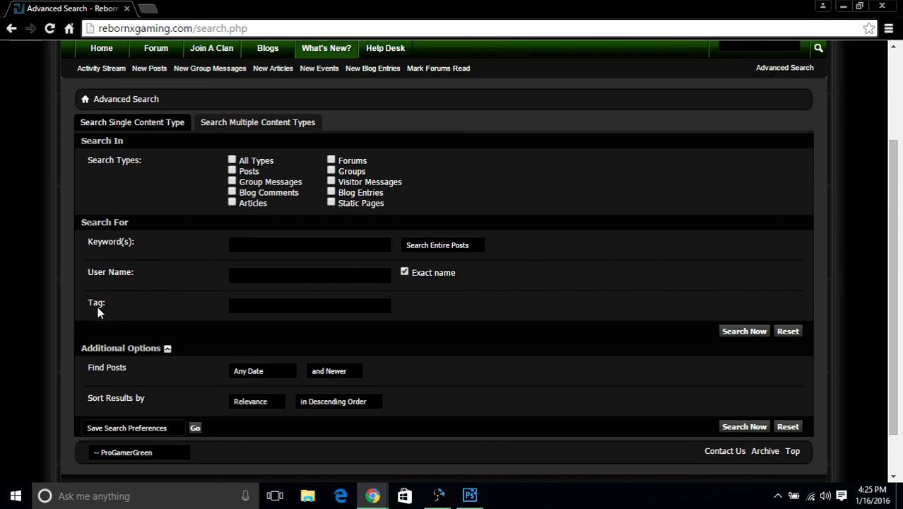
mouse_move(246, 138)
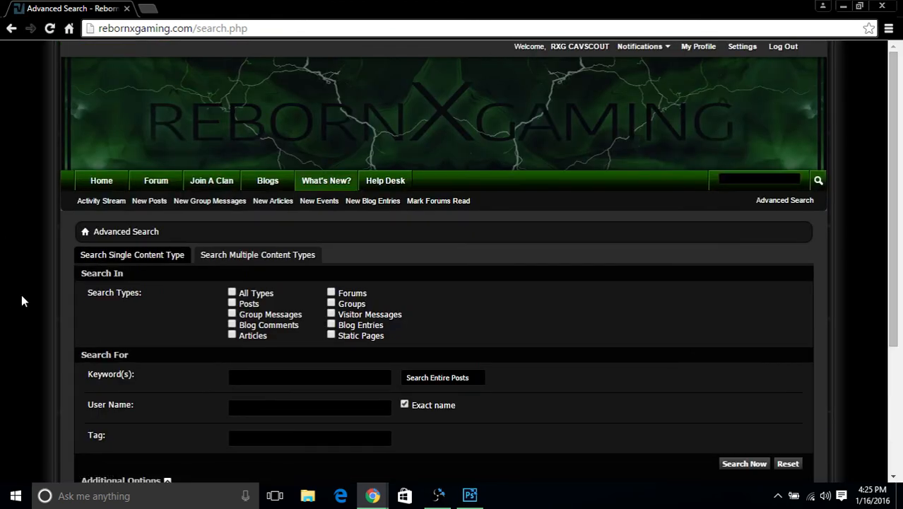
scroll(down, 3)
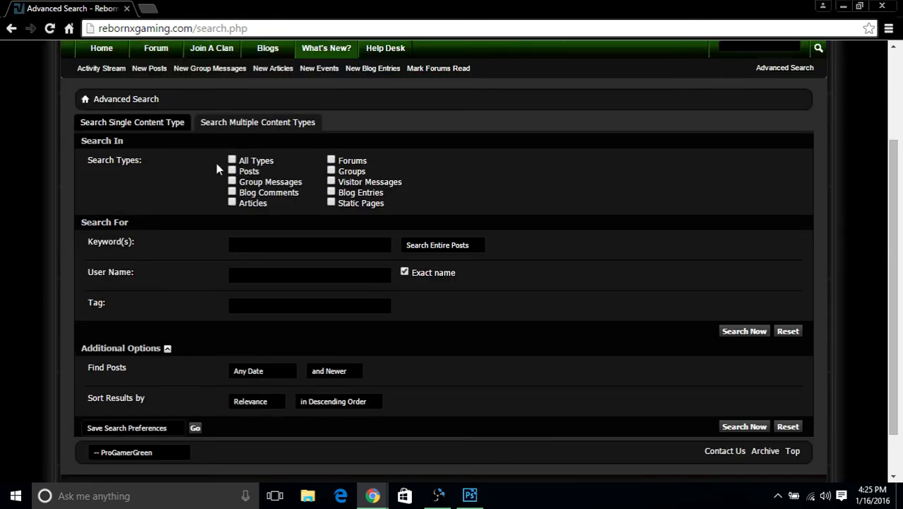
scroll(down, 3)
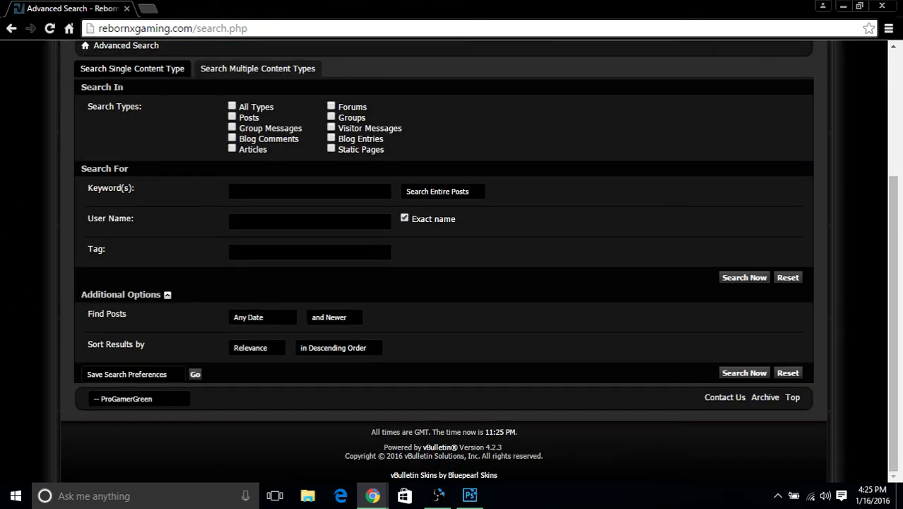
click(309, 220)
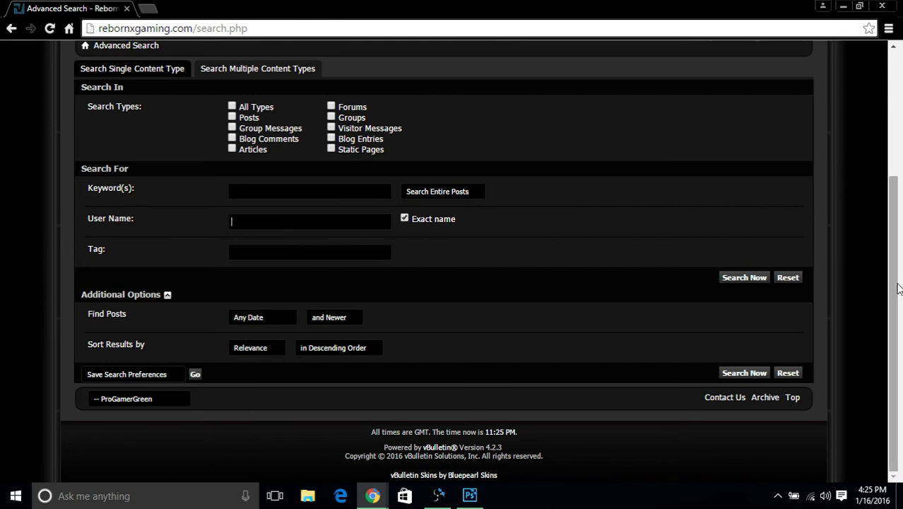
text(R)
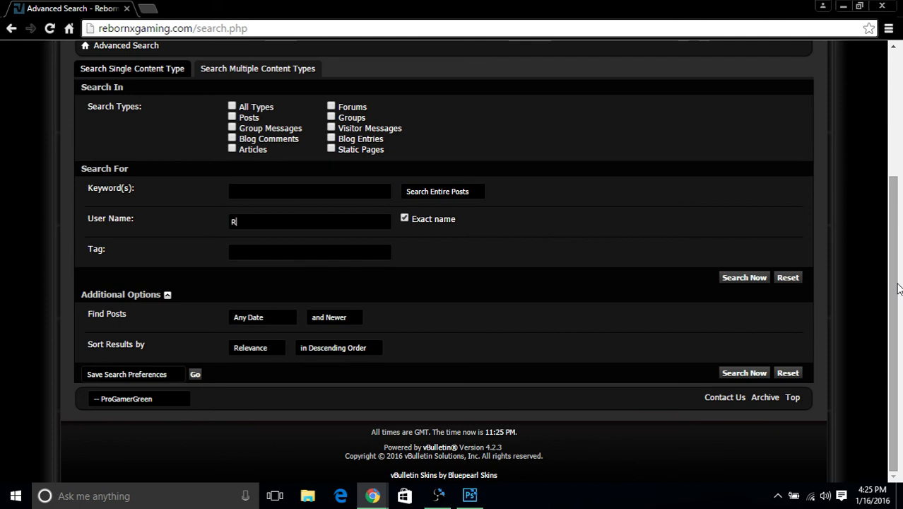
text(XG CAV)
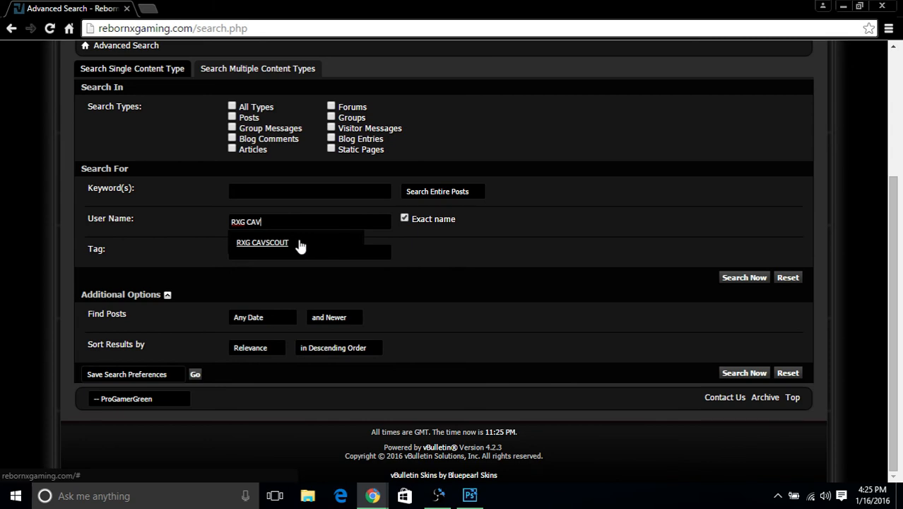
click(262, 243)
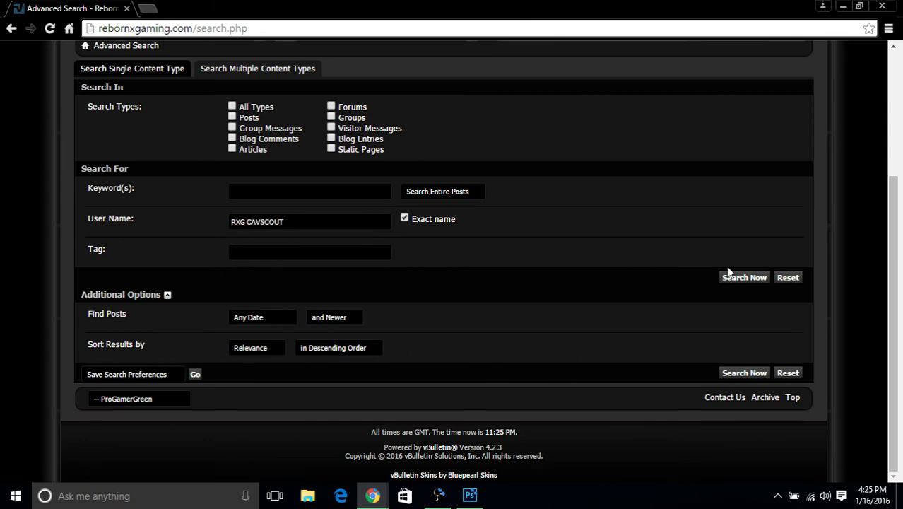
click(744, 276)
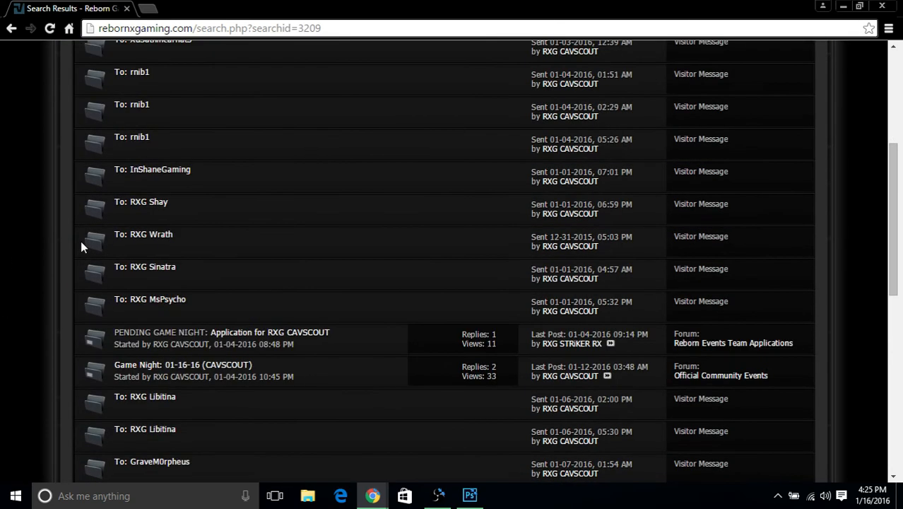
scroll(down, 3)
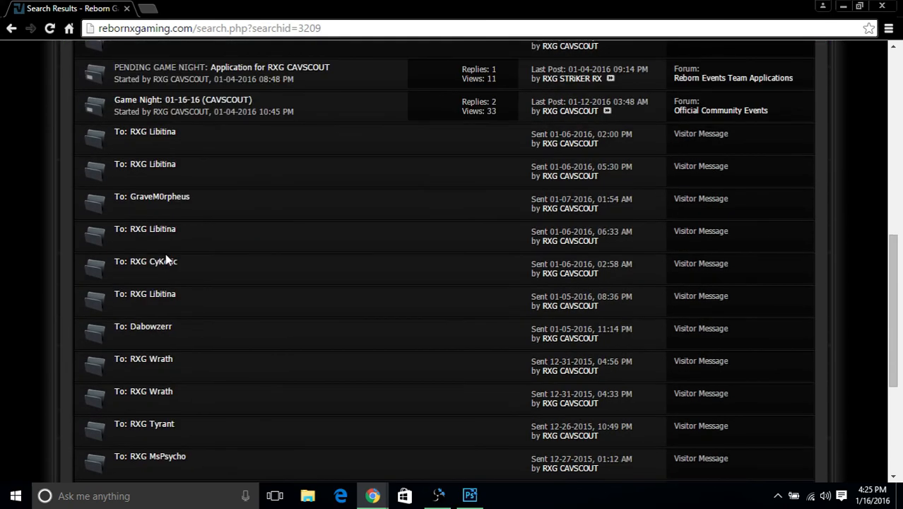
scroll(down, 3)
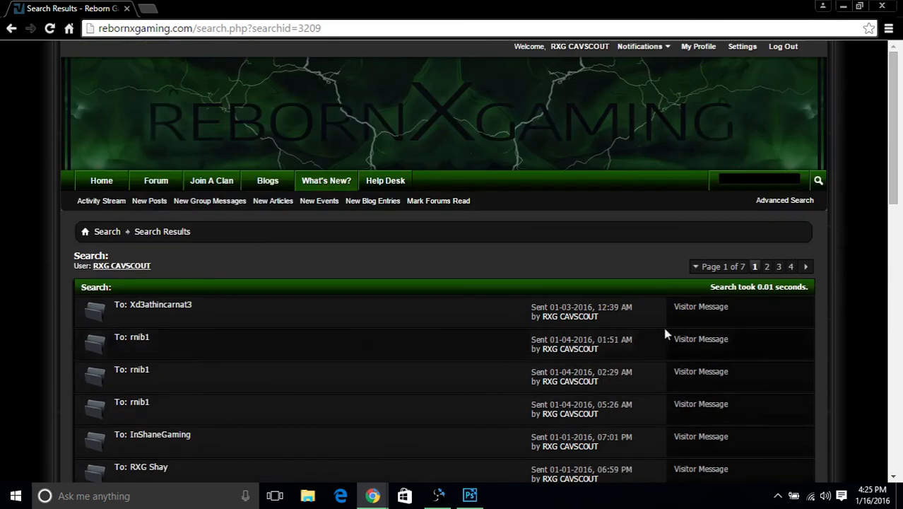
Open My Profile, then the Settings control panel, and return to forum.php
click(699, 46)
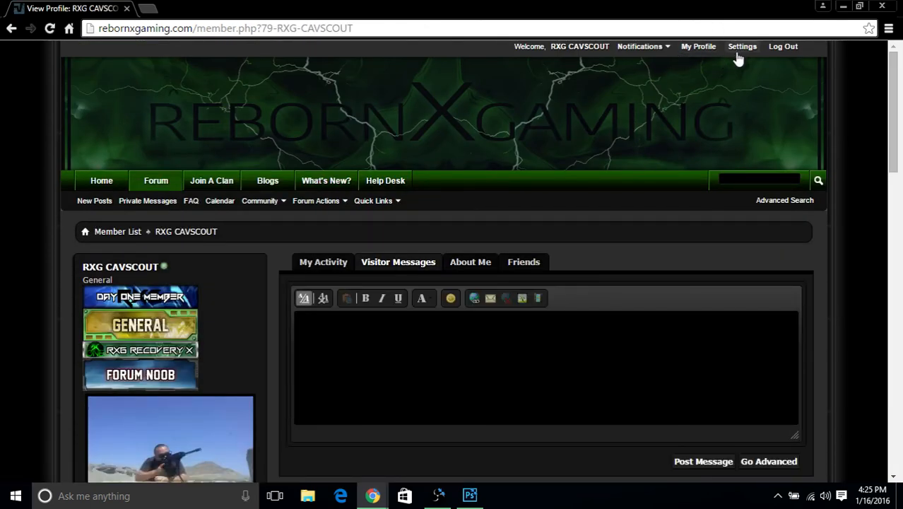
click(742, 46)
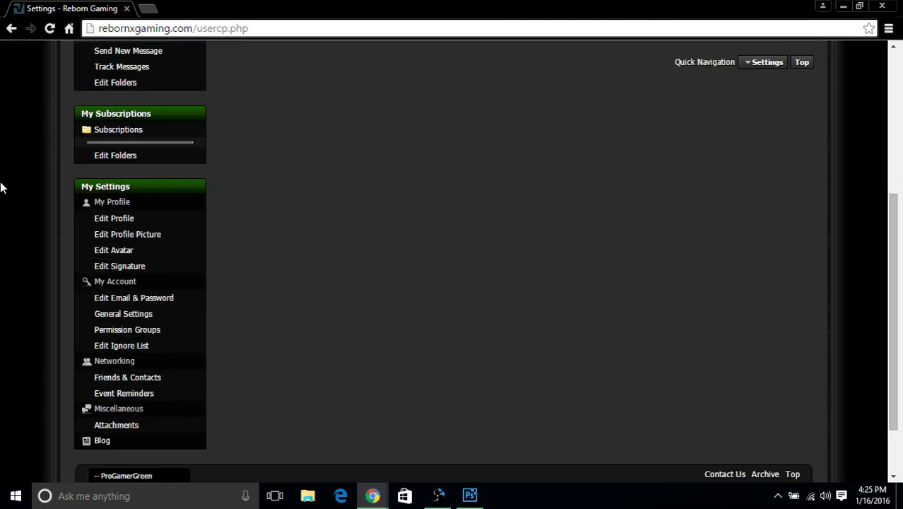
mouse_move(77, 227)
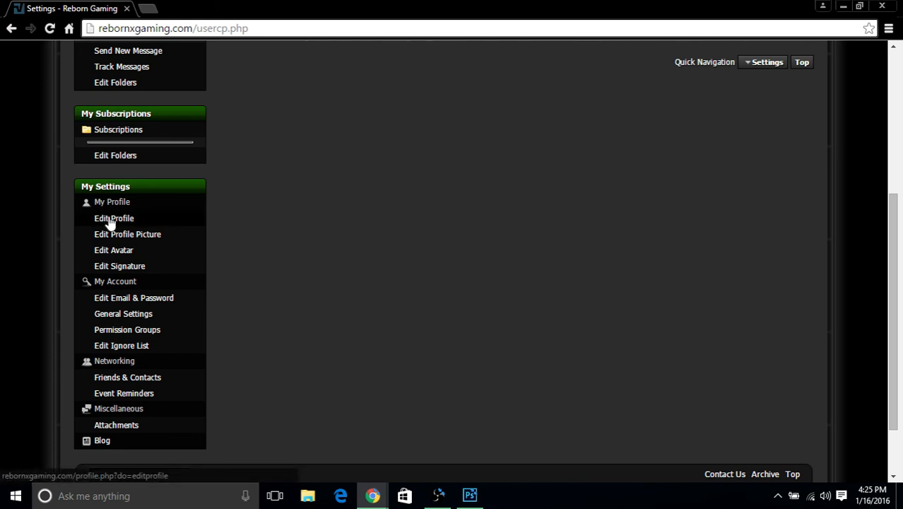
mouse_move(113, 250)
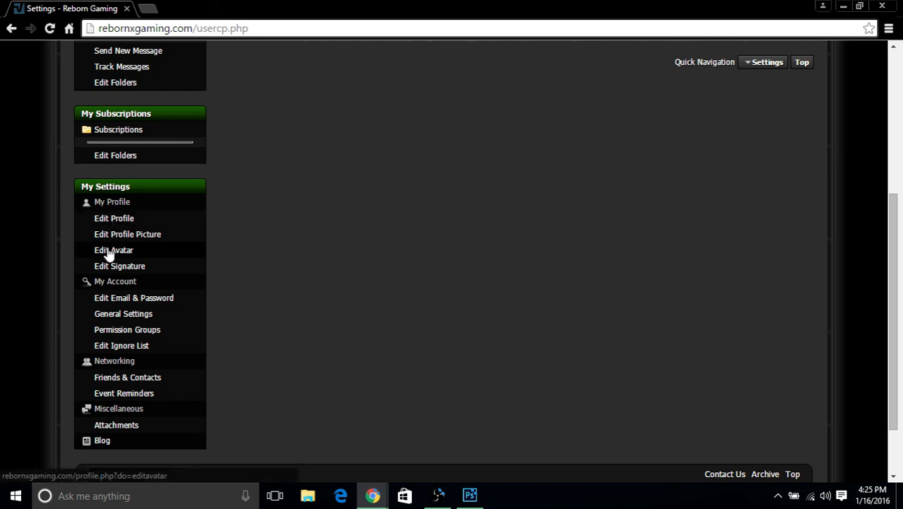
mouse_move(106, 170)
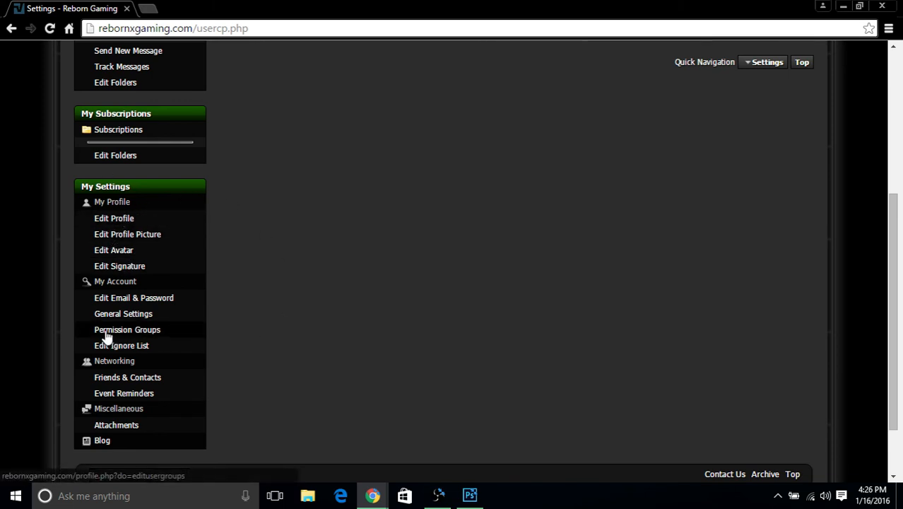
mouse_move(134, 331)
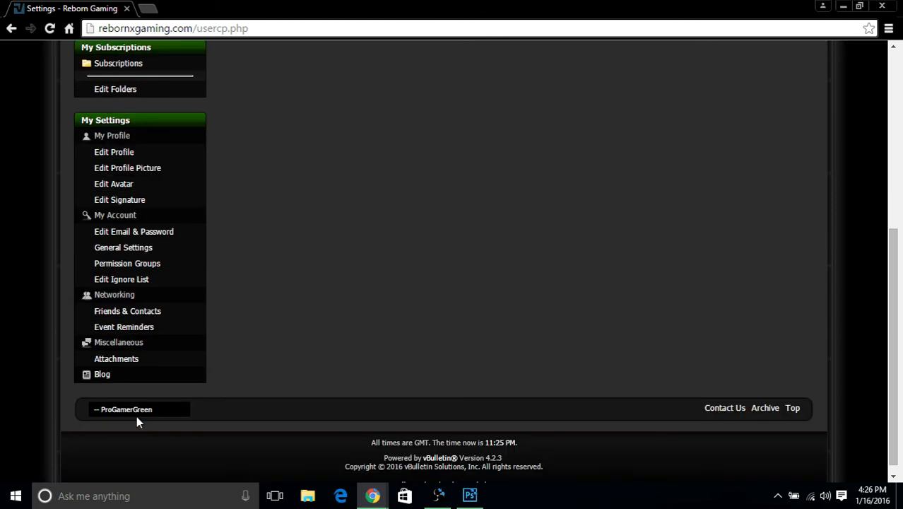
mouse_move(78, 345)
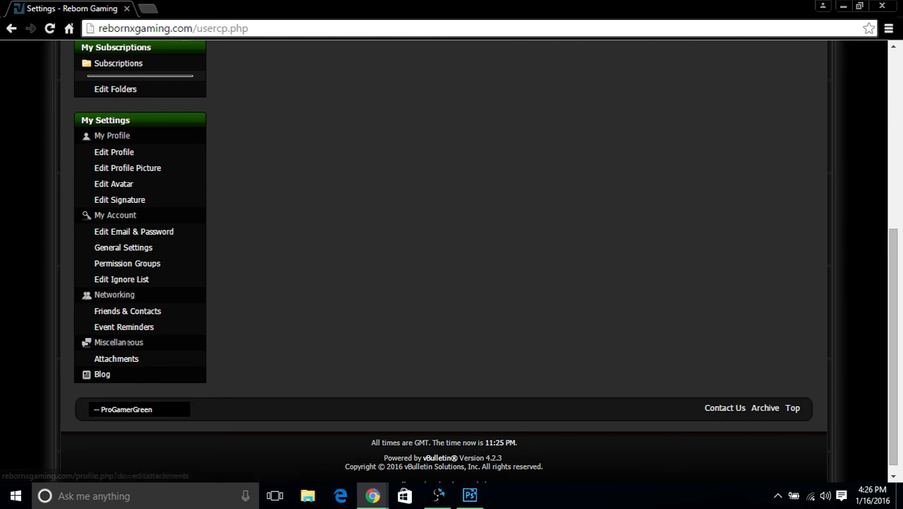
mouse_move(162, 417)
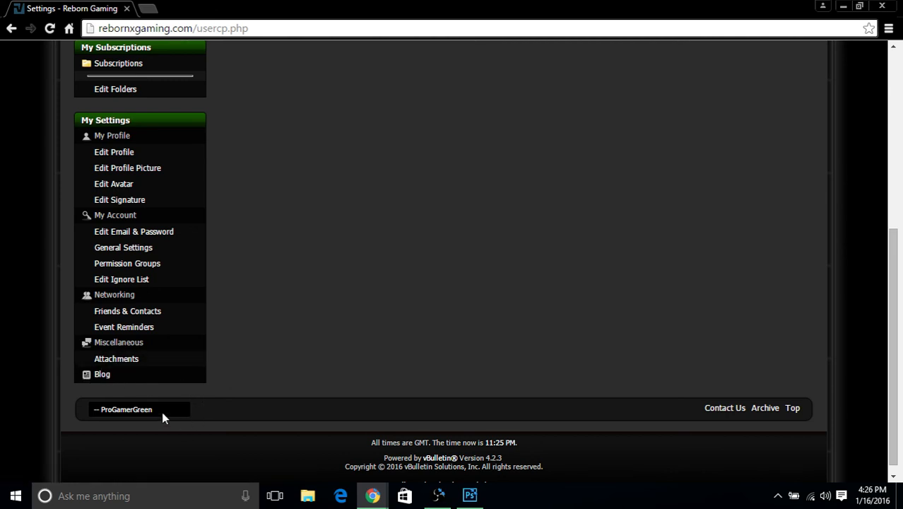
mouse_move(334, 438)
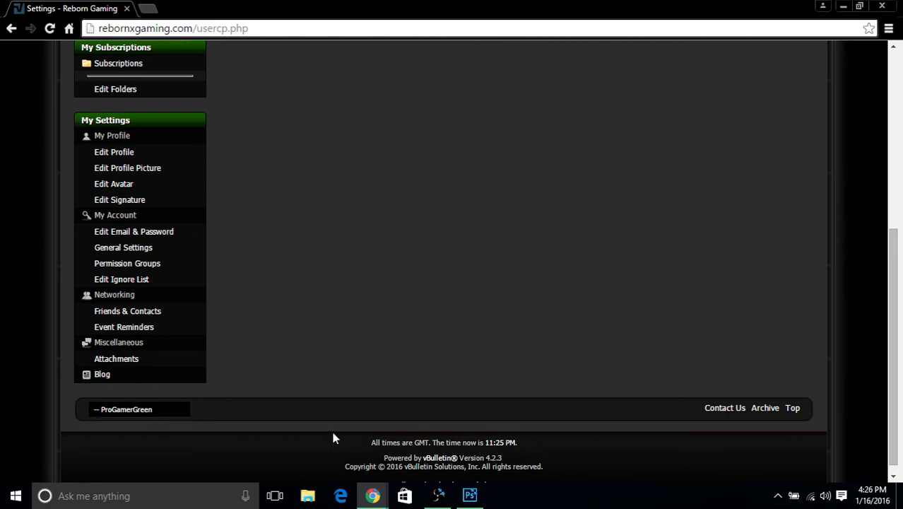
scroll(up, 3)
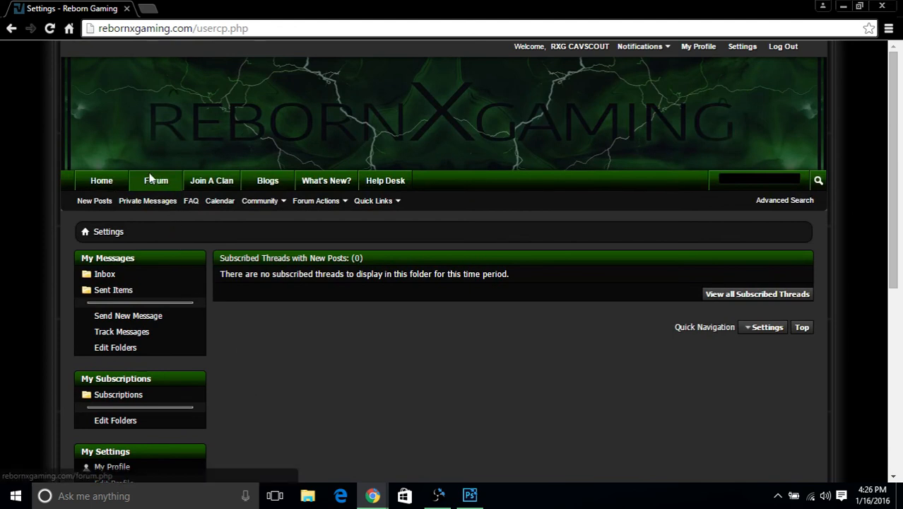
click(155, 181)
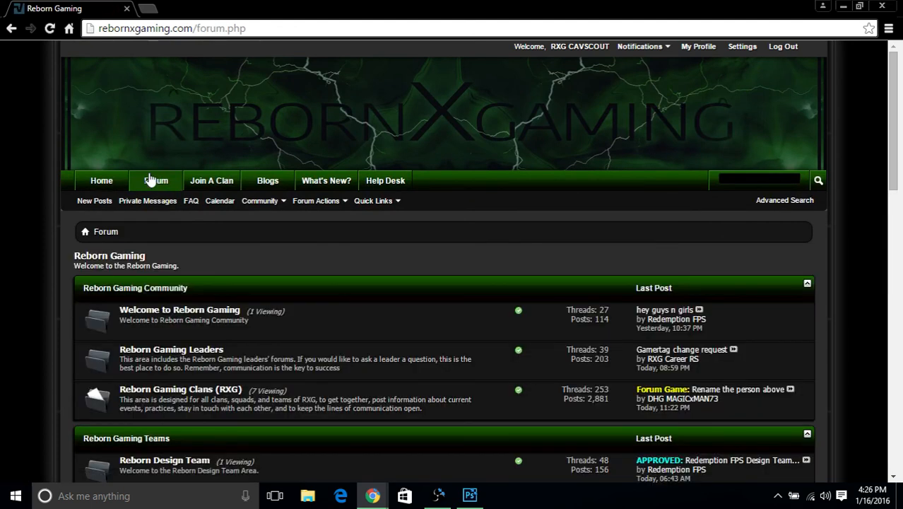